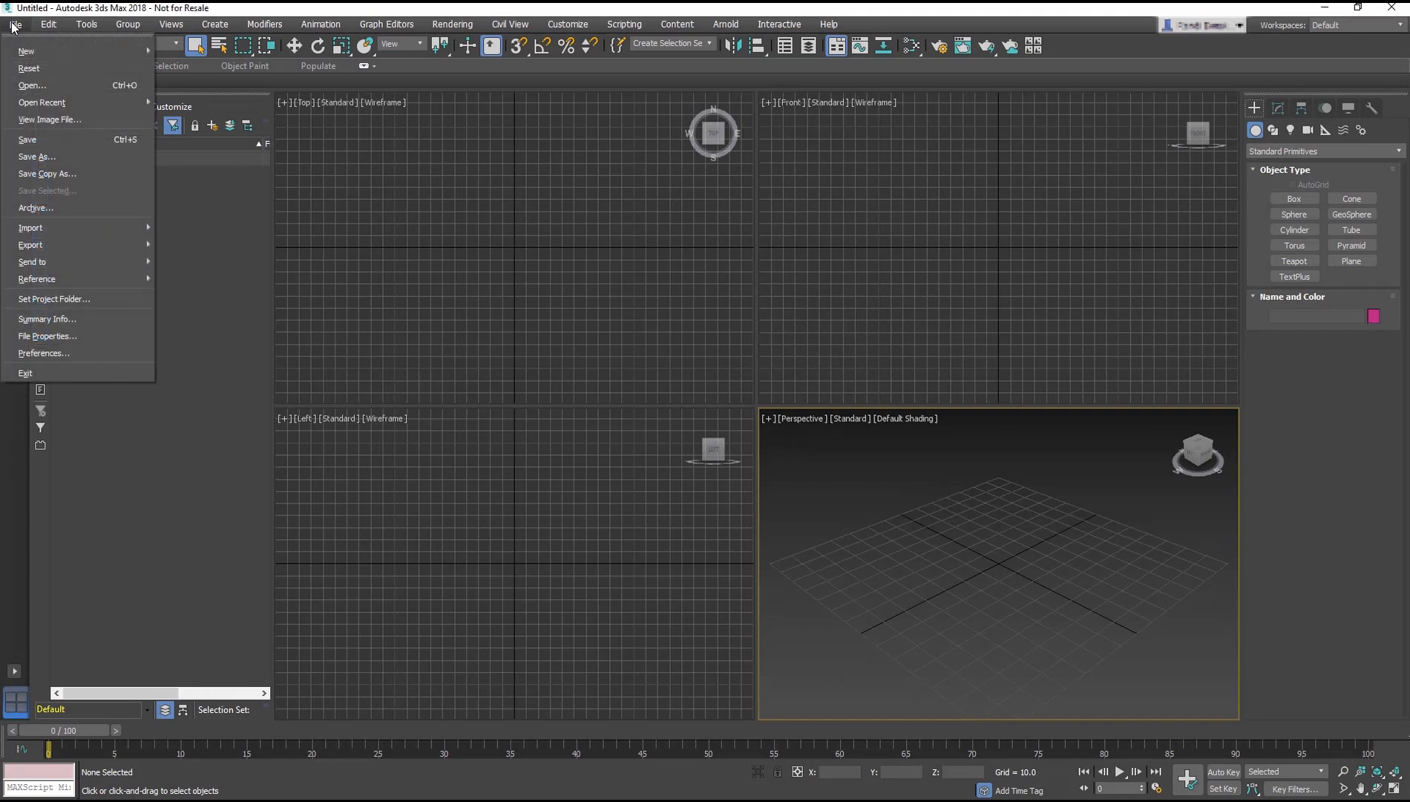
Load the Animation_Start.max train station scene through the Open File dialog
{"action": "left_click", "coordinate": [14, 25]}
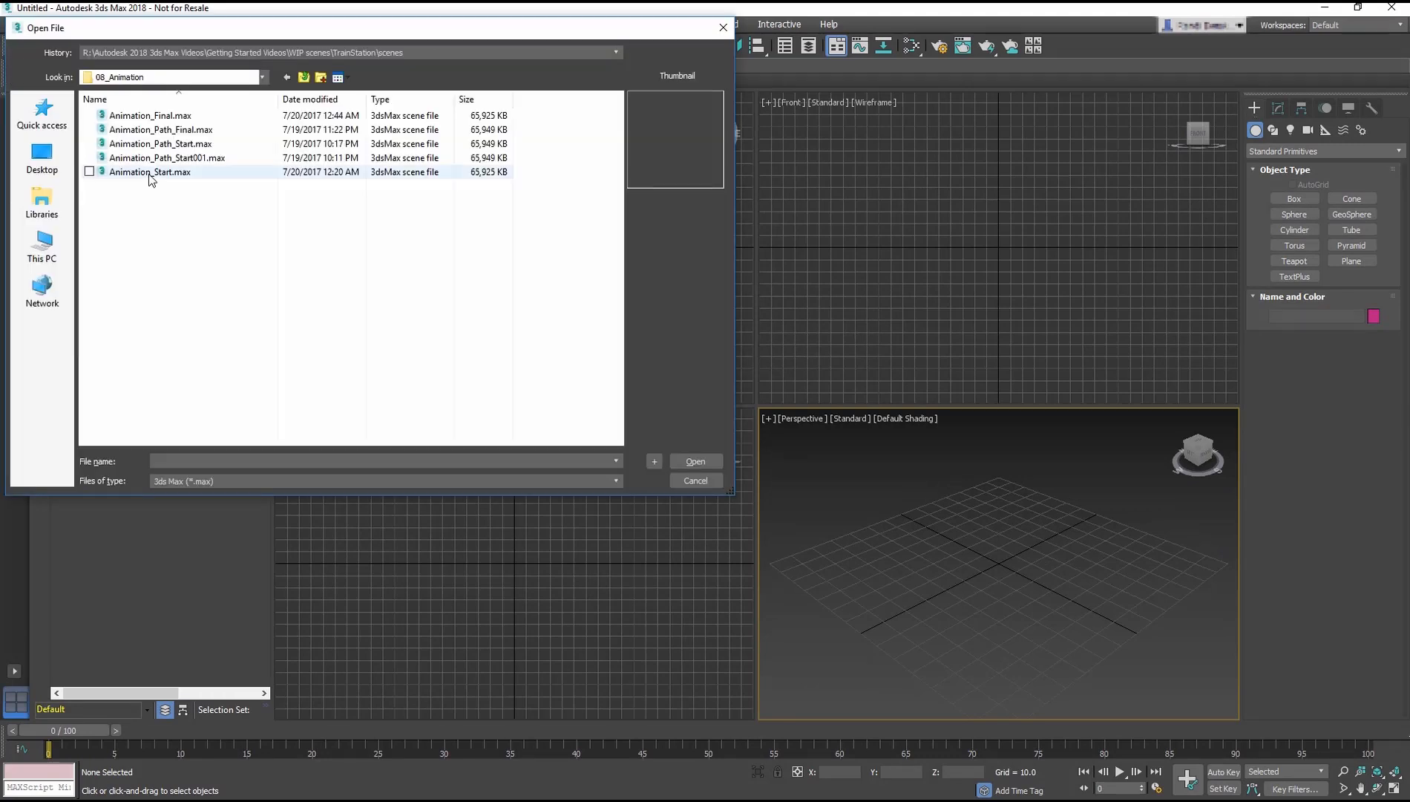
{"action": "left_click", "coordinate": [149, 173]}
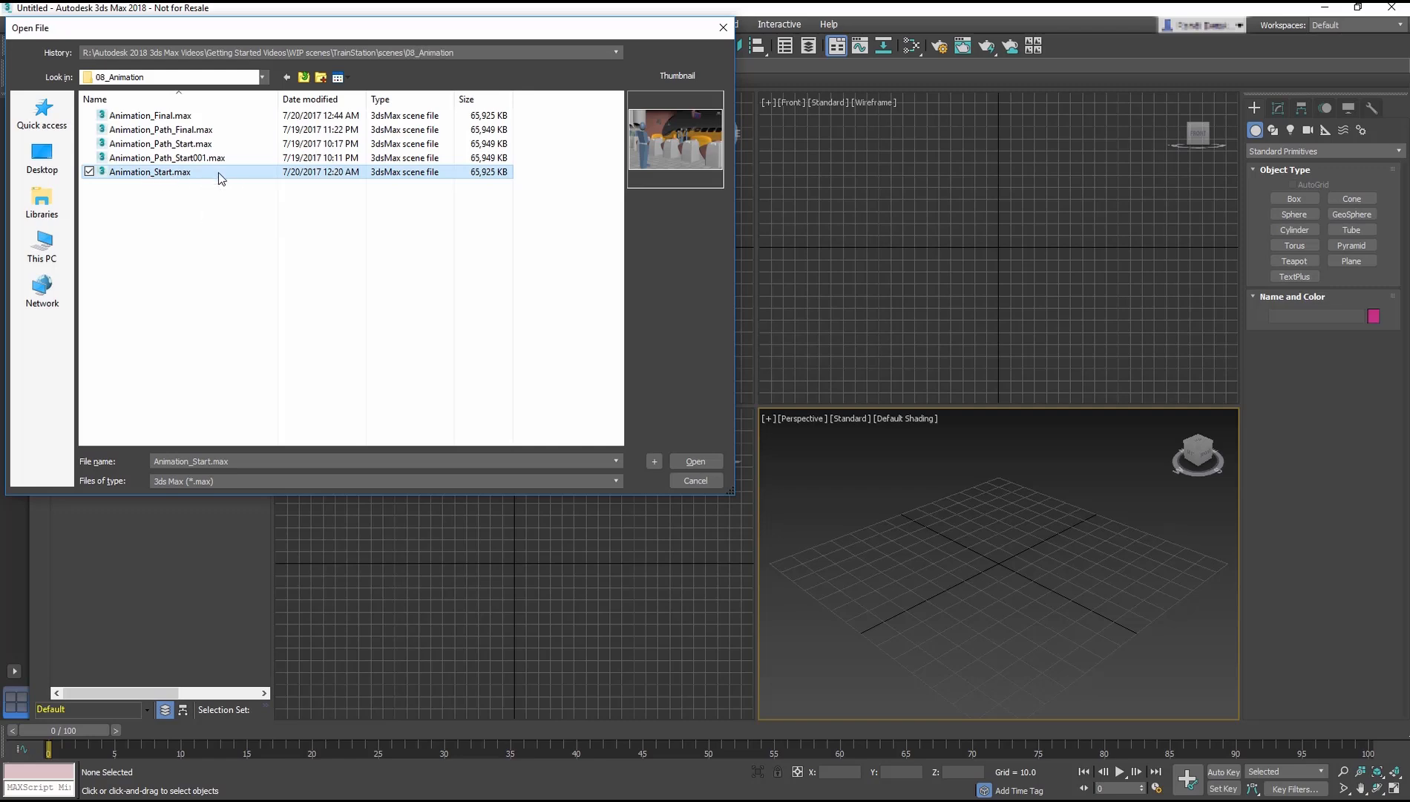
{"action": "left_click", "coordinate": [696, 461]}
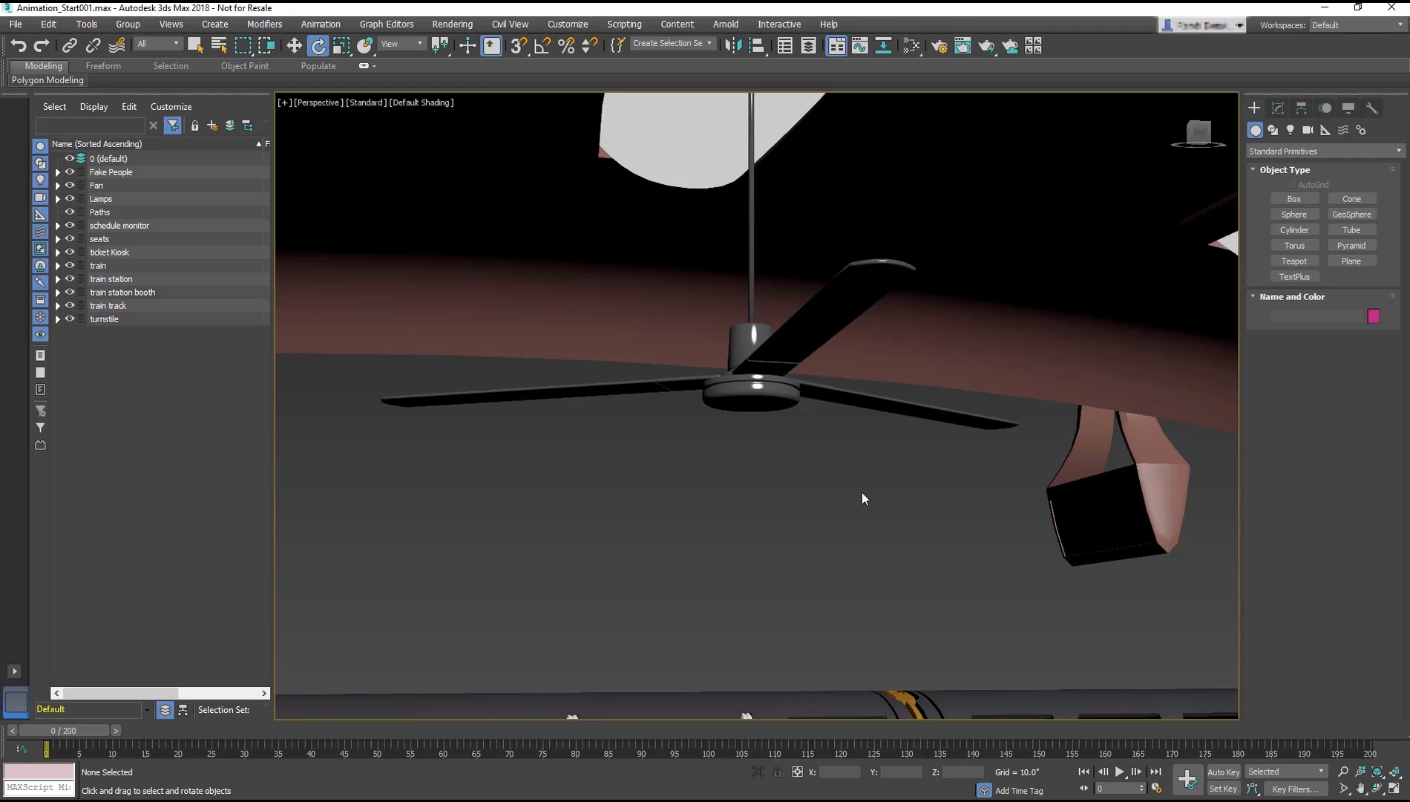
{"action": "mouse_move", "coordinate": [861, 527]}
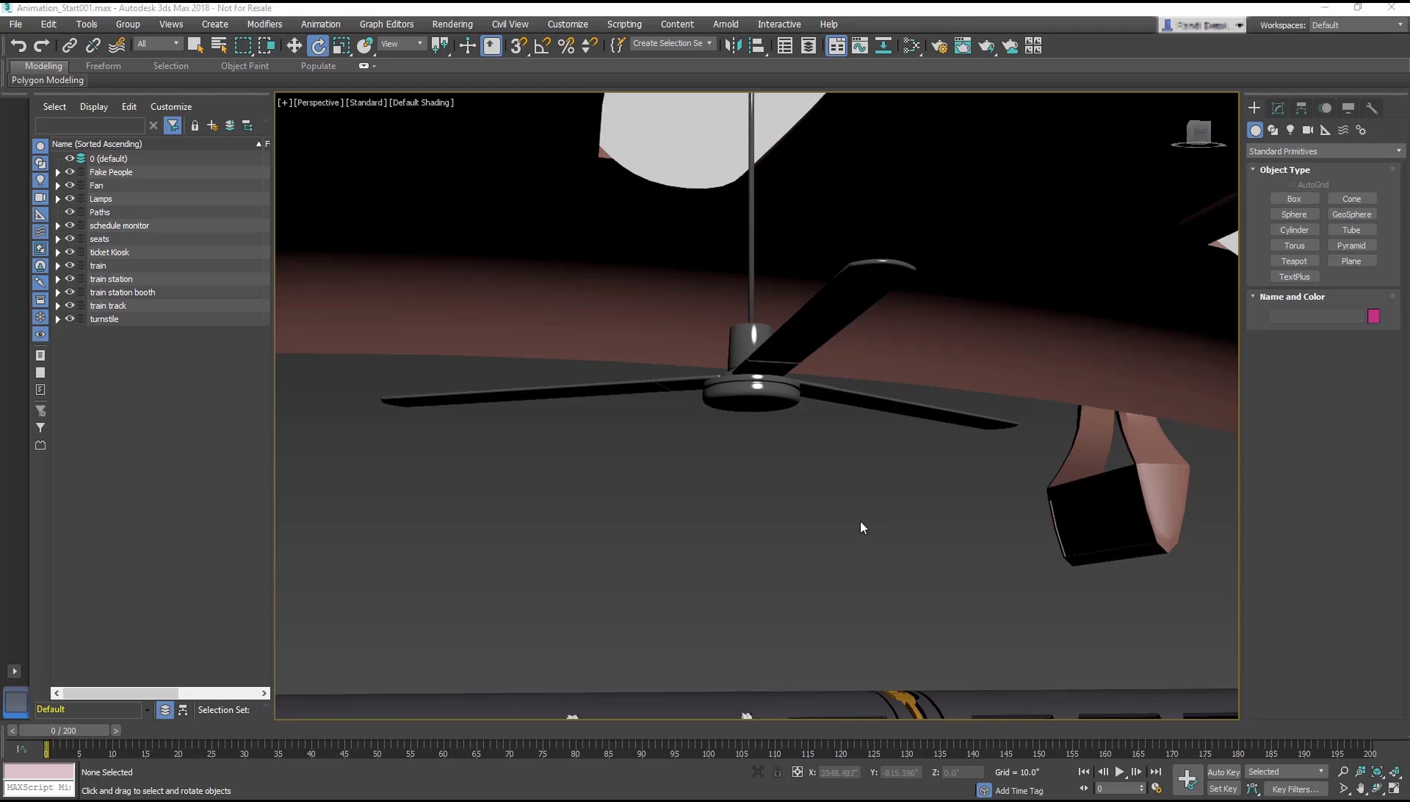
{"action": "left_click", "coordinate": [841, 292]}
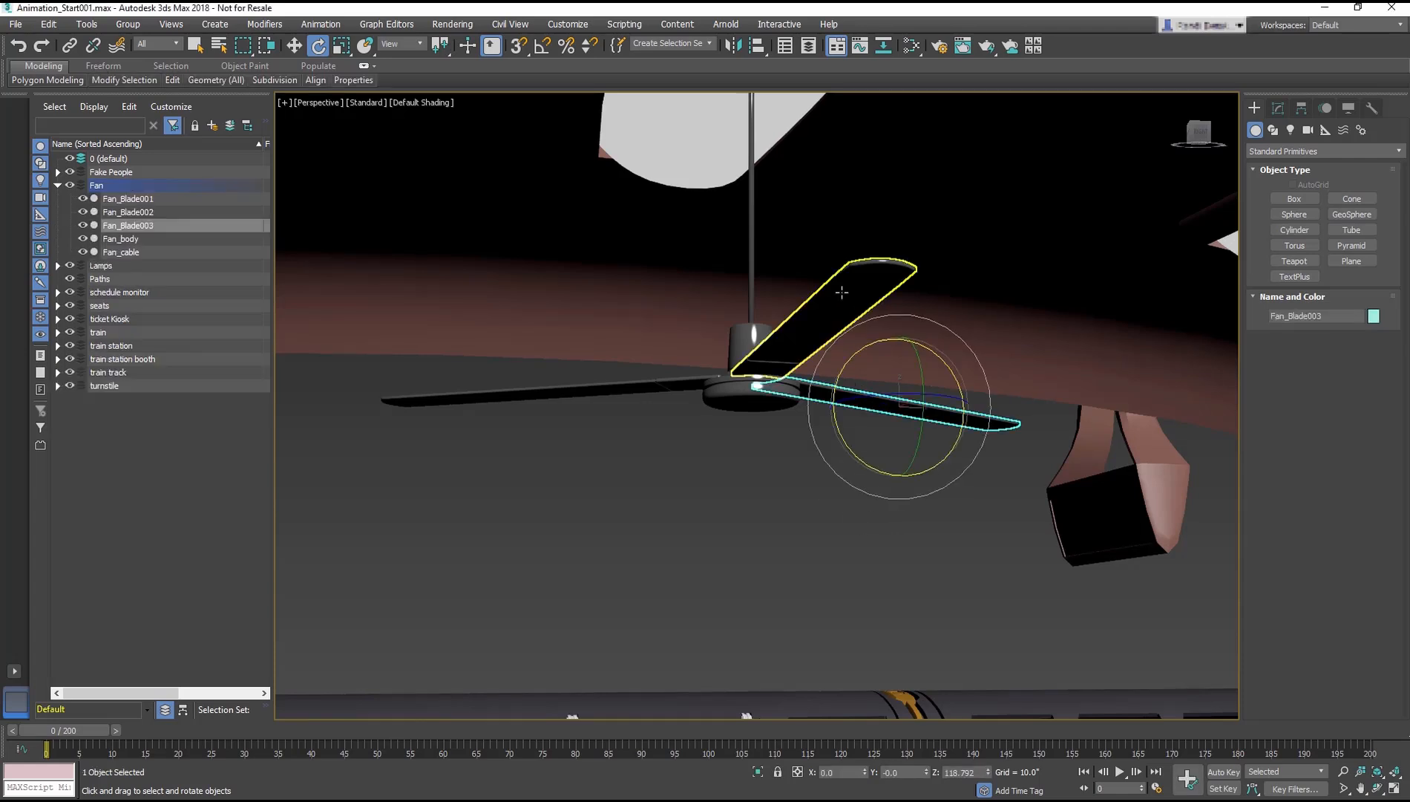
{"action": "left_click", "coordinate": [128, 199]}
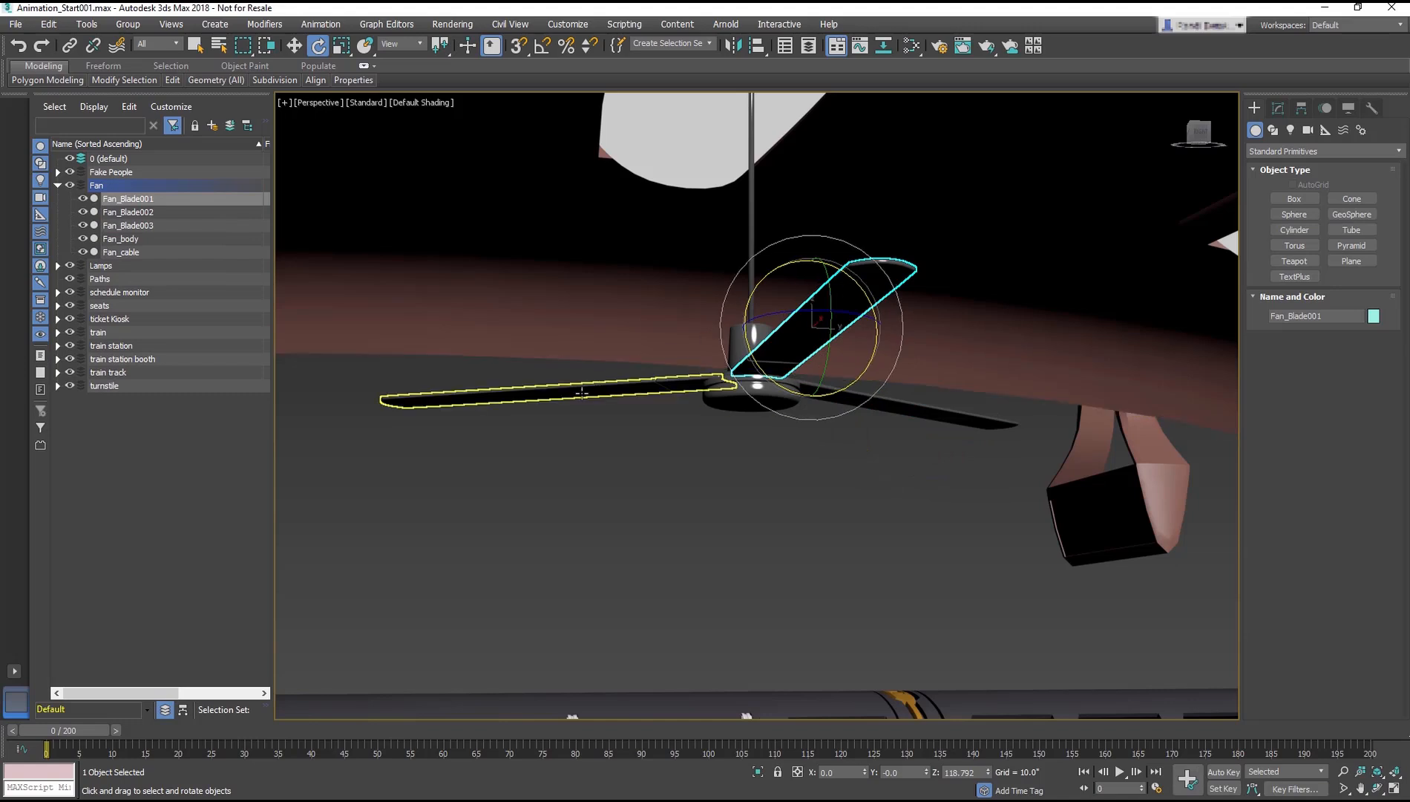
{"action": "left_click", "coordinate": [129, 212]}
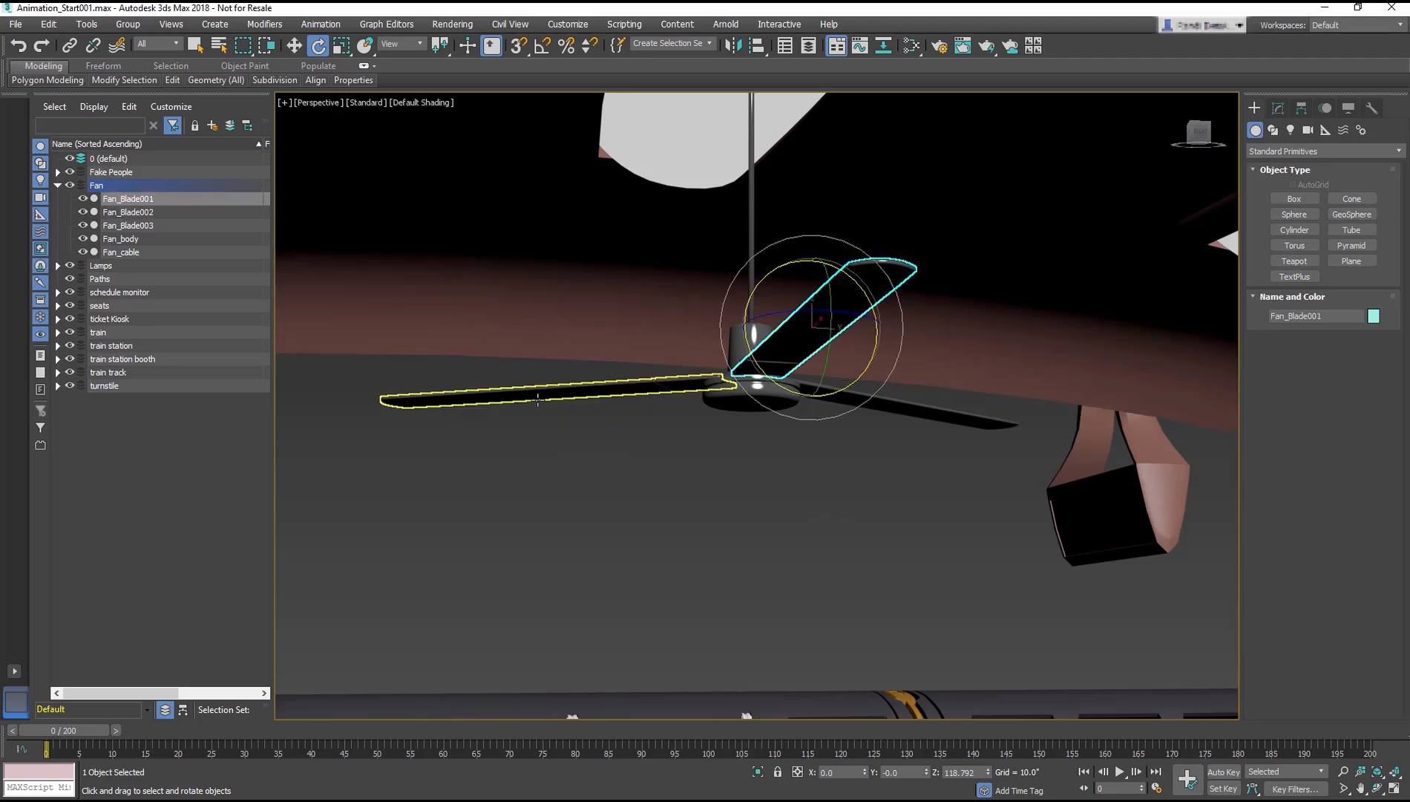
{"action": "left_click", "coordinate": [129, 211]}
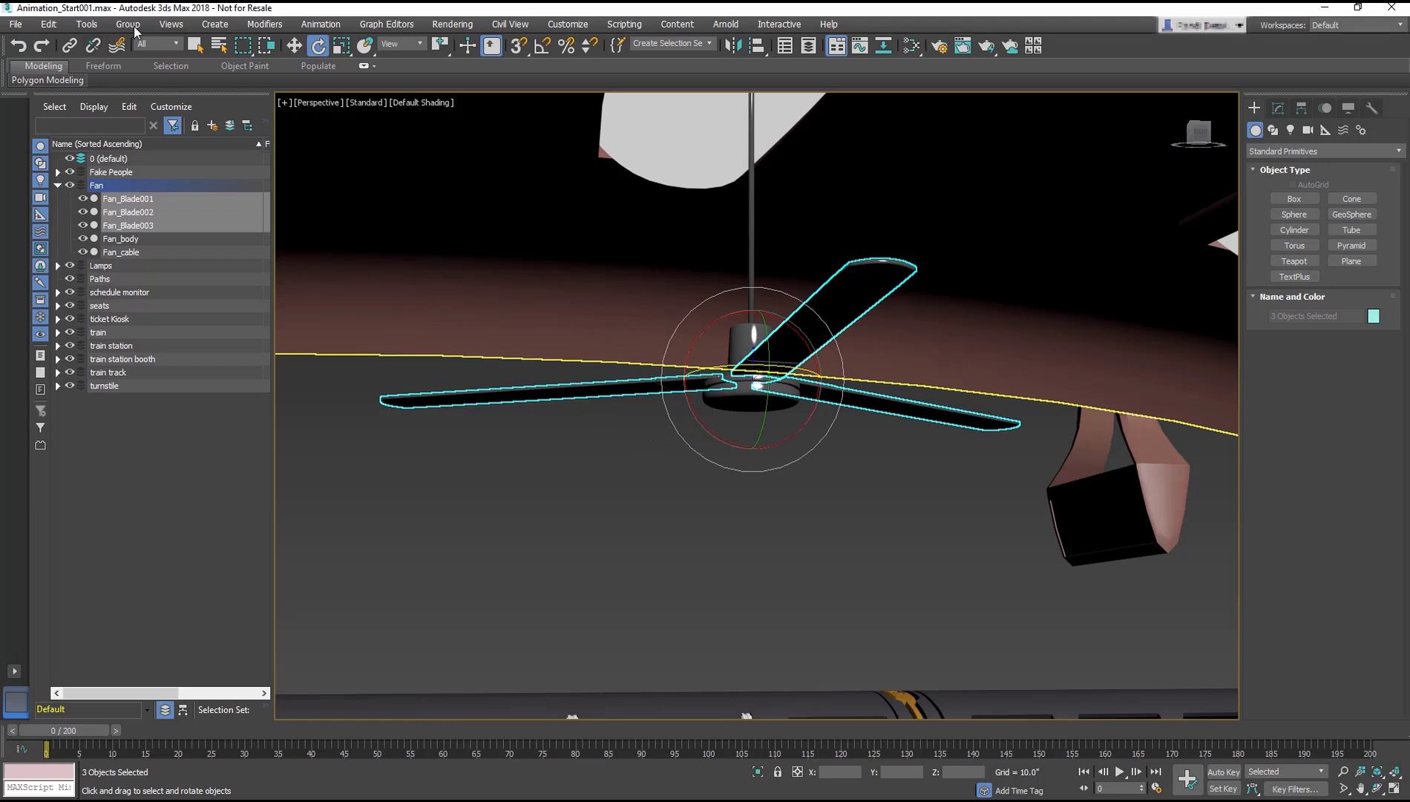
{"action": "left_click", "coordinate": [128, 25]}
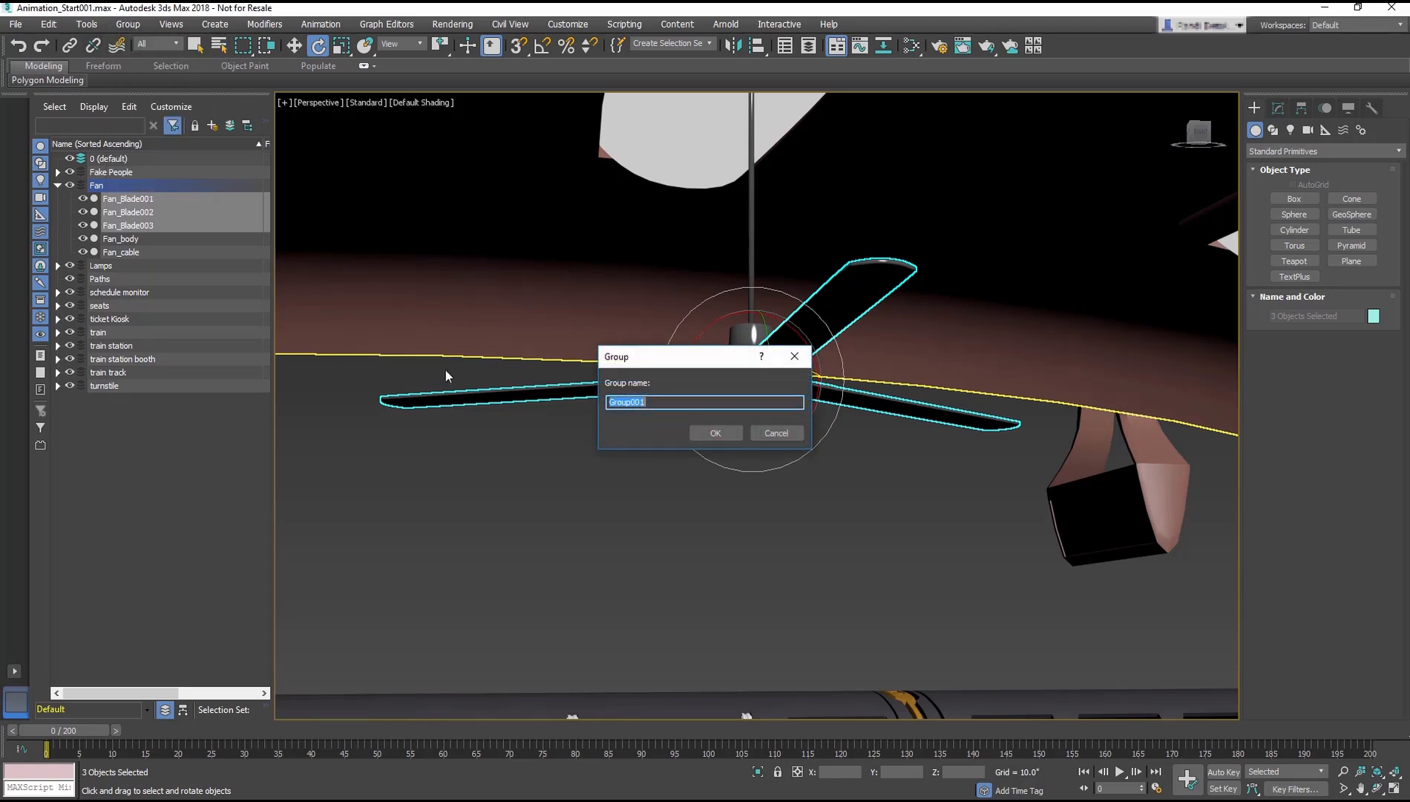
{"action": "type", "text": "6"}
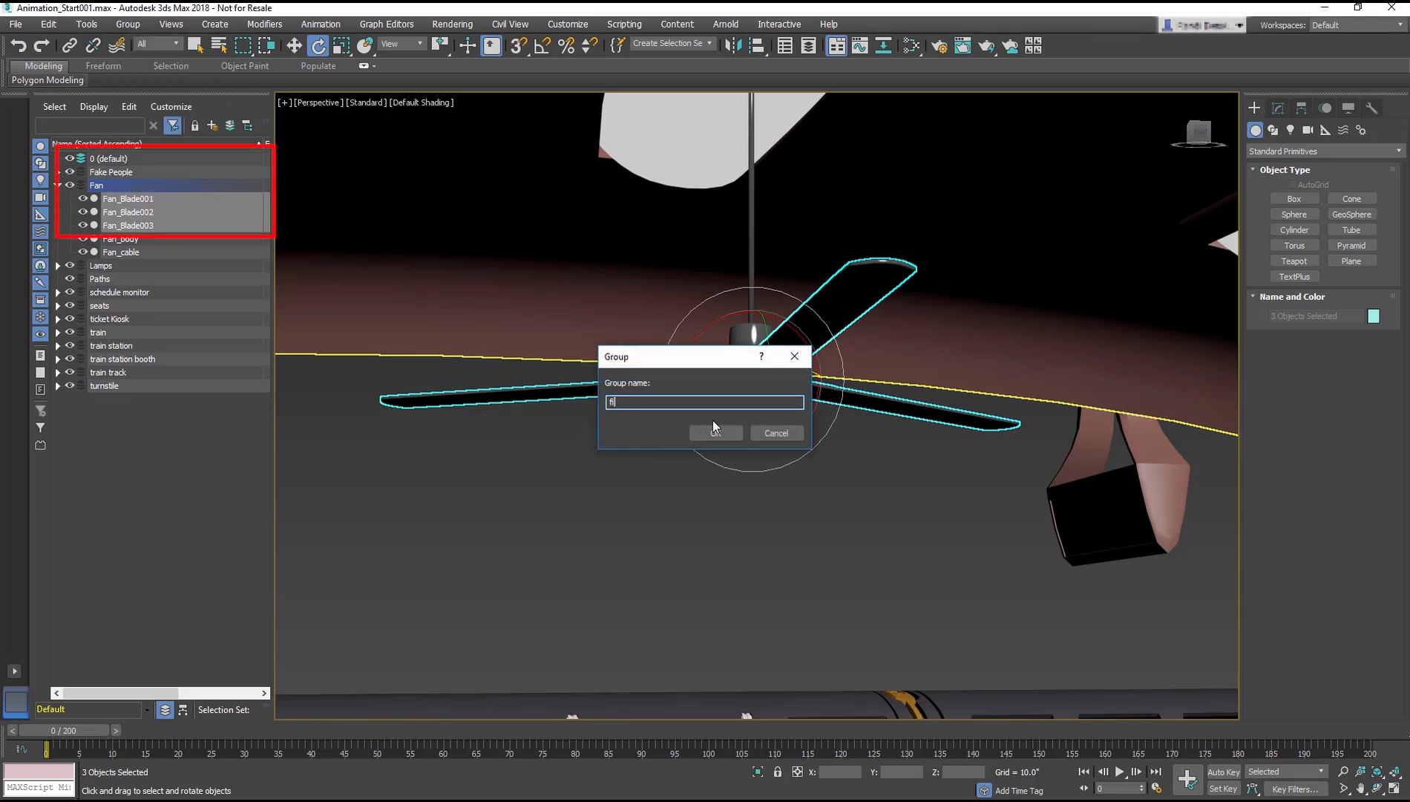
{"action": "left_click", "coordinate": [714, 432]}
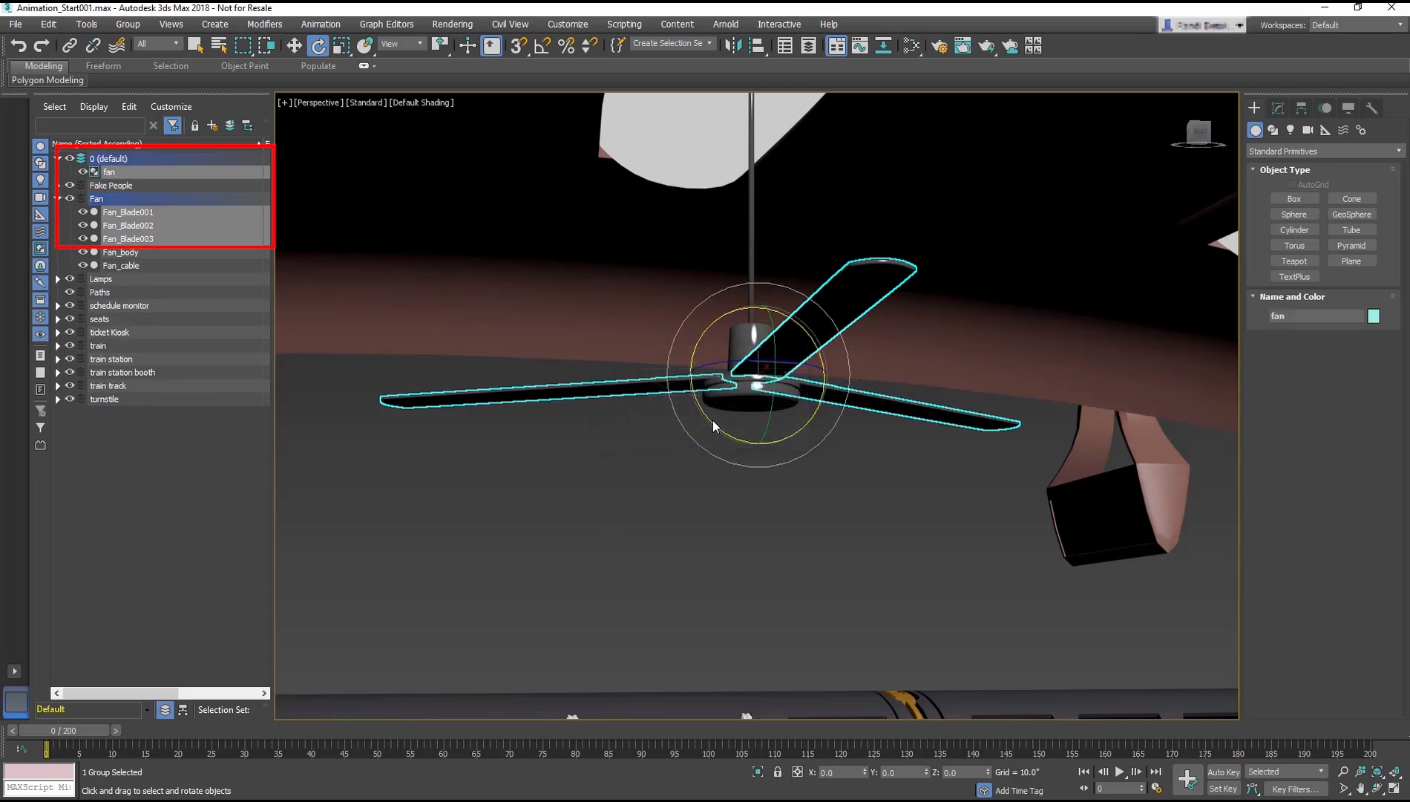
{"action": "key", "text": "ctrl+z"}
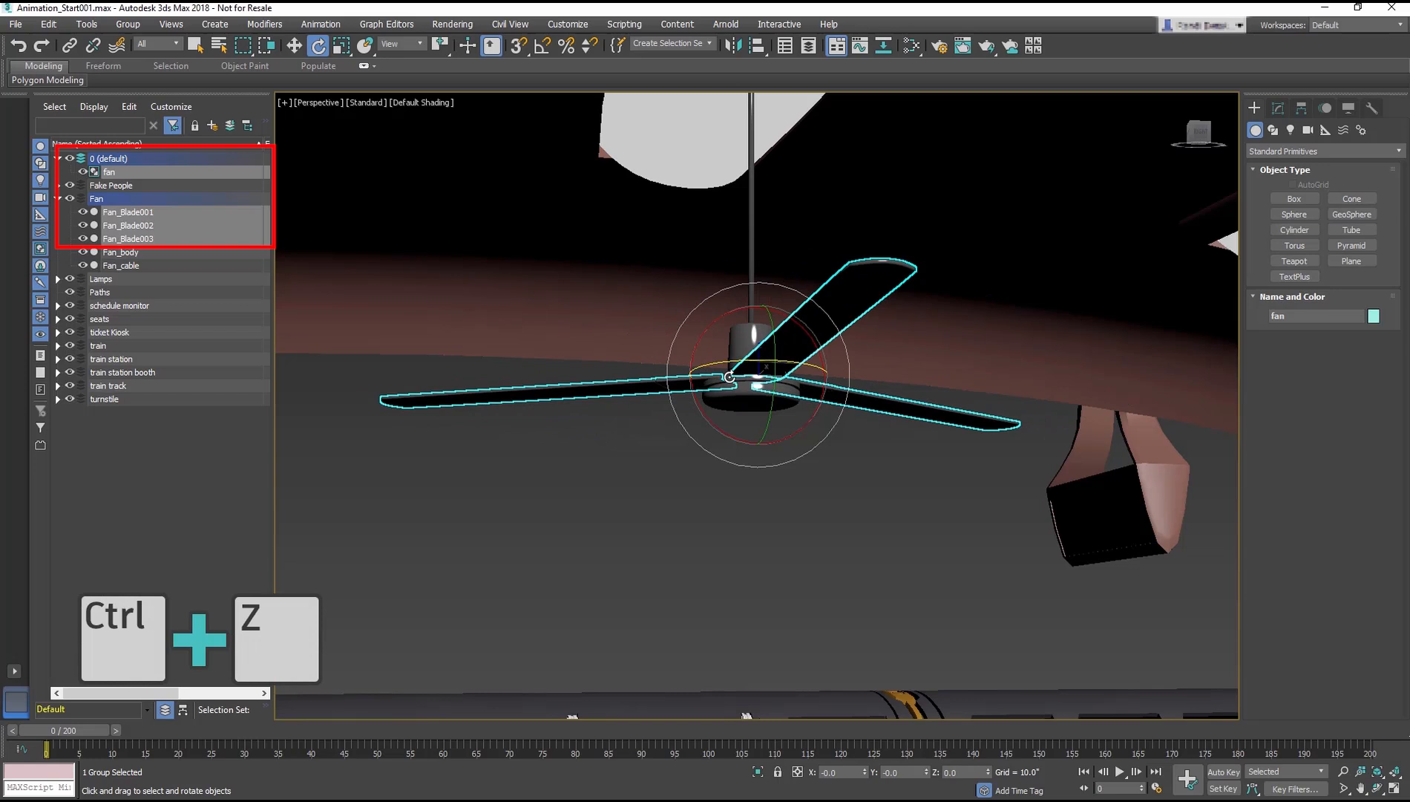
{"action": "key", "text": "ctrl+z"}
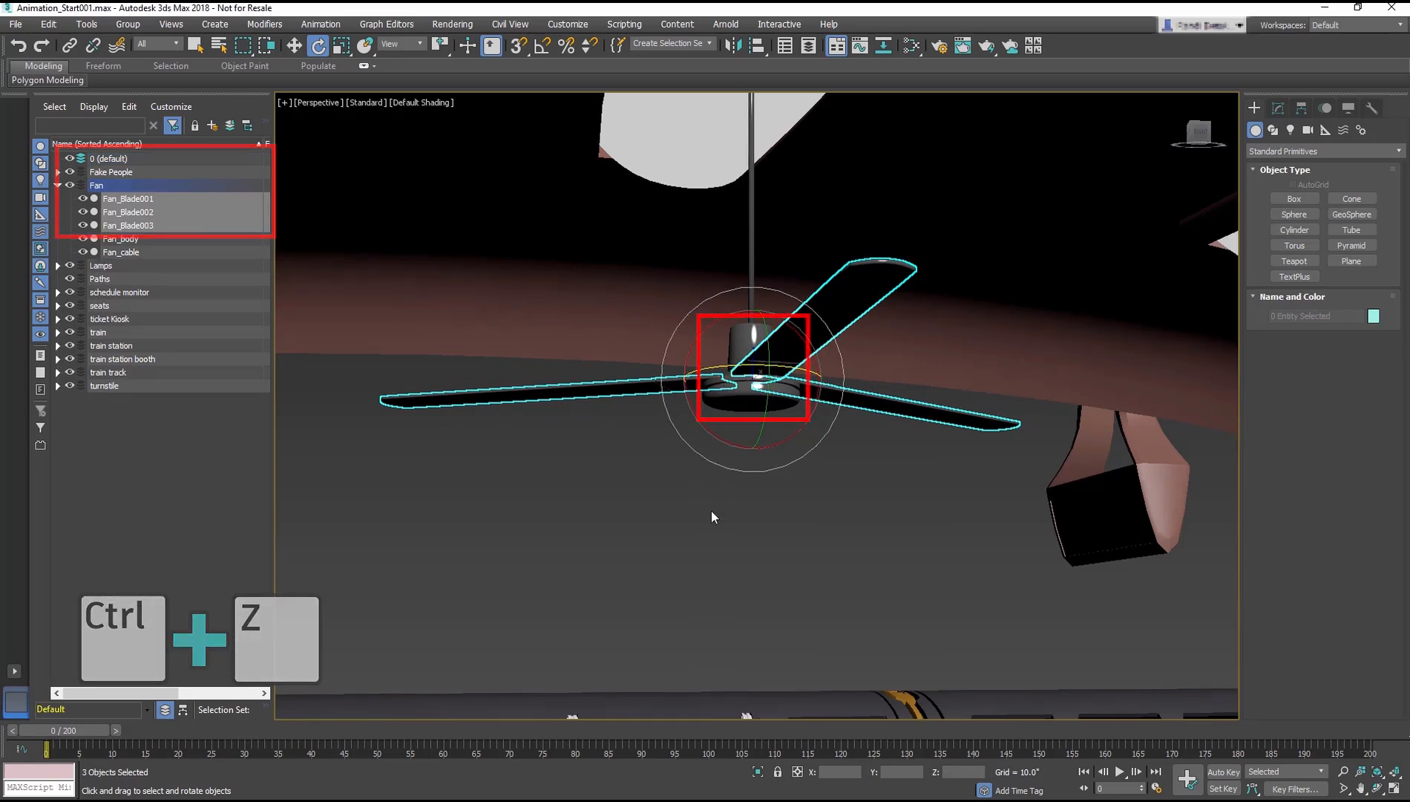
{"action": "key", "text": "ctrl+z"}
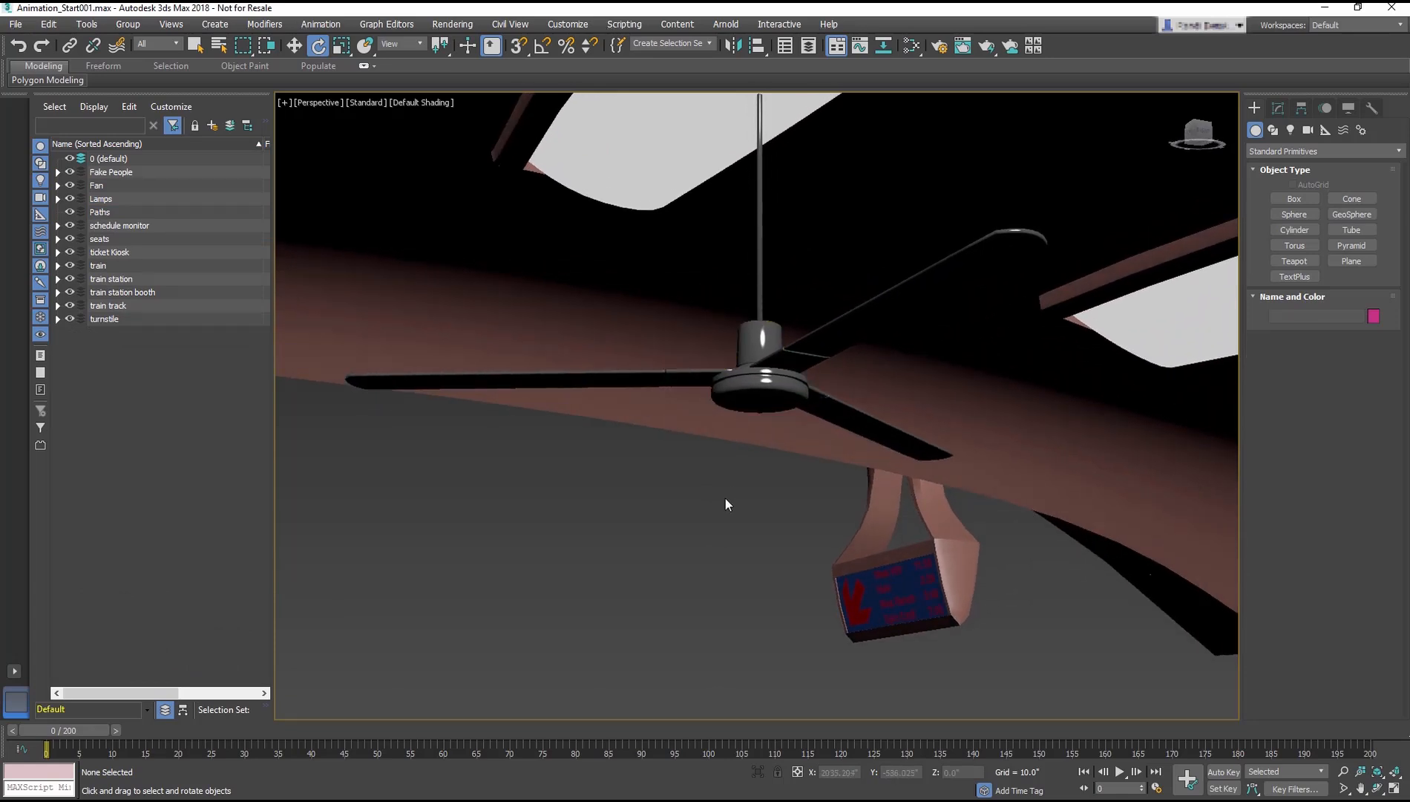
{"action": "mouse_move", "coordinate": [432, 564]}
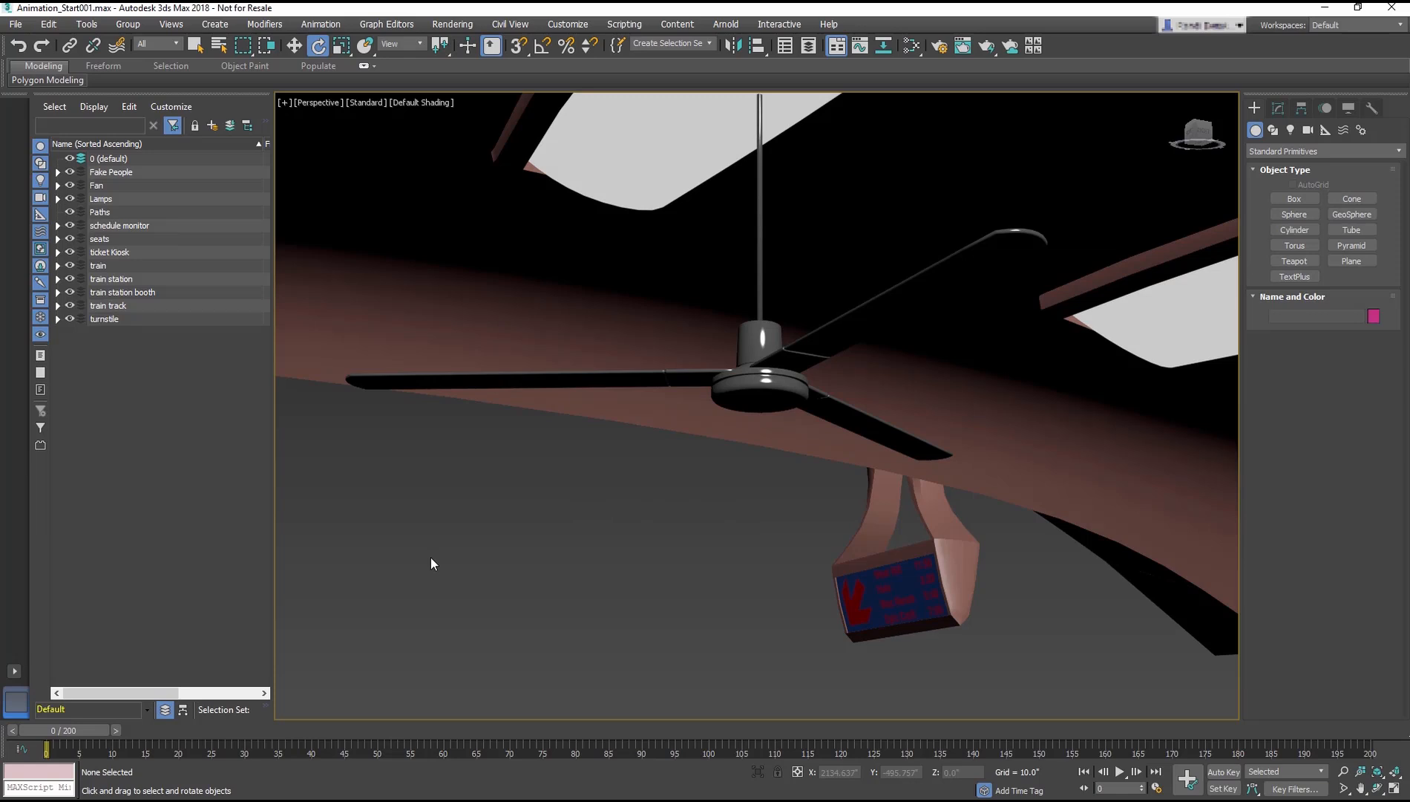
Orbit the Perspective view to look up at the ceiling fan from underneath
{"action": "left_click", "coordinate": [761, 360]}
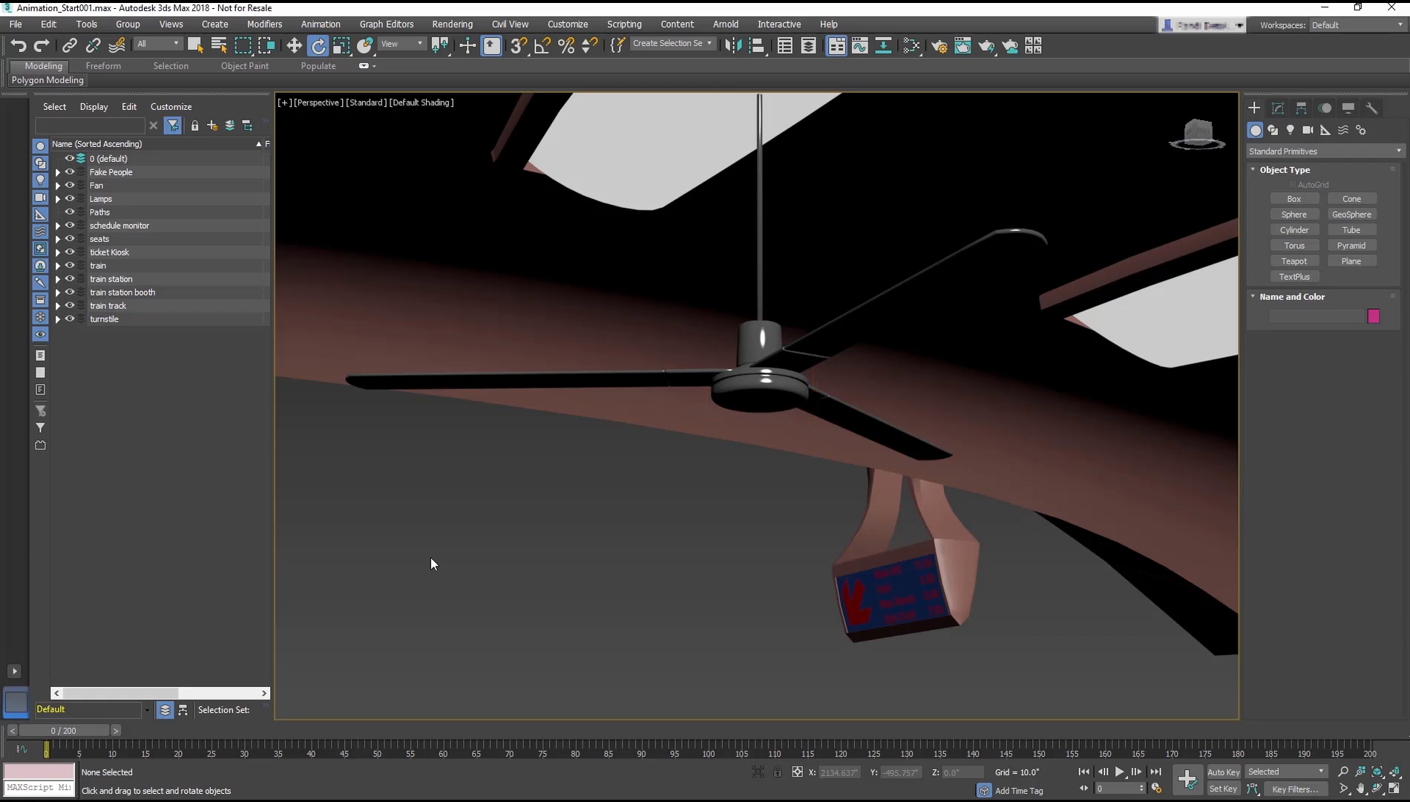
{"action": "left_click", "coordinate": [799, 364]}
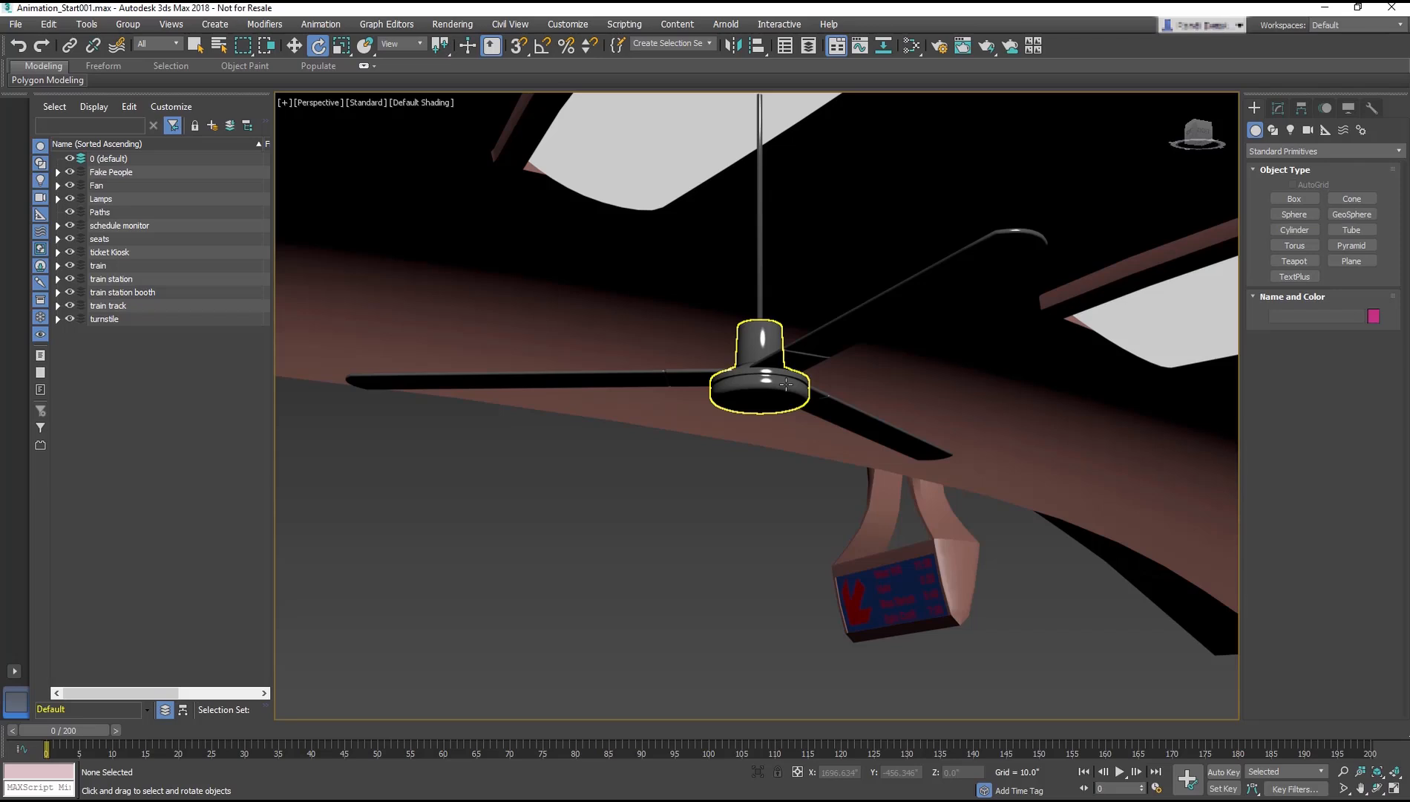
{"action": "left_click_drag", "start_coordinate": [756, 387], "coordinate": [827, 344]}
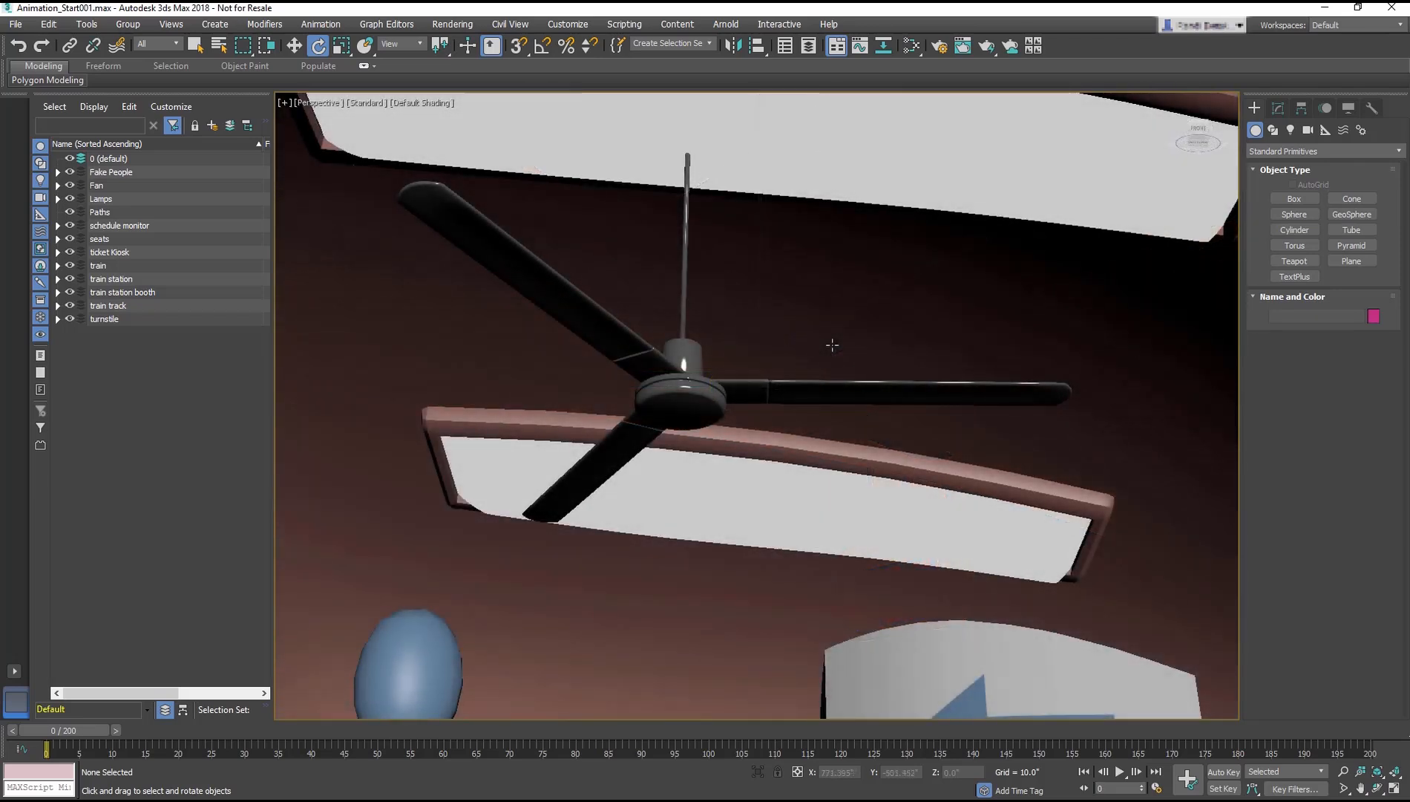
Link Fan_Blade001–003 to Fan_body and show the Scene Explorer as a parent-child hierarchy
{"action": "left_click", "coordinate": [594, 338]}
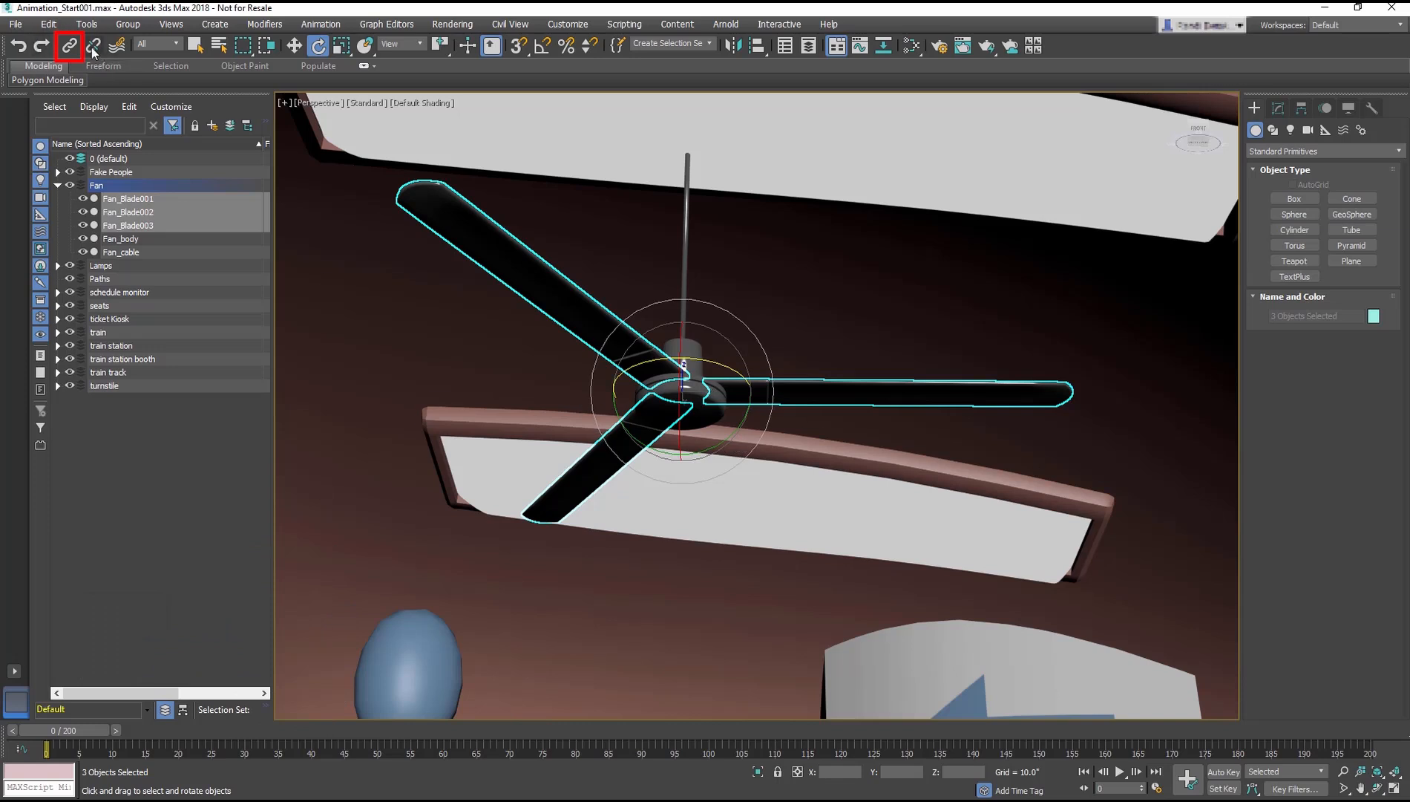
{"action": "left_click", "coordinate": [69, 46]}
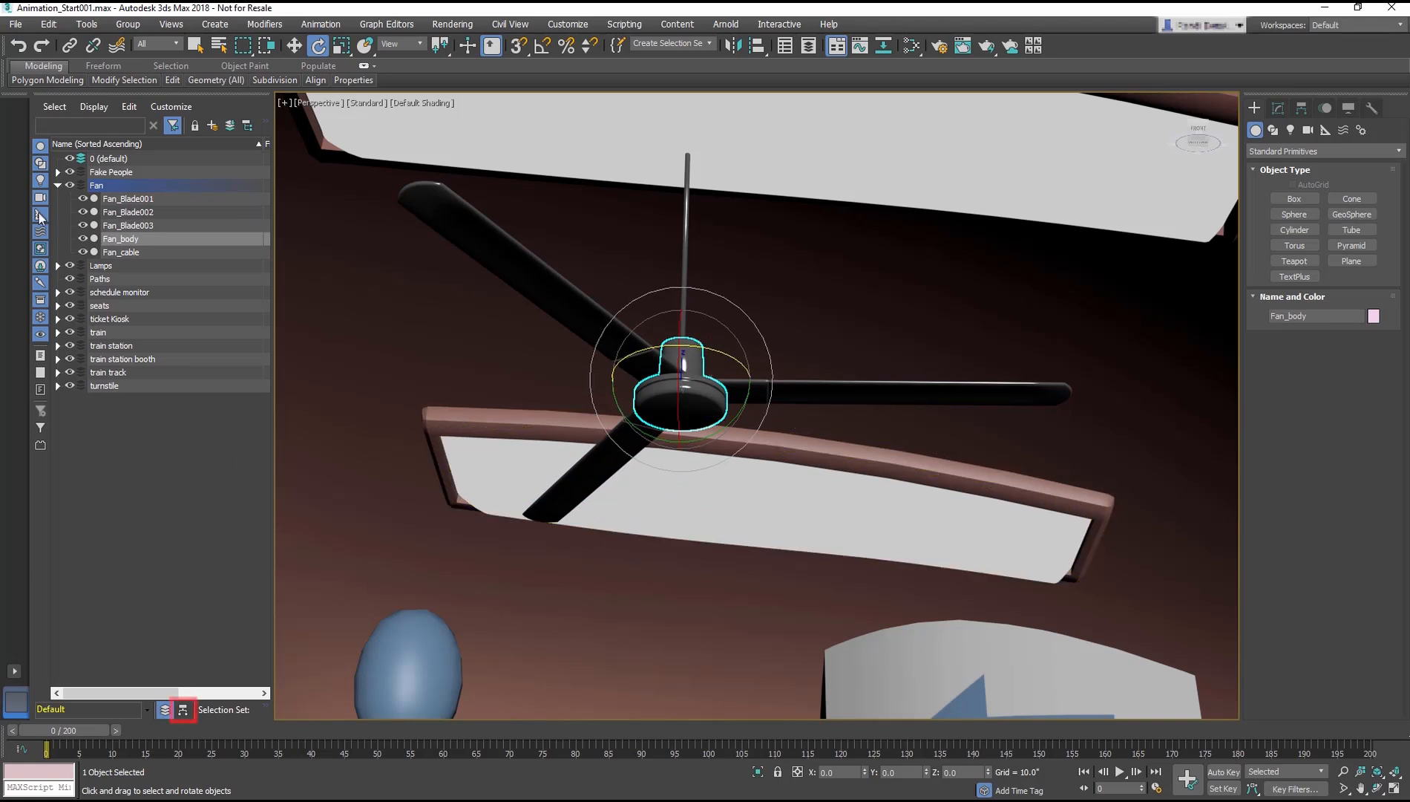
{"action": "mouse_move", "coordinate": [182, 710]}
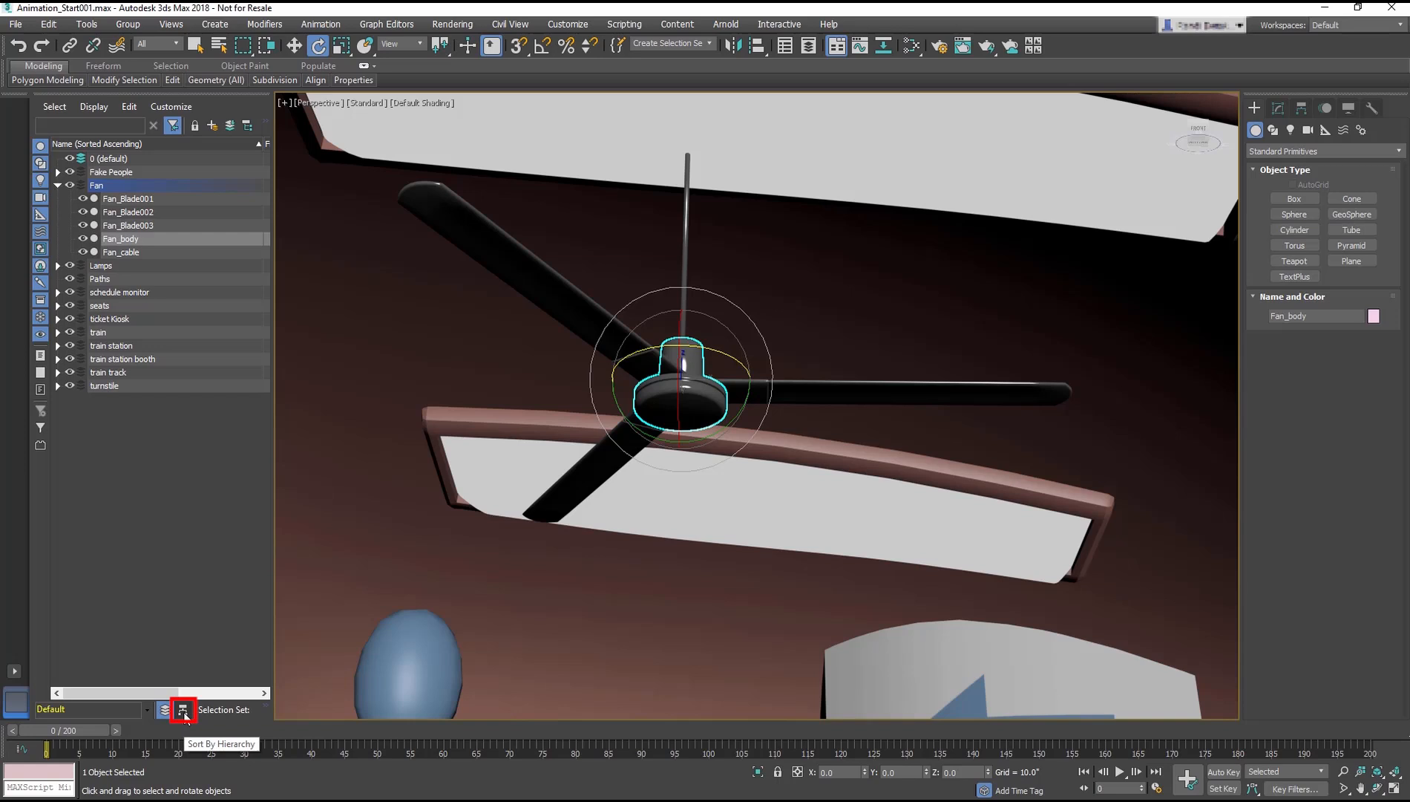
{"action": "left_click", "coordinate": [183, 710]}
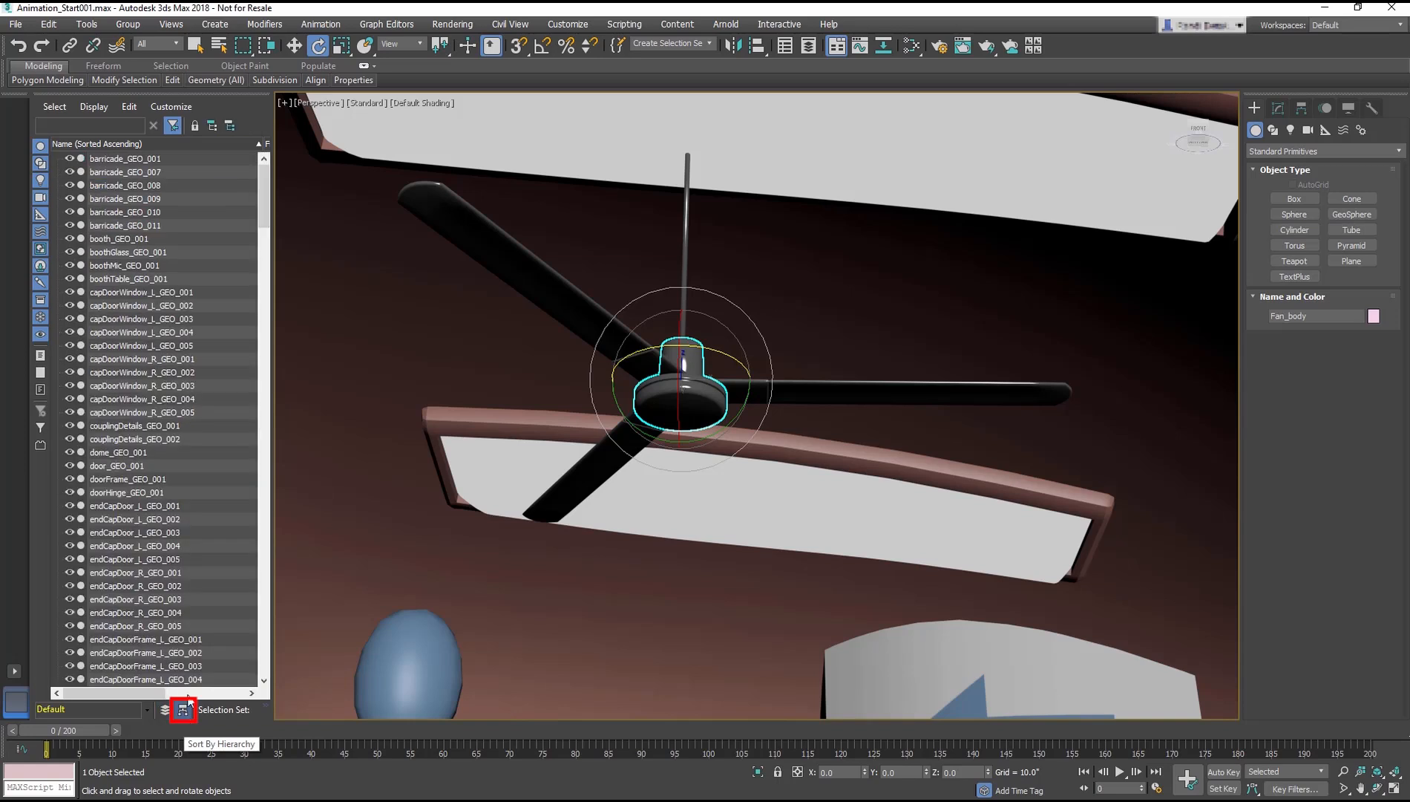
{"action": "scroll", "scroll_direction": "down", "scroll_amount": 3}
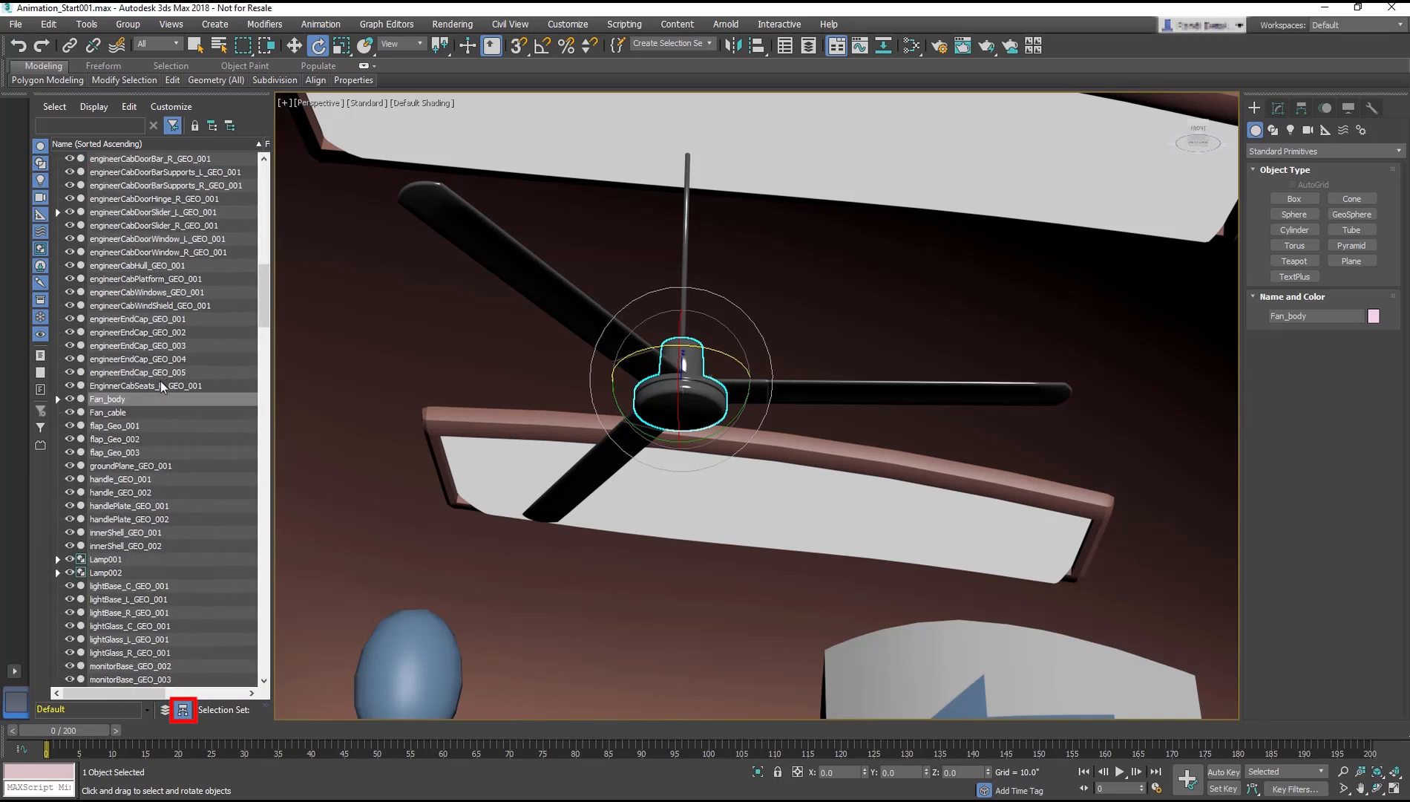
{"action": "left_click", "coordinate": [58, 399]}
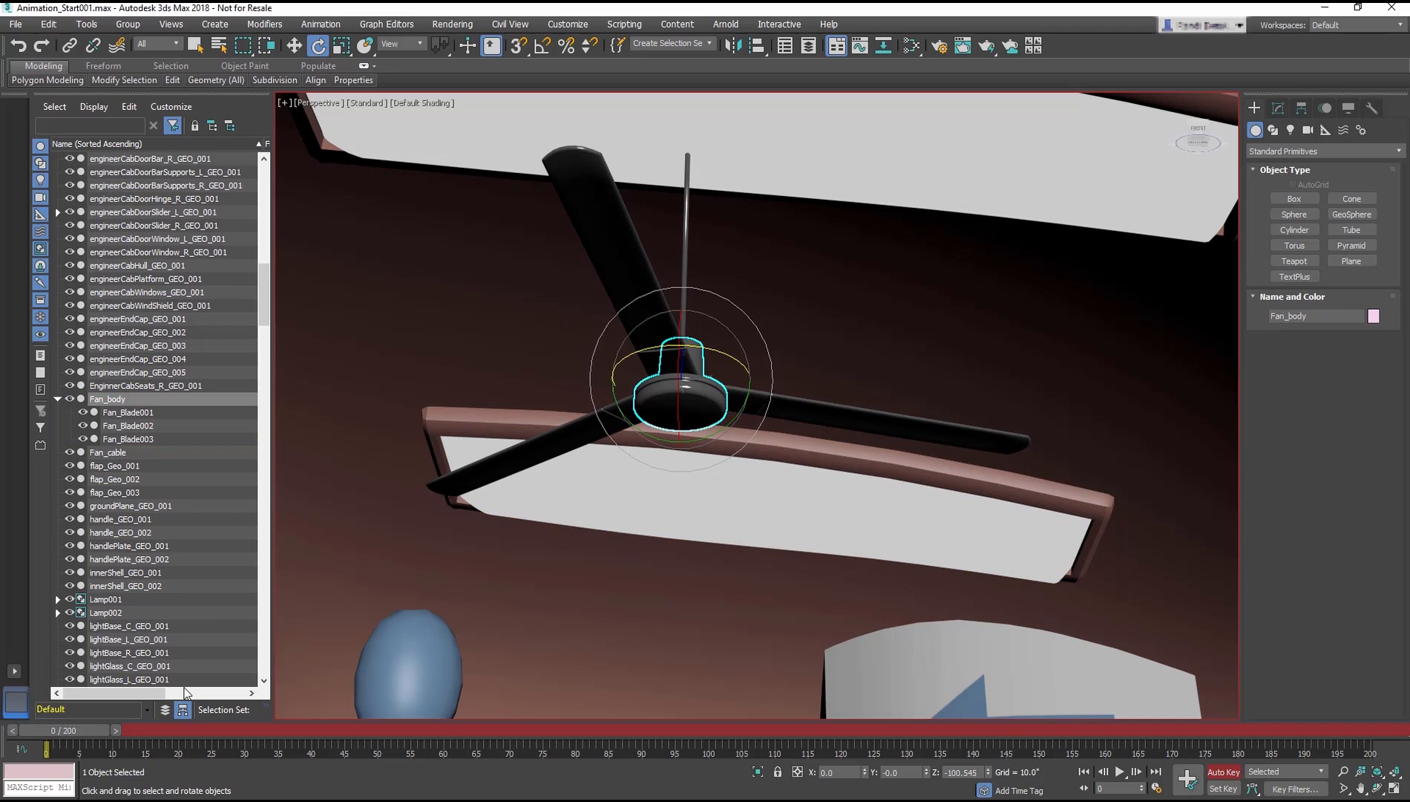
With Auto Key on, key Fan_body's Z turn at frame 20, then scrub back to frame 0
{"action": "left_click_drag", "start_coordinate": [34, 730], "coordinate": [184, 730]}
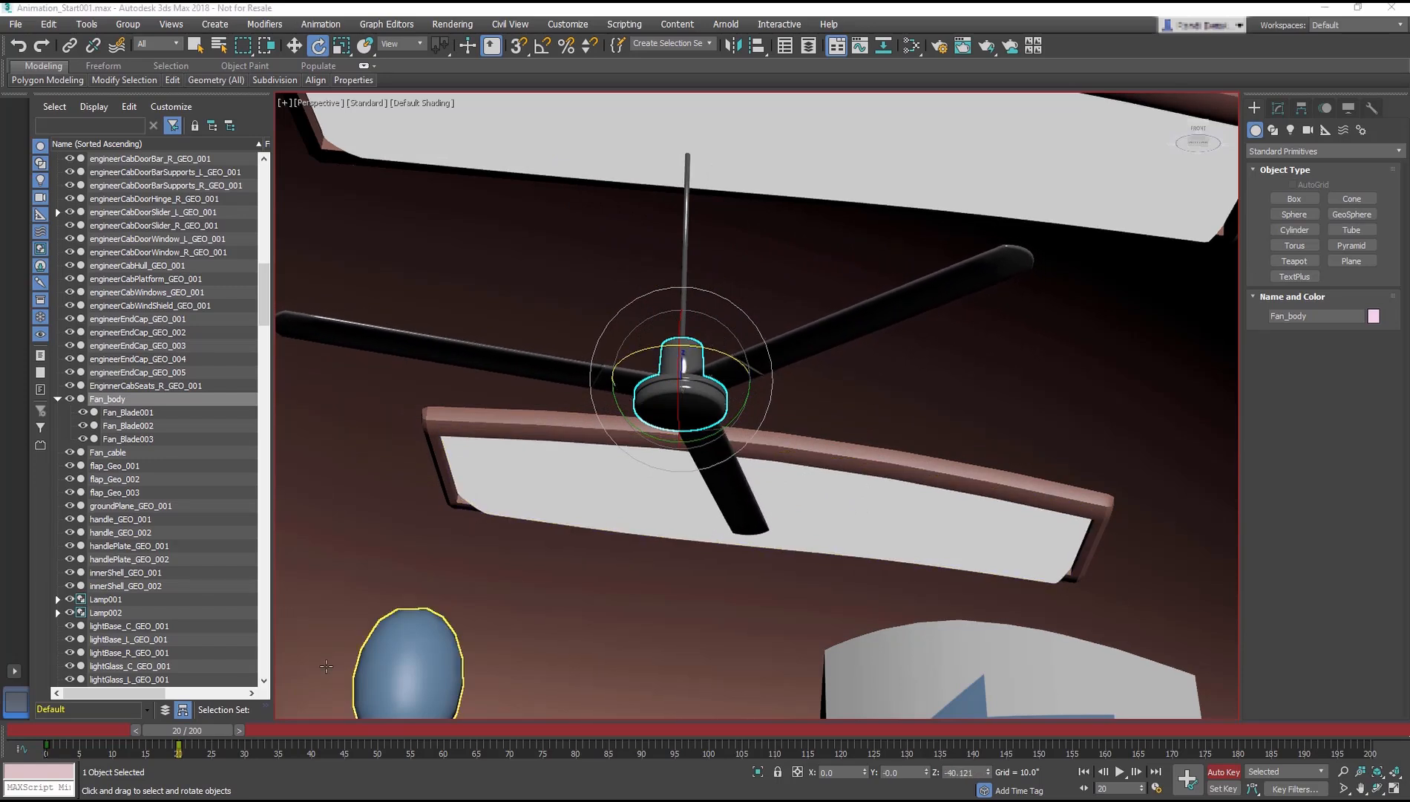
{"action": "left_click_drag", "start_coordinate": [198, 729], "coordinate": [275, 730]}
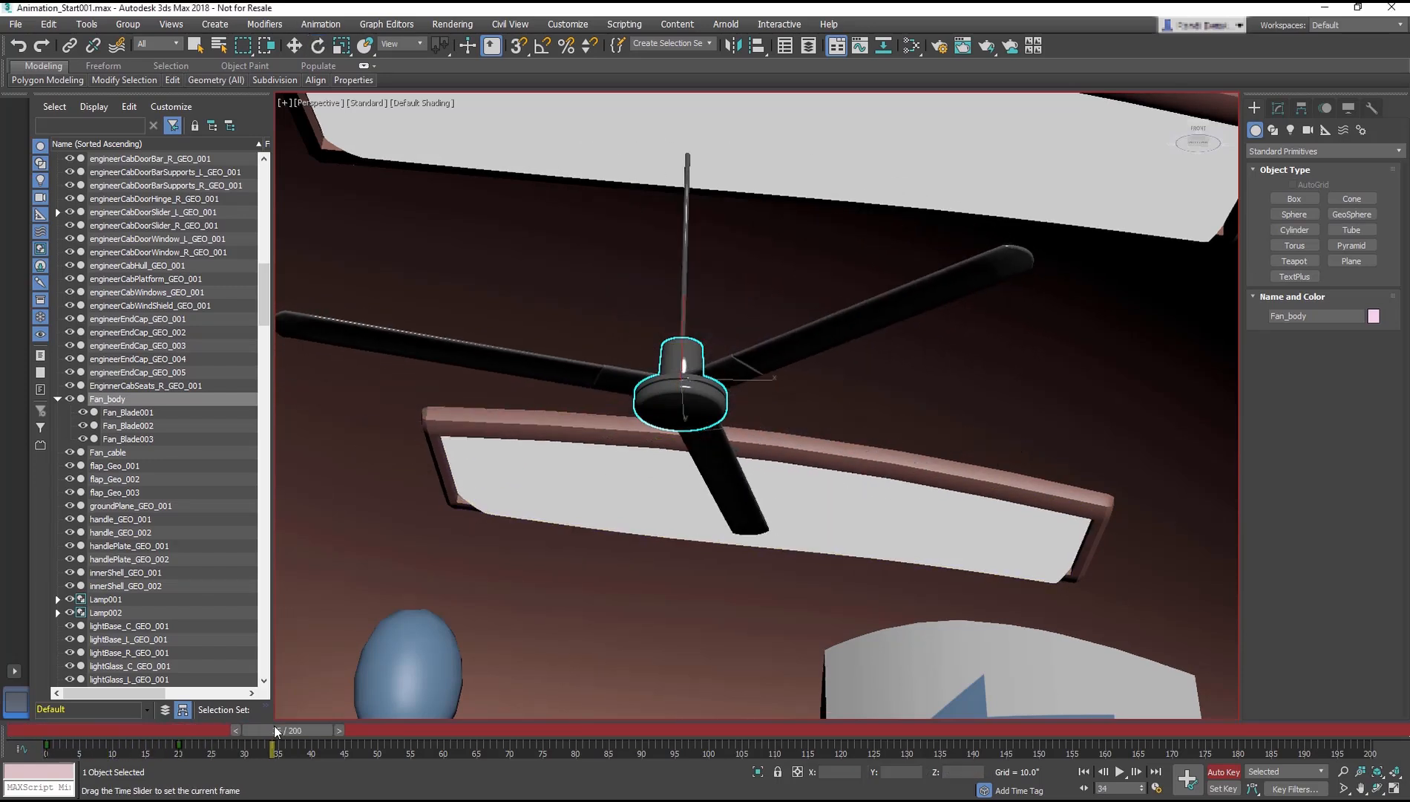
{"action": "left_click_drag", "start_coordinate": [277, 729], "coordinate": [310, 729]}
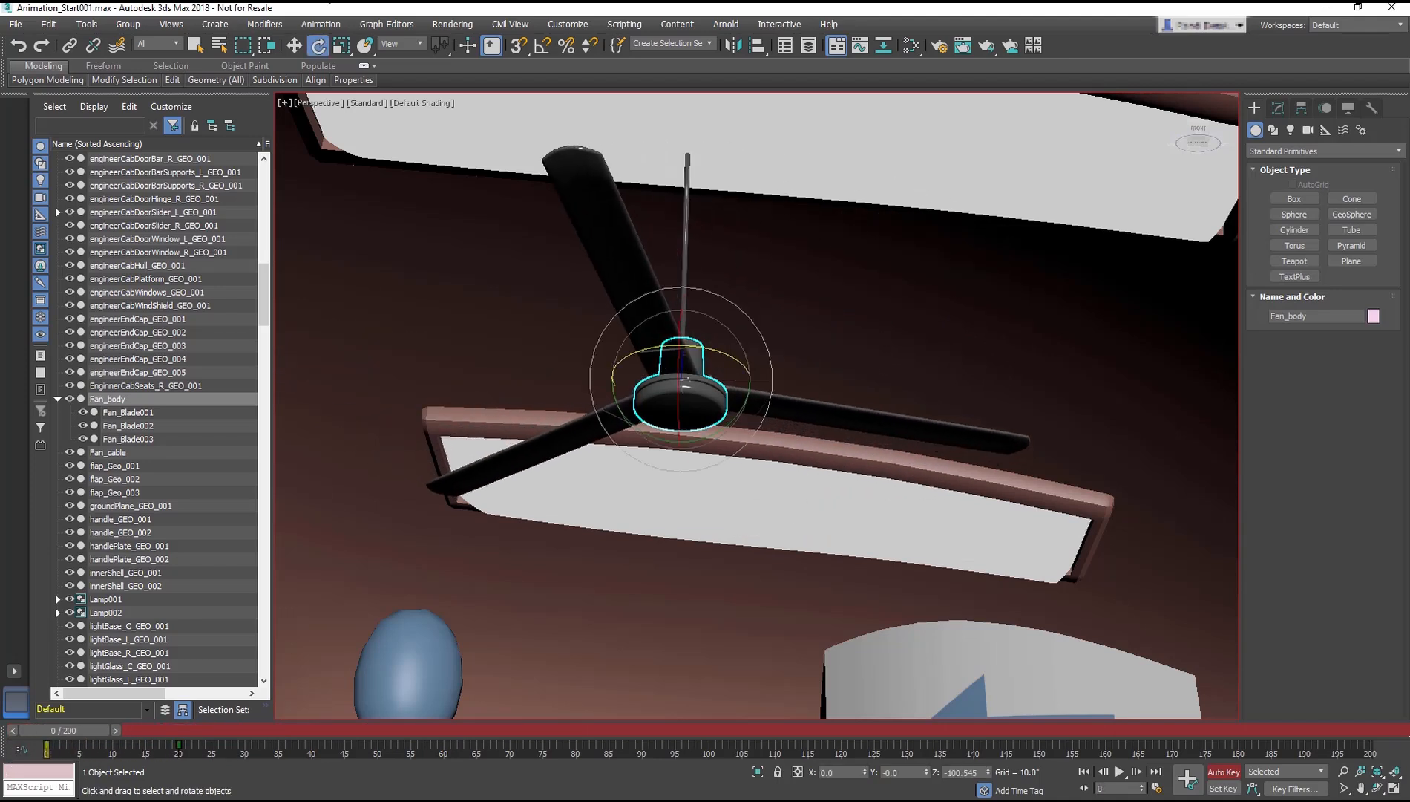
Set Fan_body's rotation Out Of Range Types to Relative Repeat for both in and out
{"action": "left_click", "coordinate": [386, 24]}
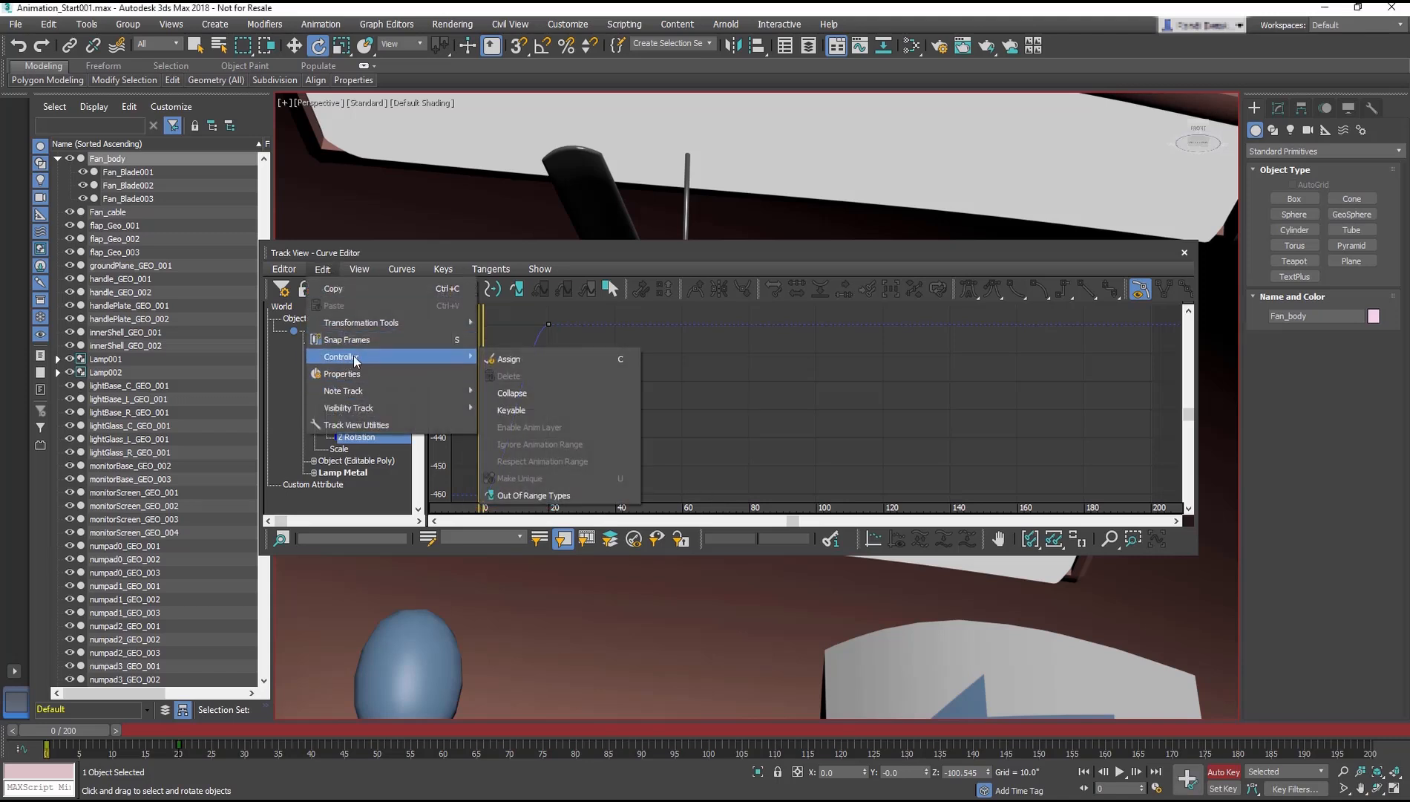
{"action": "mouse_move", "coordinate": [554, 496]}
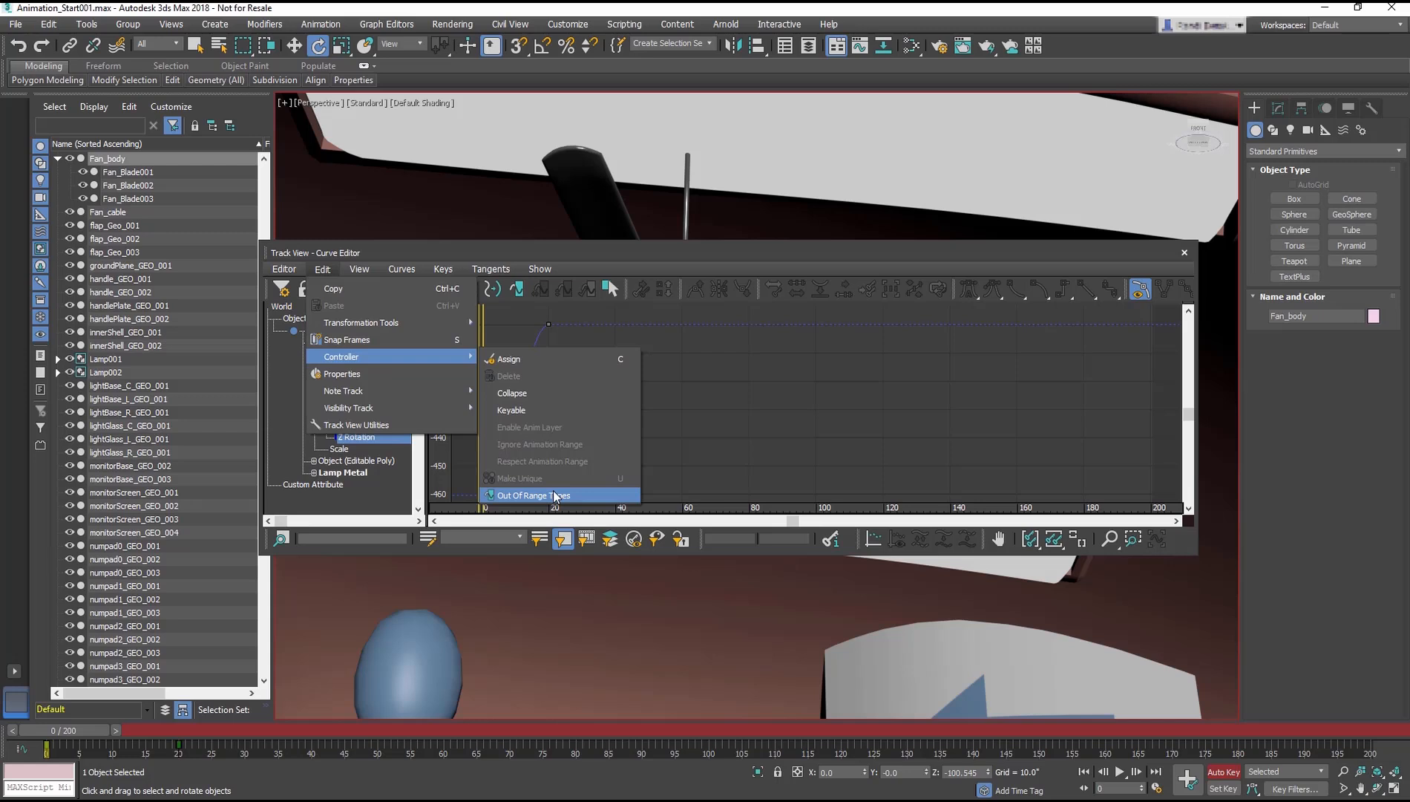
{"action": "left_click", "coordinate": [531, 495]}
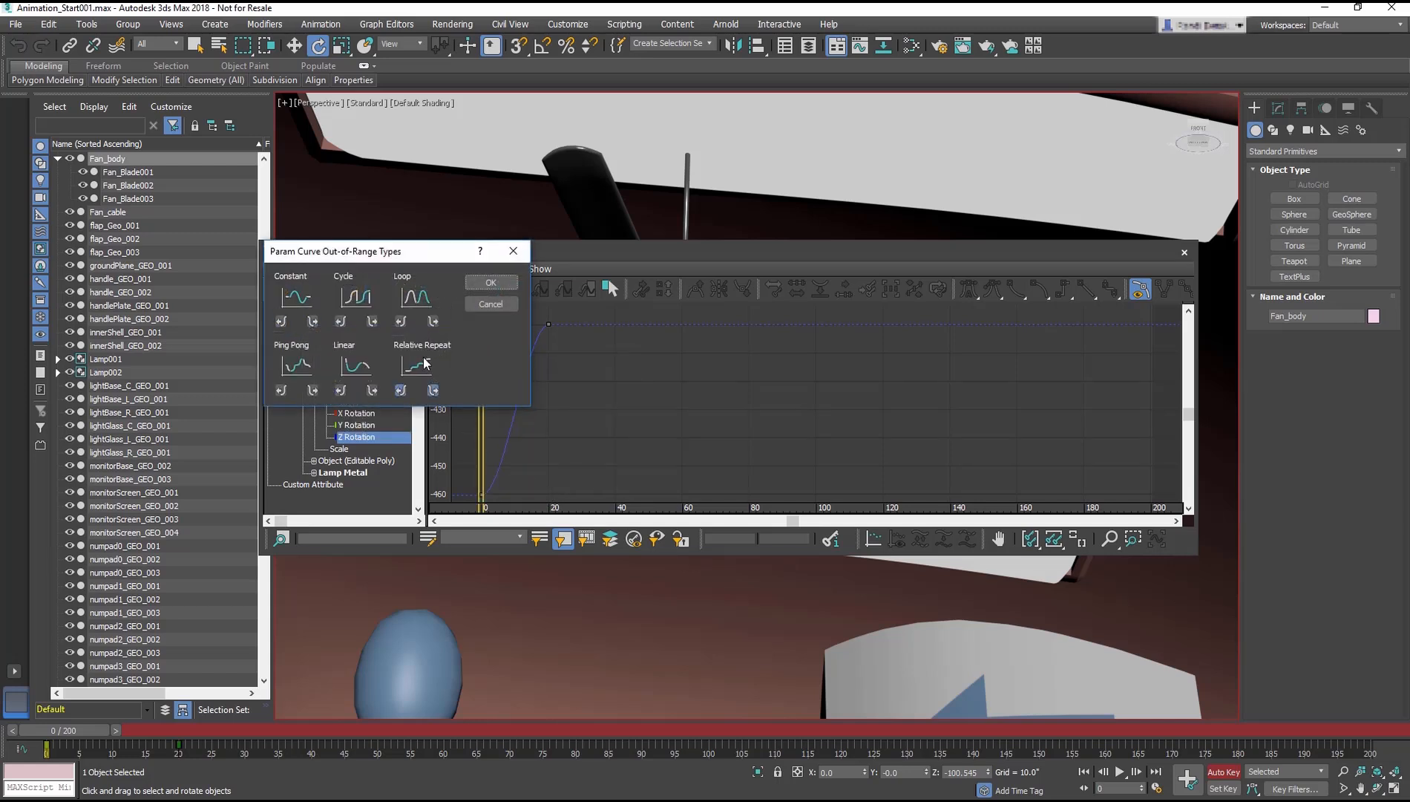
{"action": "left_click", "coordinate": [415, 365]}
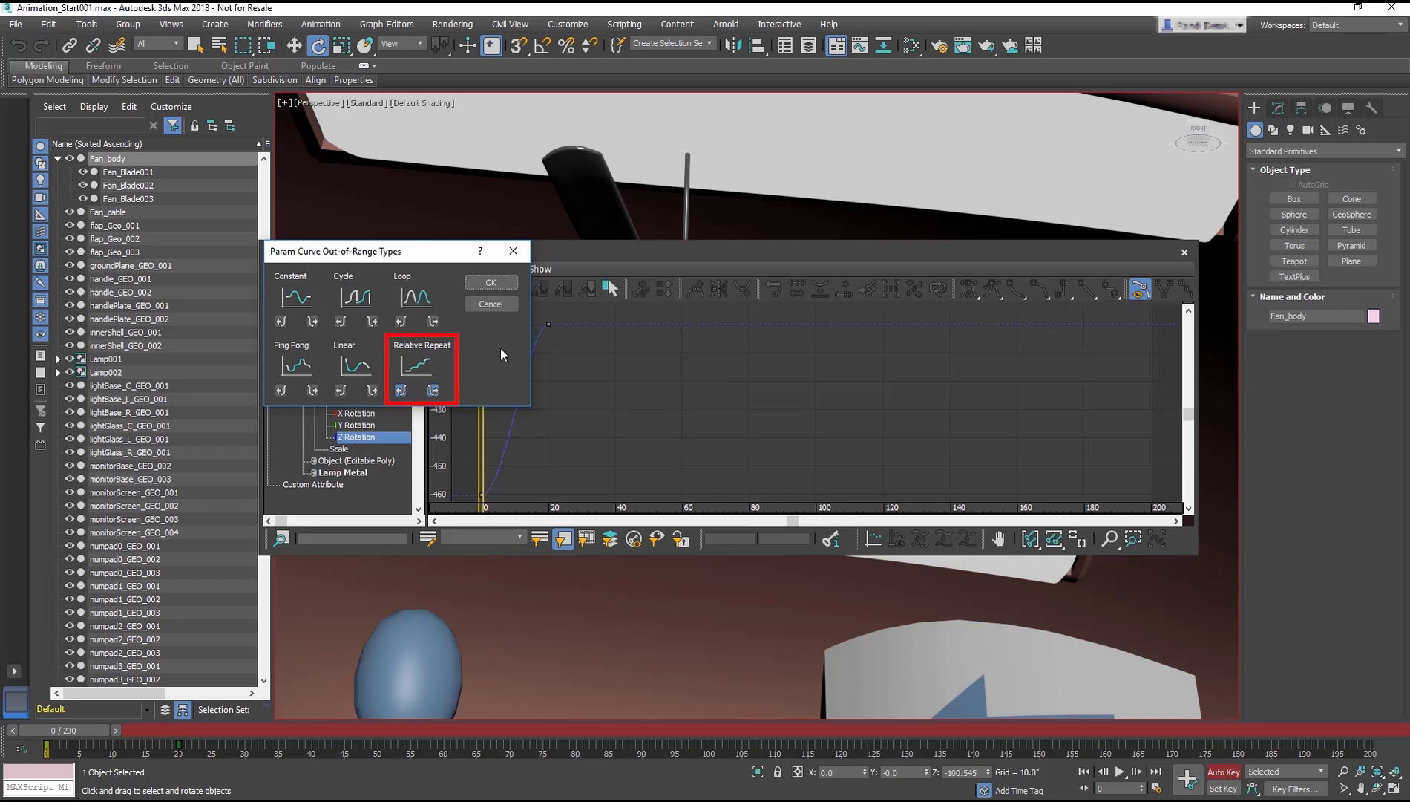
{"action": "left_click", "coordinate": [421, 373]}
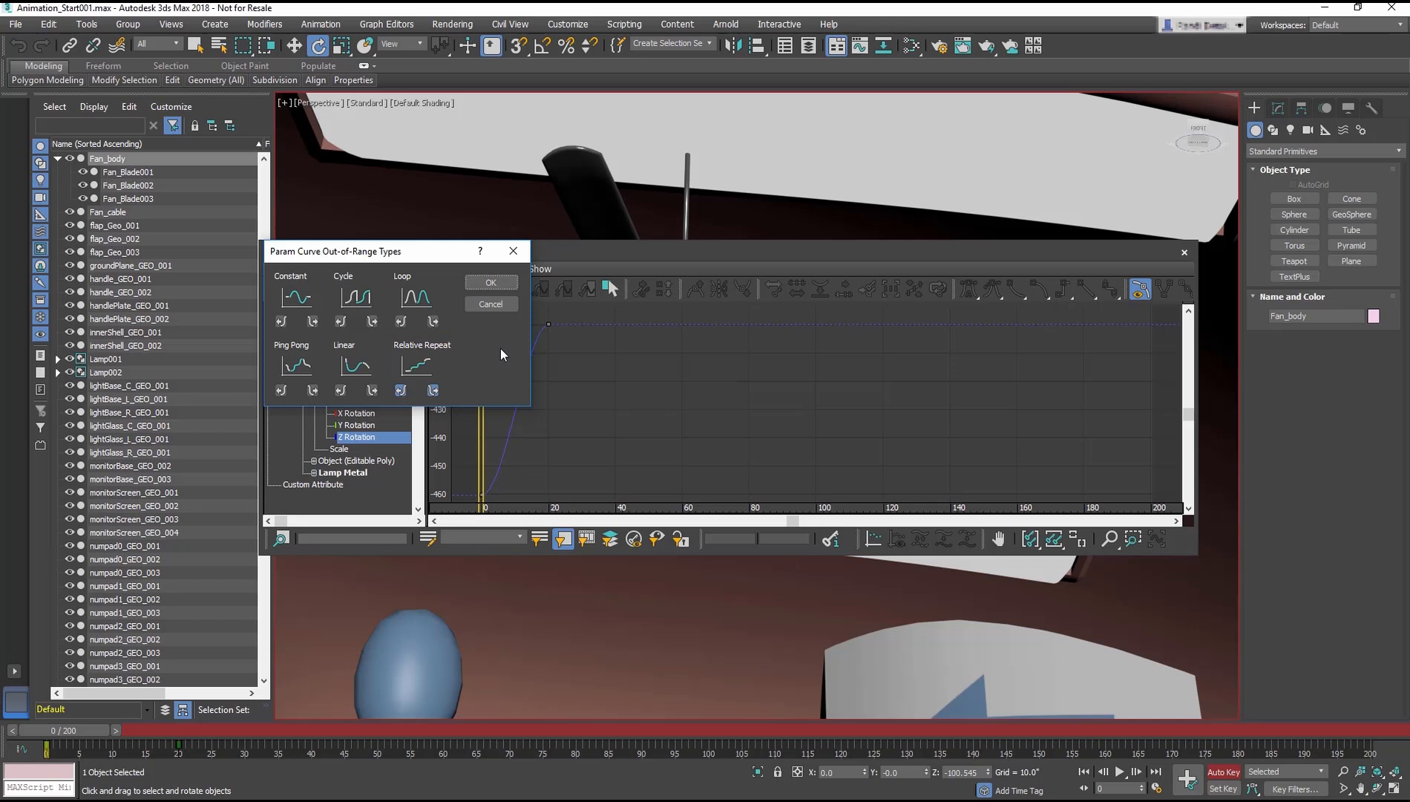
{"action": "left_click", "coordinate": [490, 303]}
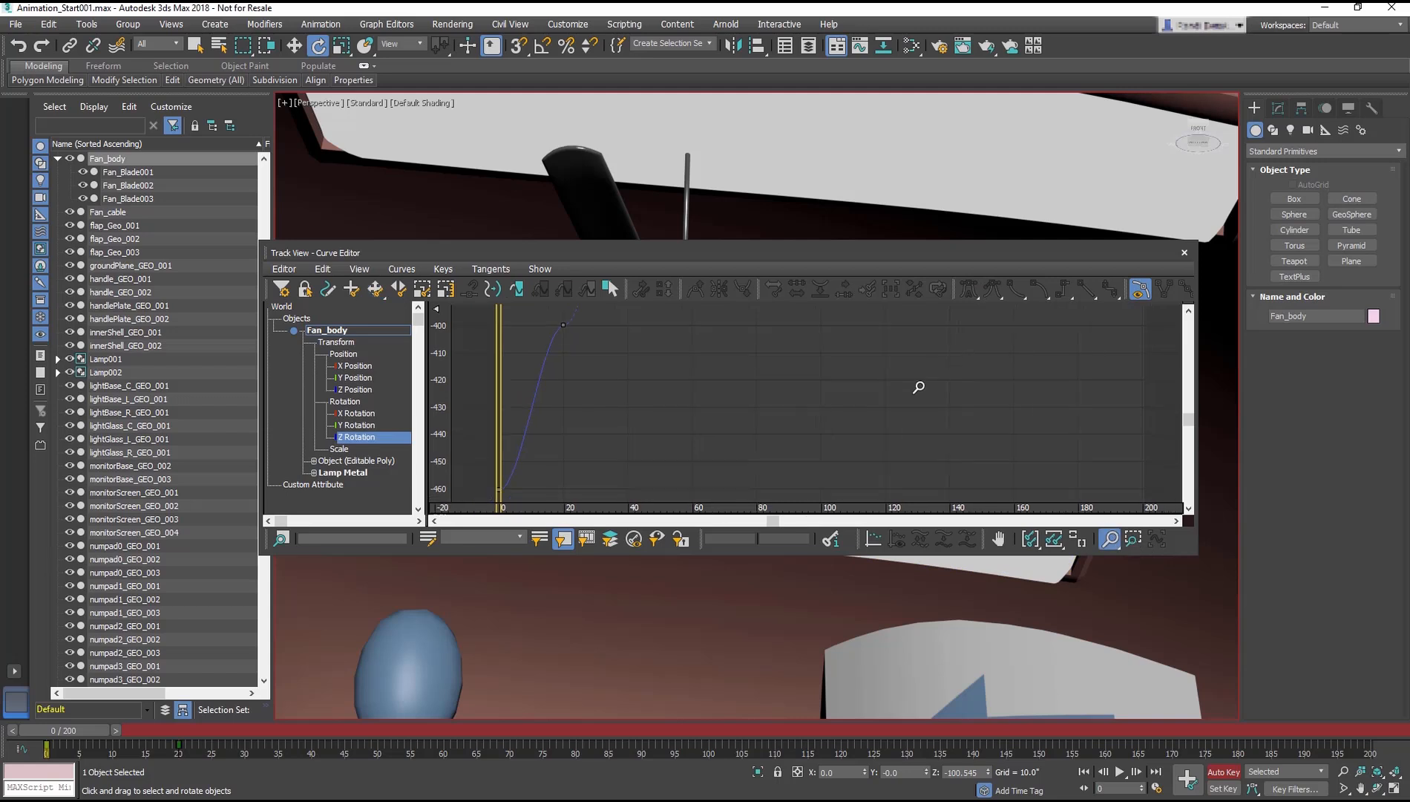
Zoom the Curve Editor graph out to show the repeating rotation over more frames
{"action": "left_click", "coordinate": [1029, 538]}
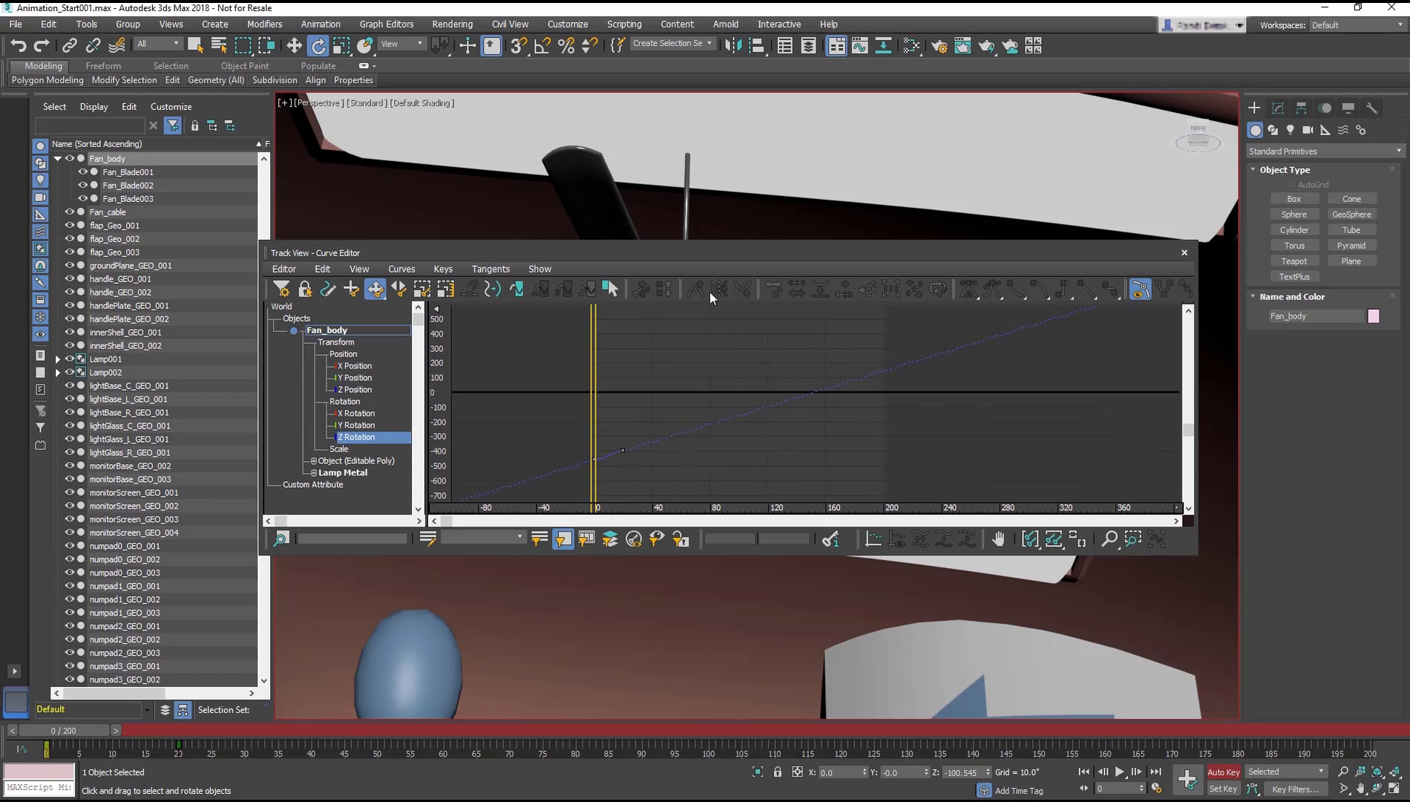
{"action": "left_click_drag", "start_coordinate": [315, 252], "coordinate": [334, 457]}
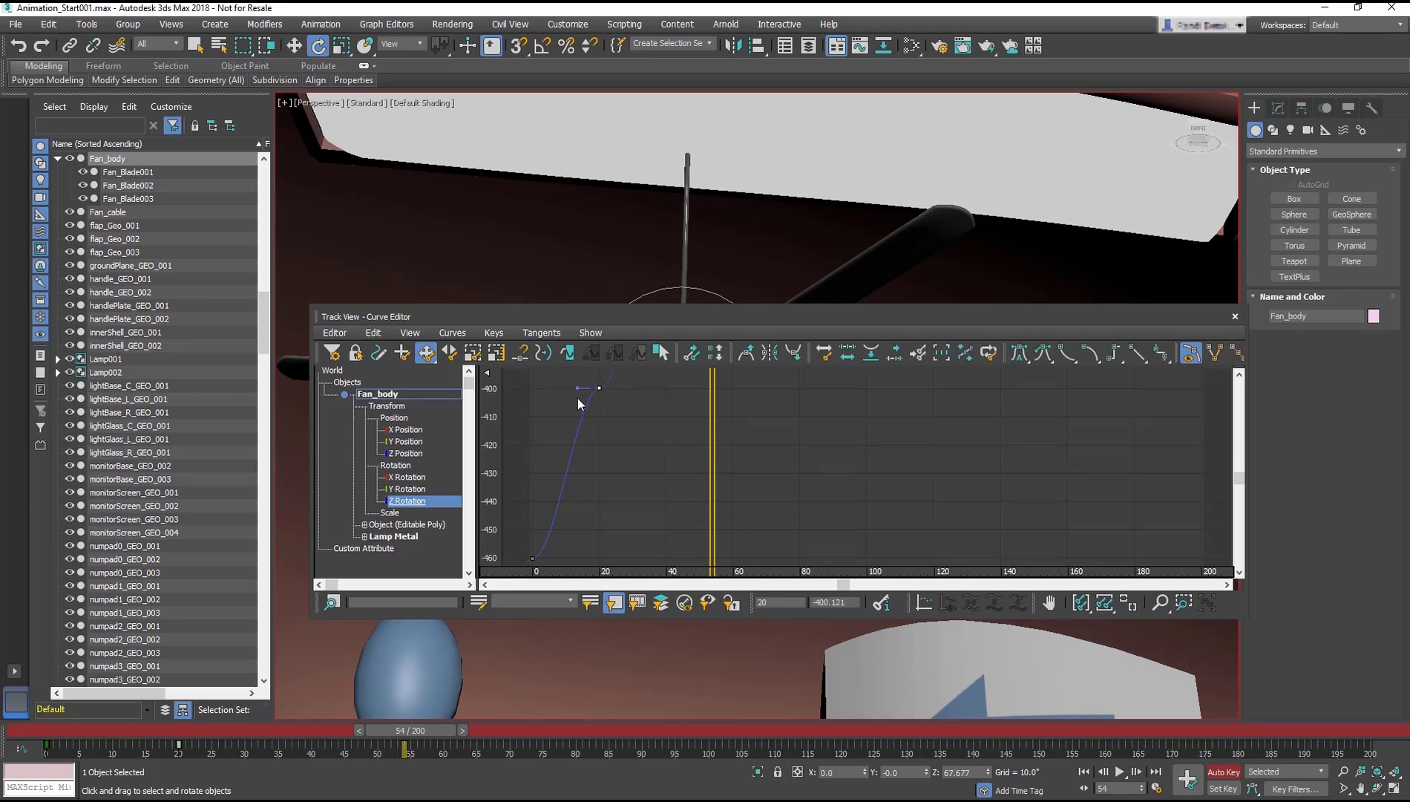
Give both Z Rotation keys linear tangents for constant speed, then close Track View
{"action": "left_click_drag", "start_coordinate": [598, 389], "coordinate": [543, 425]}
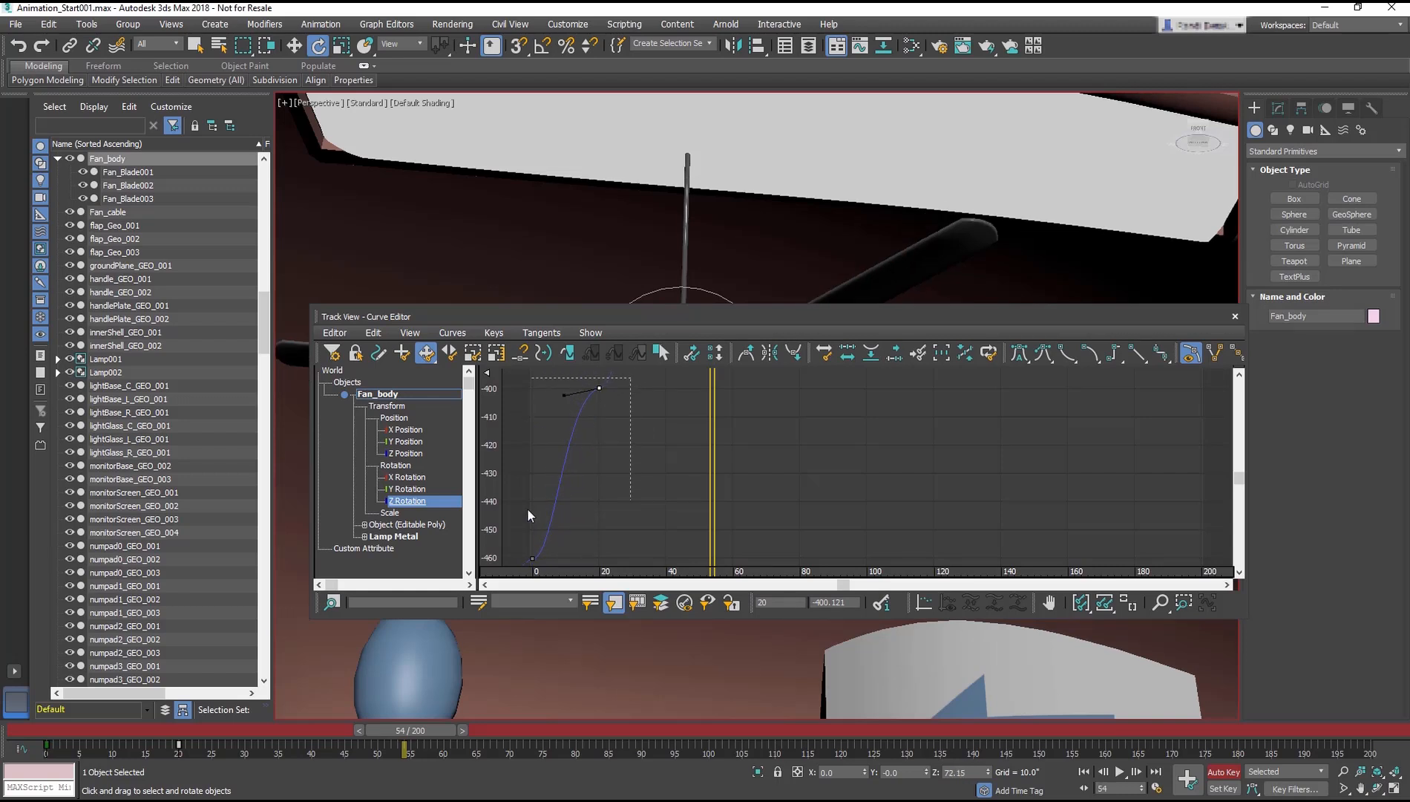
{"action": "left_click", "coordinate": [1138, 353]}
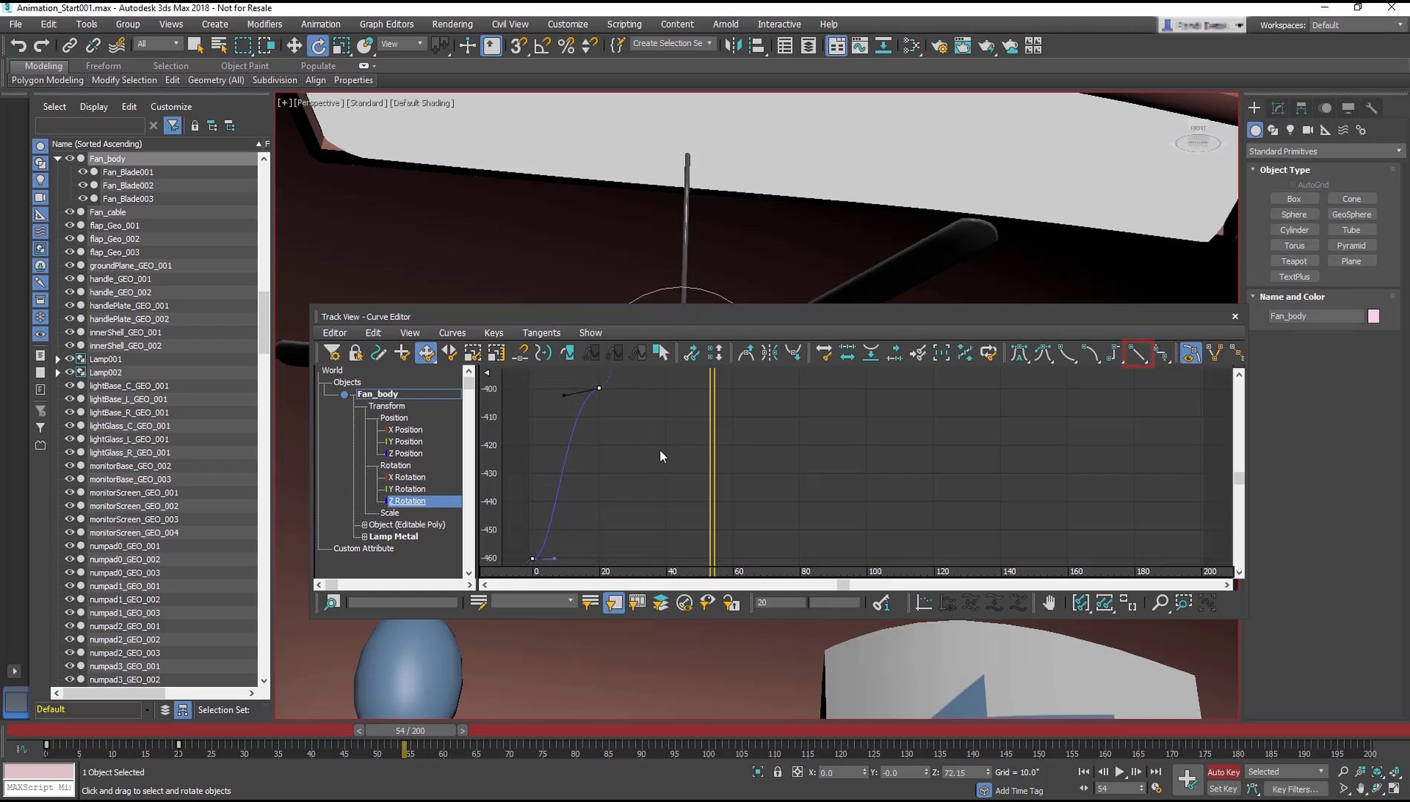
{"action": "left_click", "coordinate": [1138, 353]}
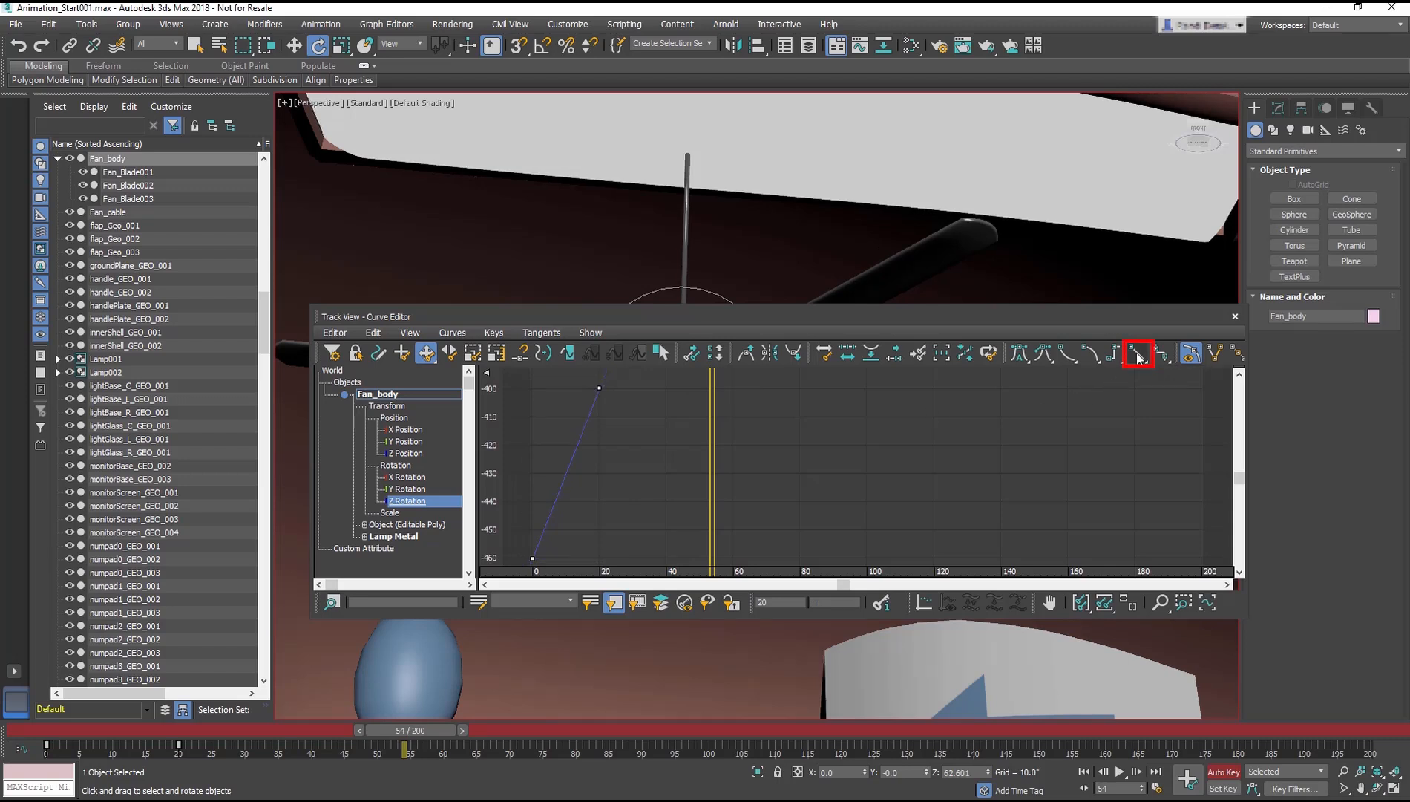
{"action": "left_click", "coordinate": [1234, 316]}
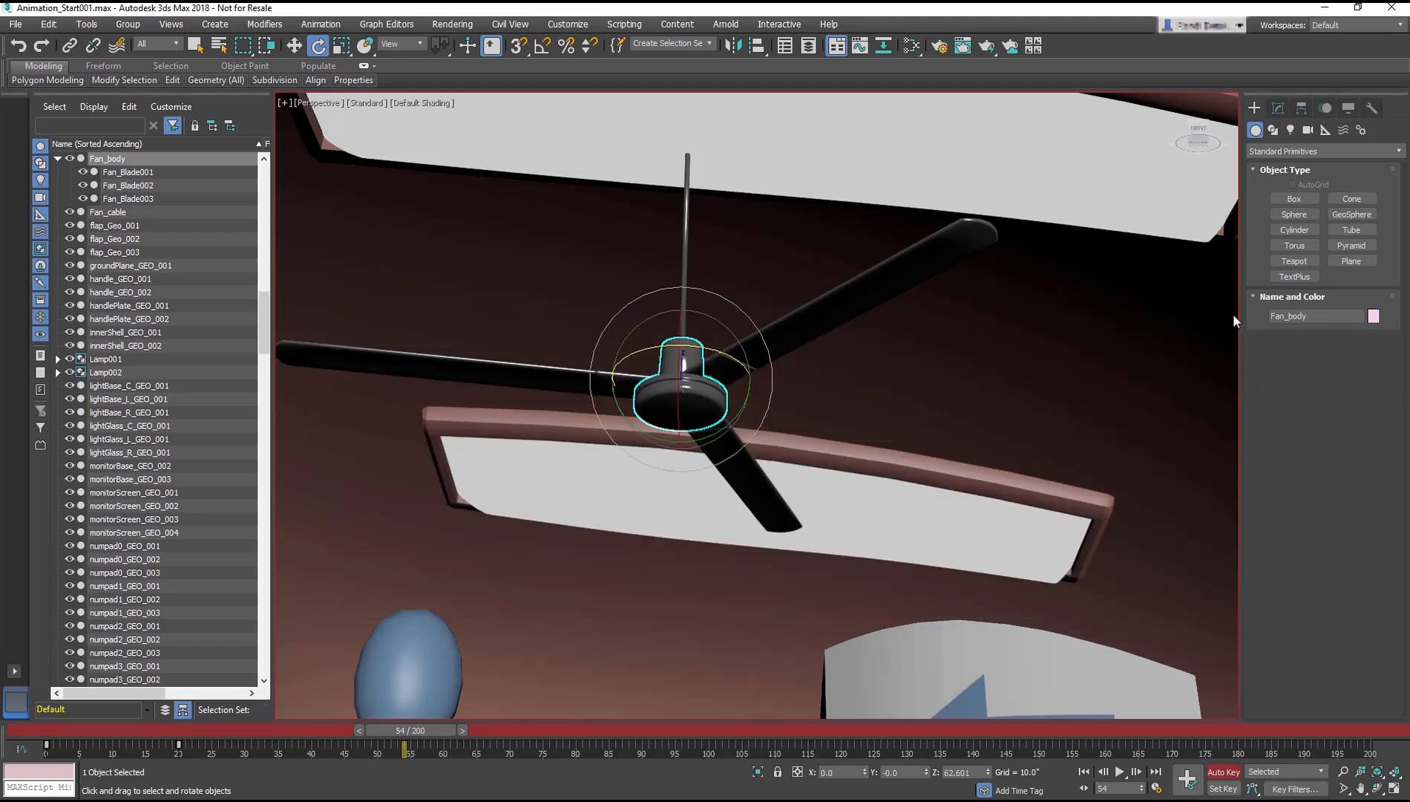
Play and stop the fan spin preview, then bring the Curve Editor back up
{"action": "left_click", "coordinate": [1120, 771]}
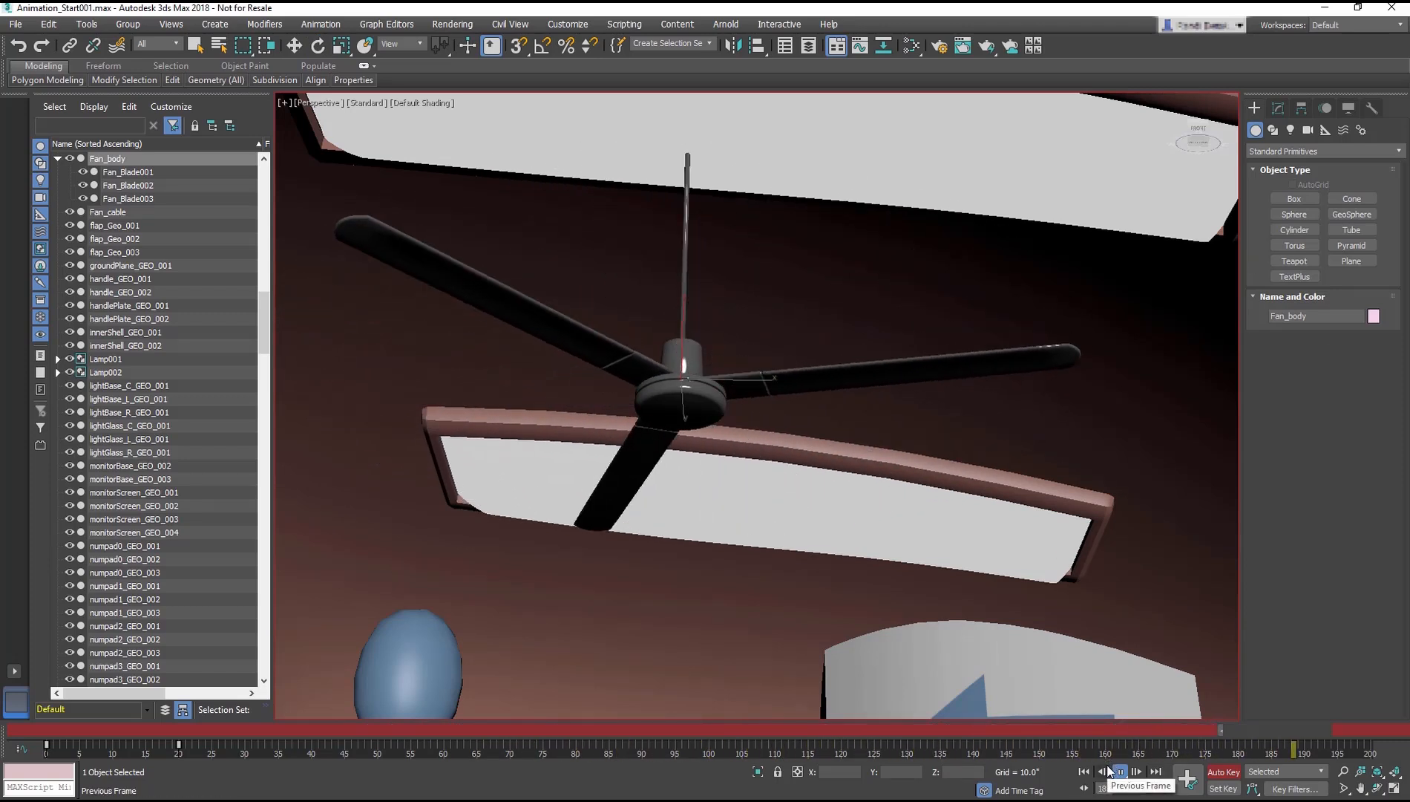
{"action": "left_click", "coordinate": [1135, 771]}
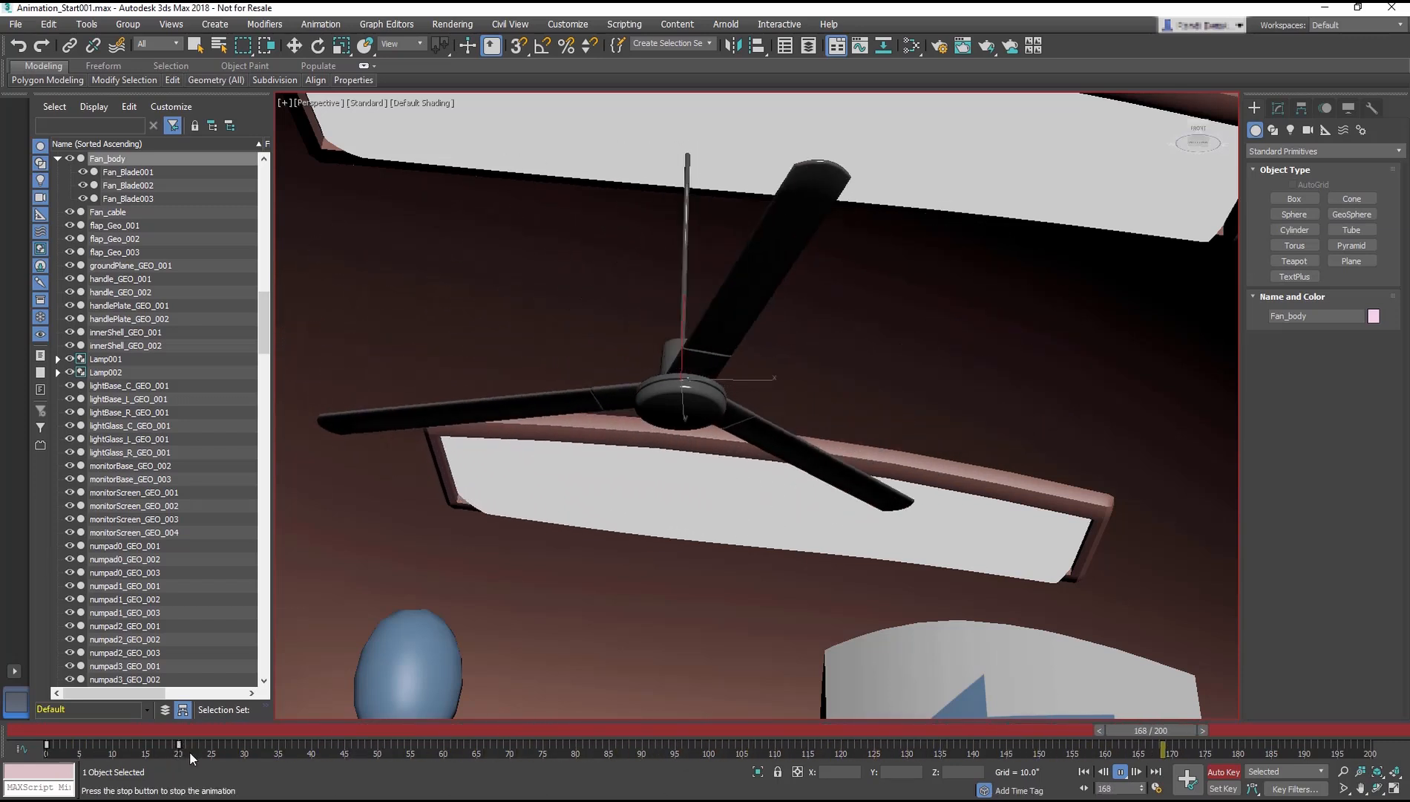
{"action": "left_click", "coordinate": [1122, 776]}
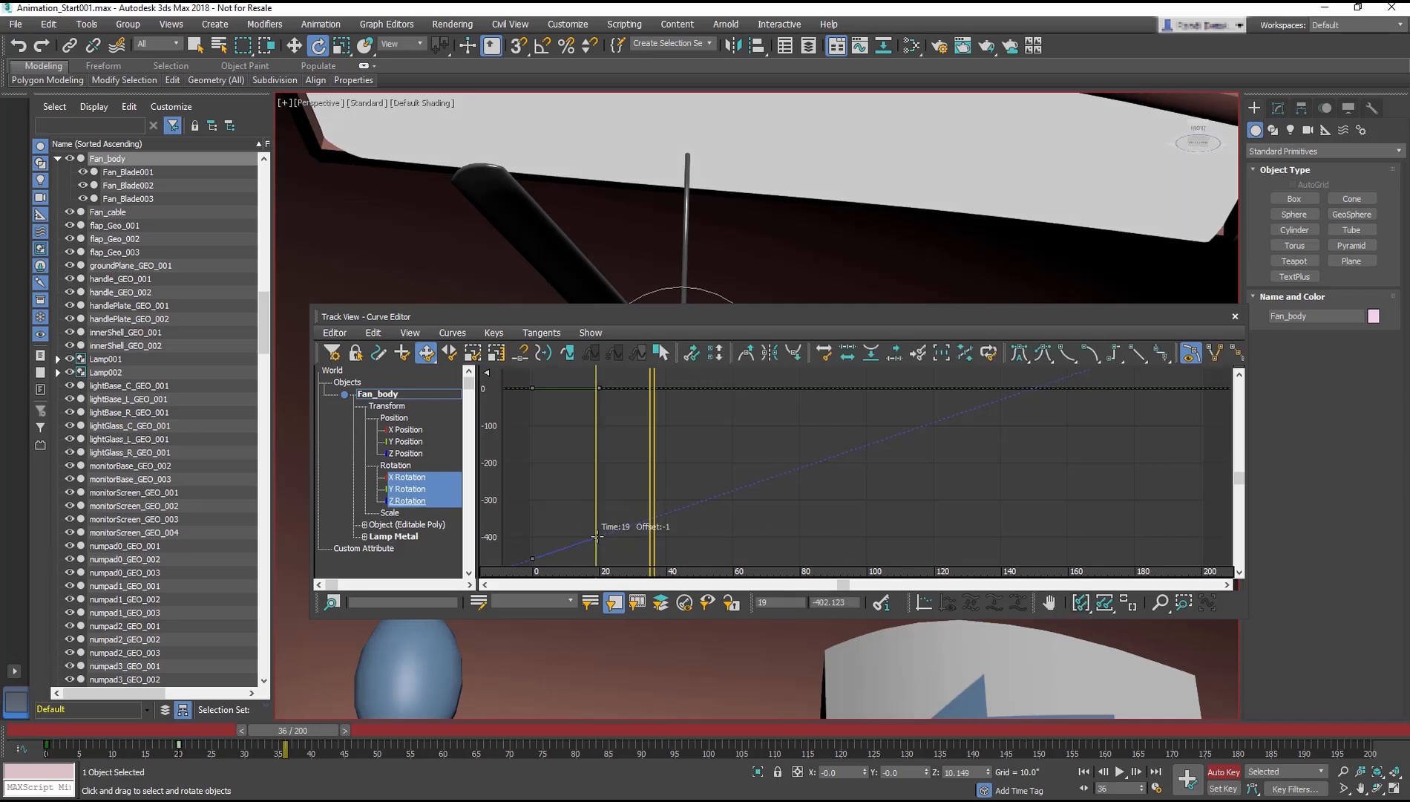
Inspect the rotation keys, close the Curve Editor and replay the fan spin
{"action": "left_click_drag", "start_coordinate": [598, 538], "coordinate": [547, 540]}
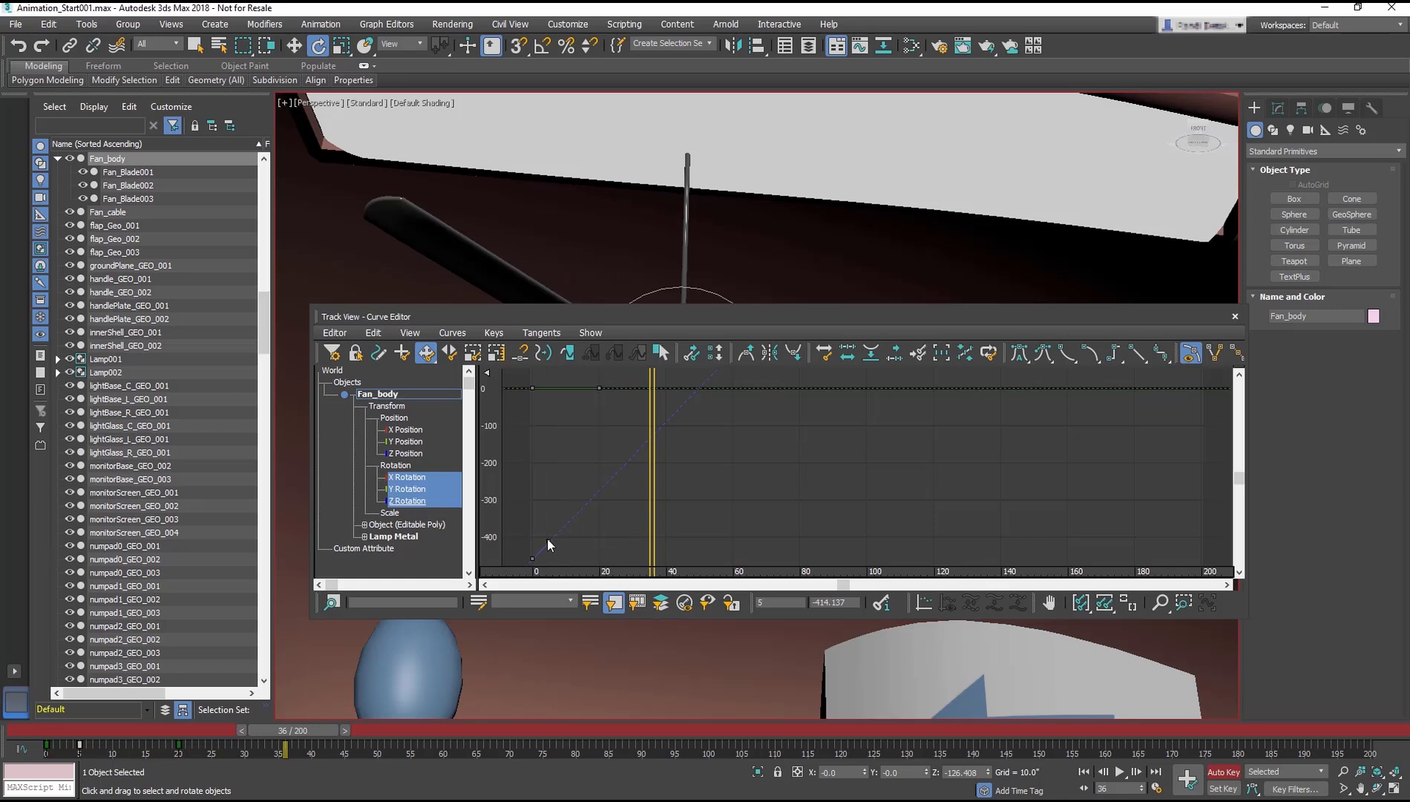
{"action": "left_click", "coordinate": [1121, 772]}
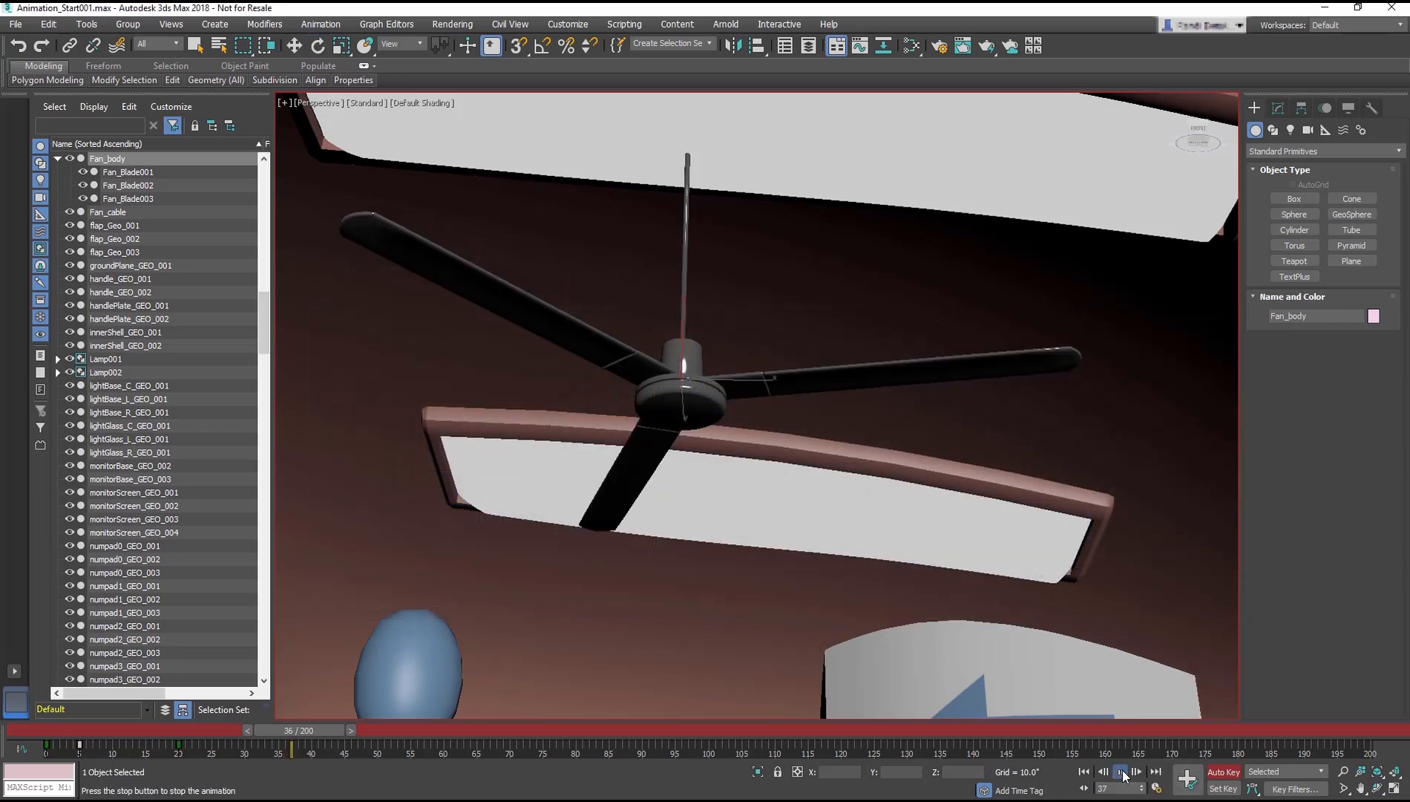
{"action": "left_click", "coordinate": [1120, 772]}
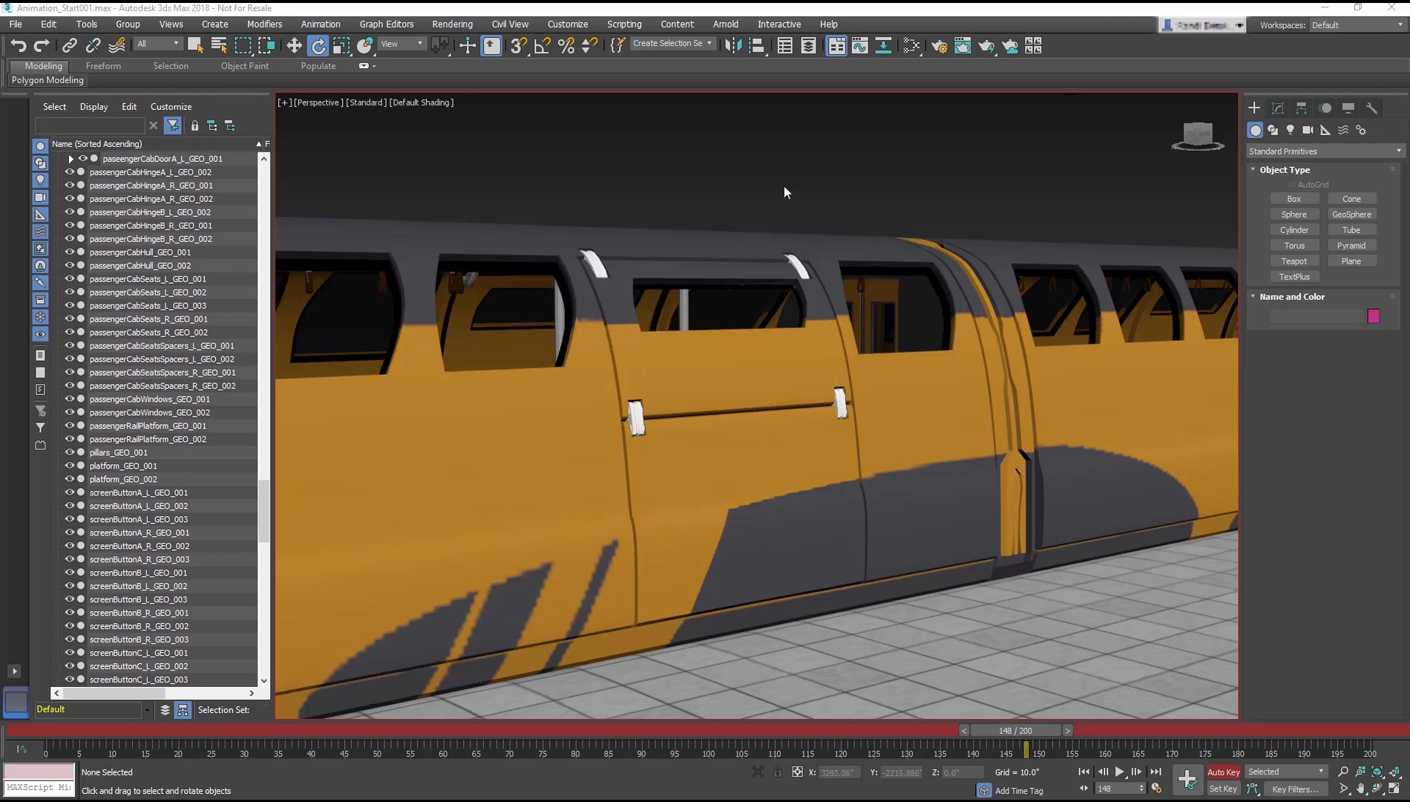
{"action": "mouse_move", "coordinate": [794, 200]}
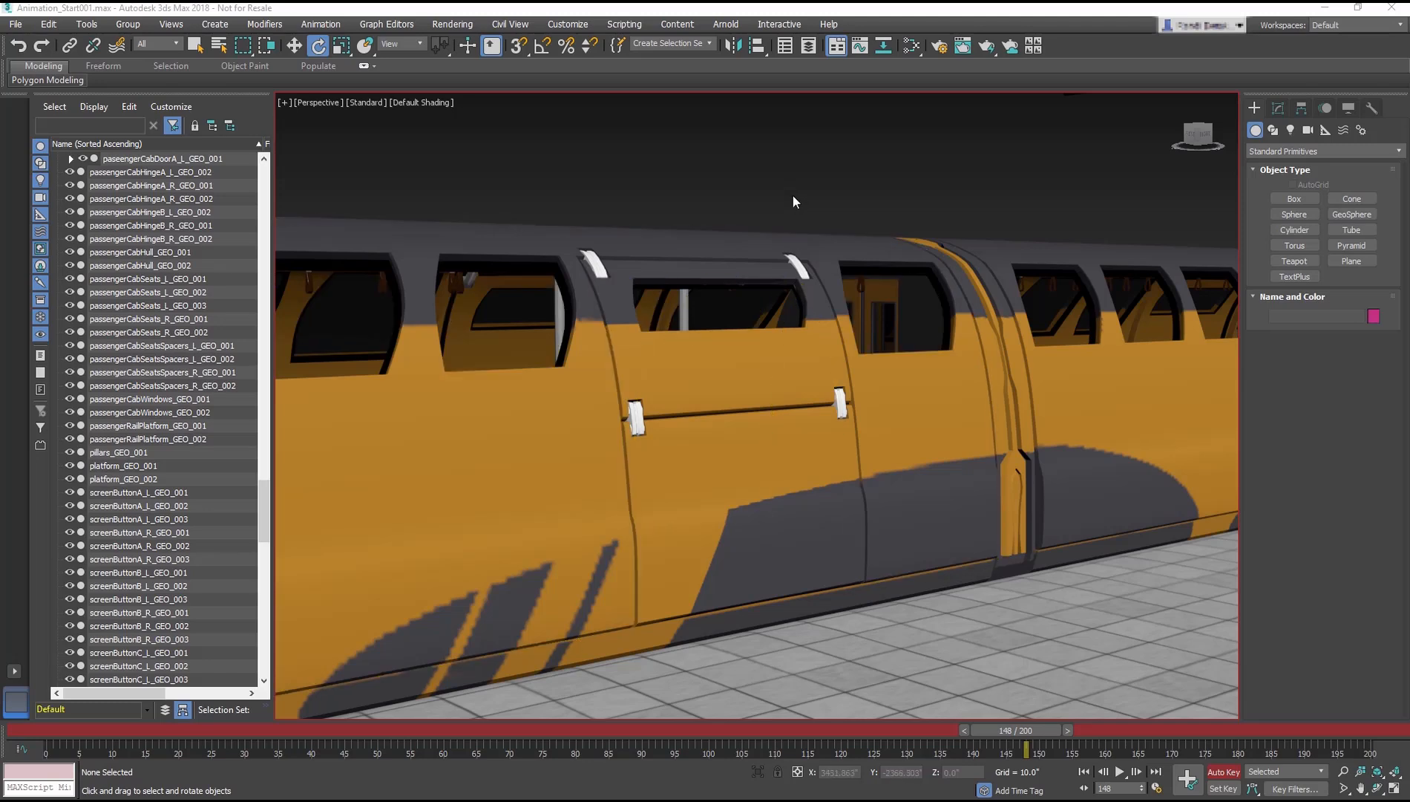
{"action": "mouse_move", "coordinate": [739, 230]}
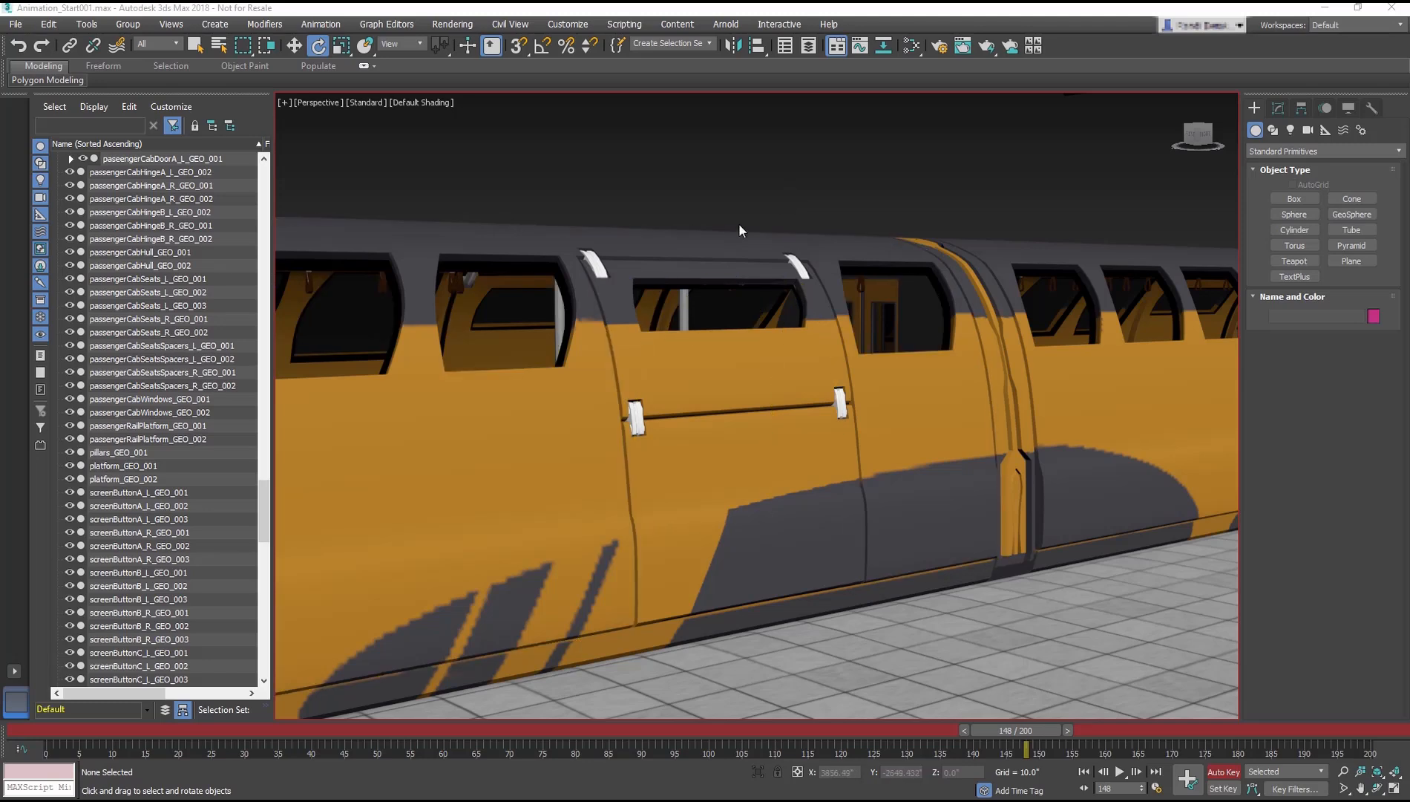
{"action": "left_click", "coordinate": [594, 267]}
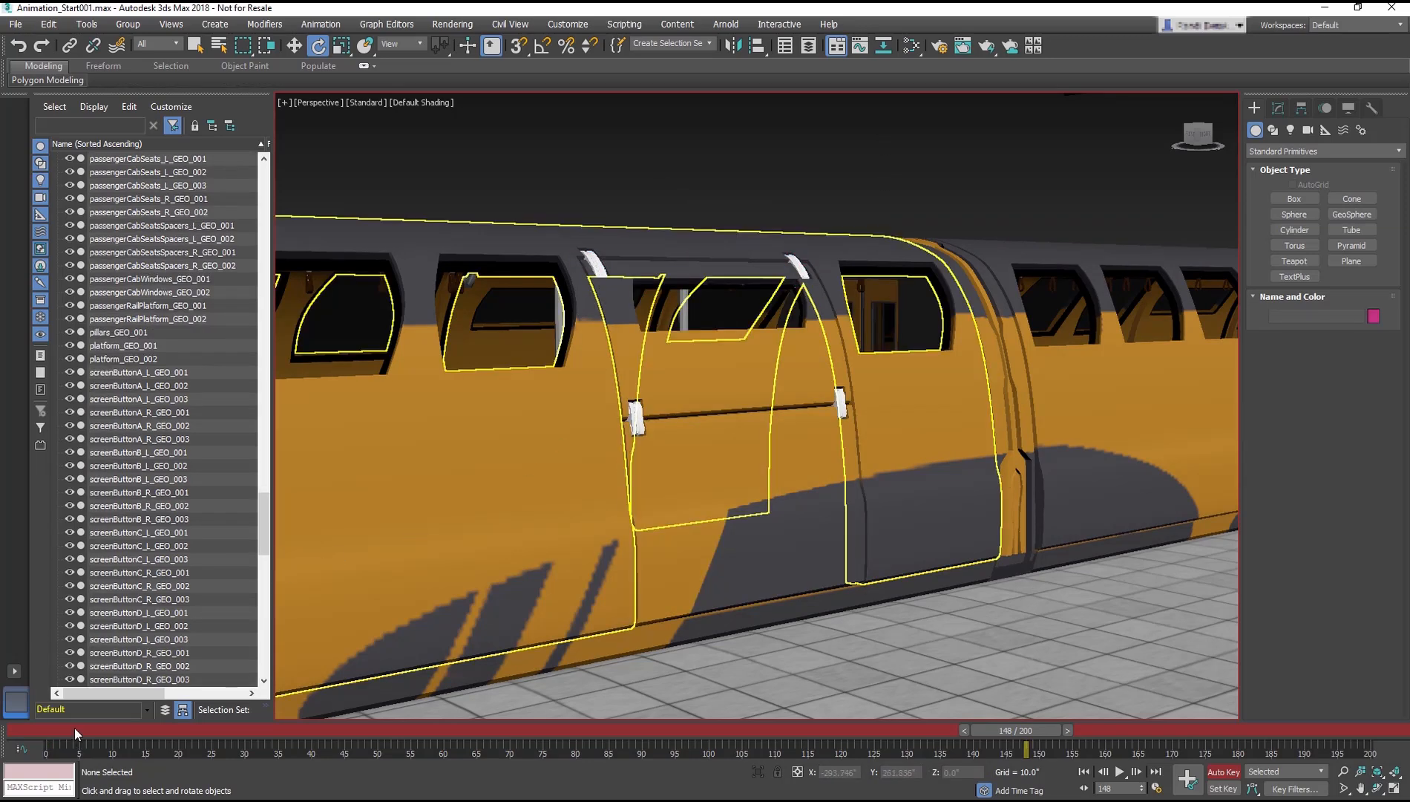
With Key Filters on Rotation only, key passengerCabHingeA_L's closed pose at frame 30
{"action": "left_click_drag", "start_coordinate": [1016, 730], "coordinate": [243, 729]}
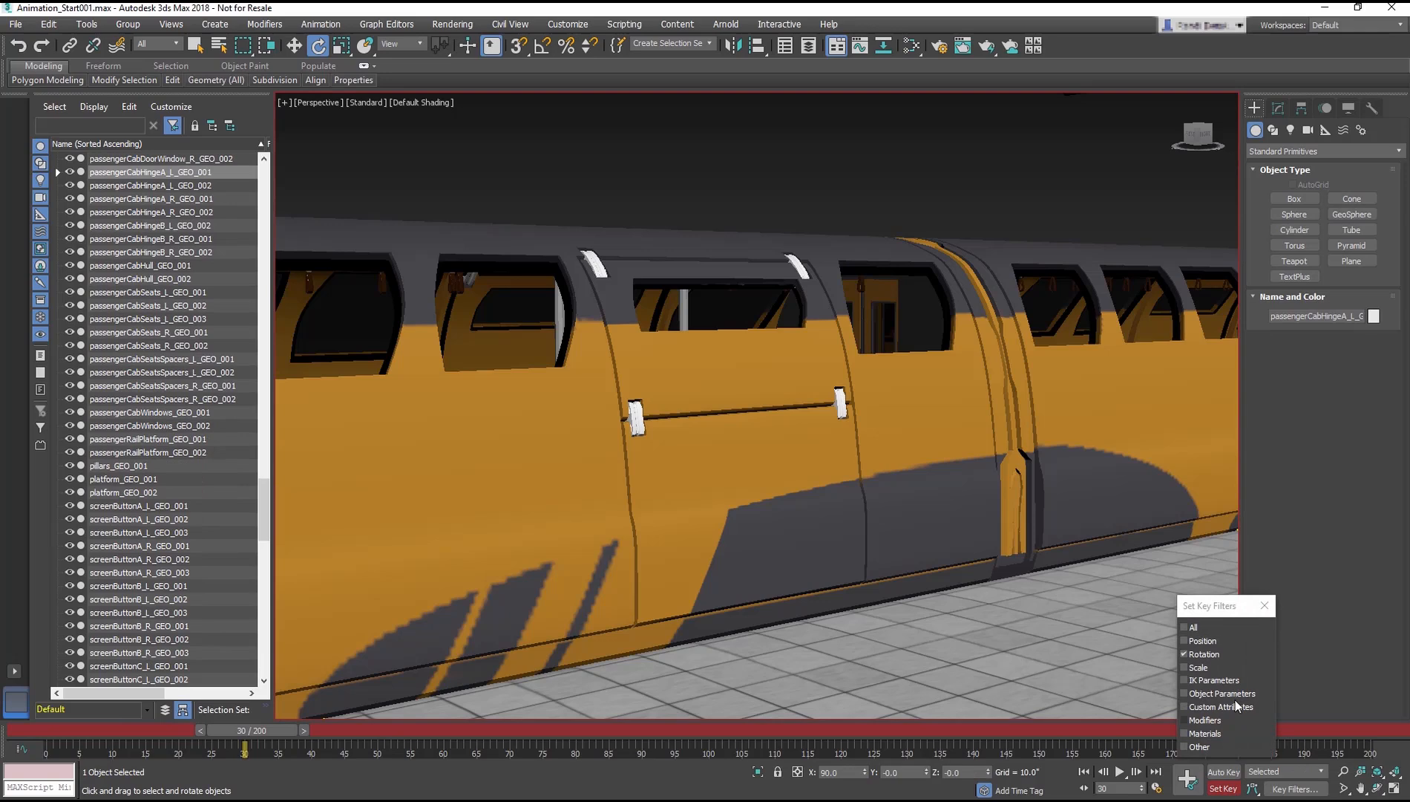
{"action": "mouse_move", "coordinate": [1211, 657]}
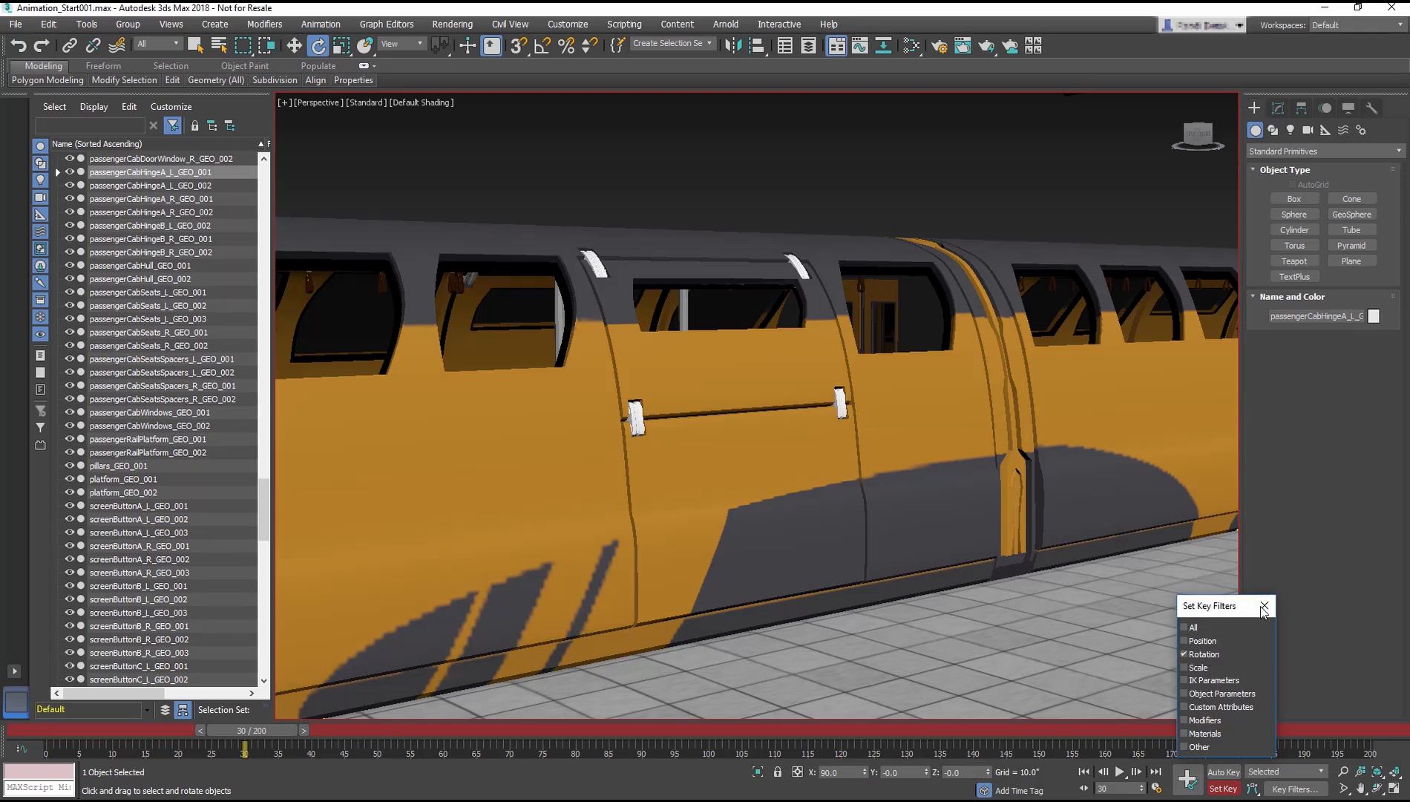
{"action": "left_click", "coordinate": [1263, 605]}
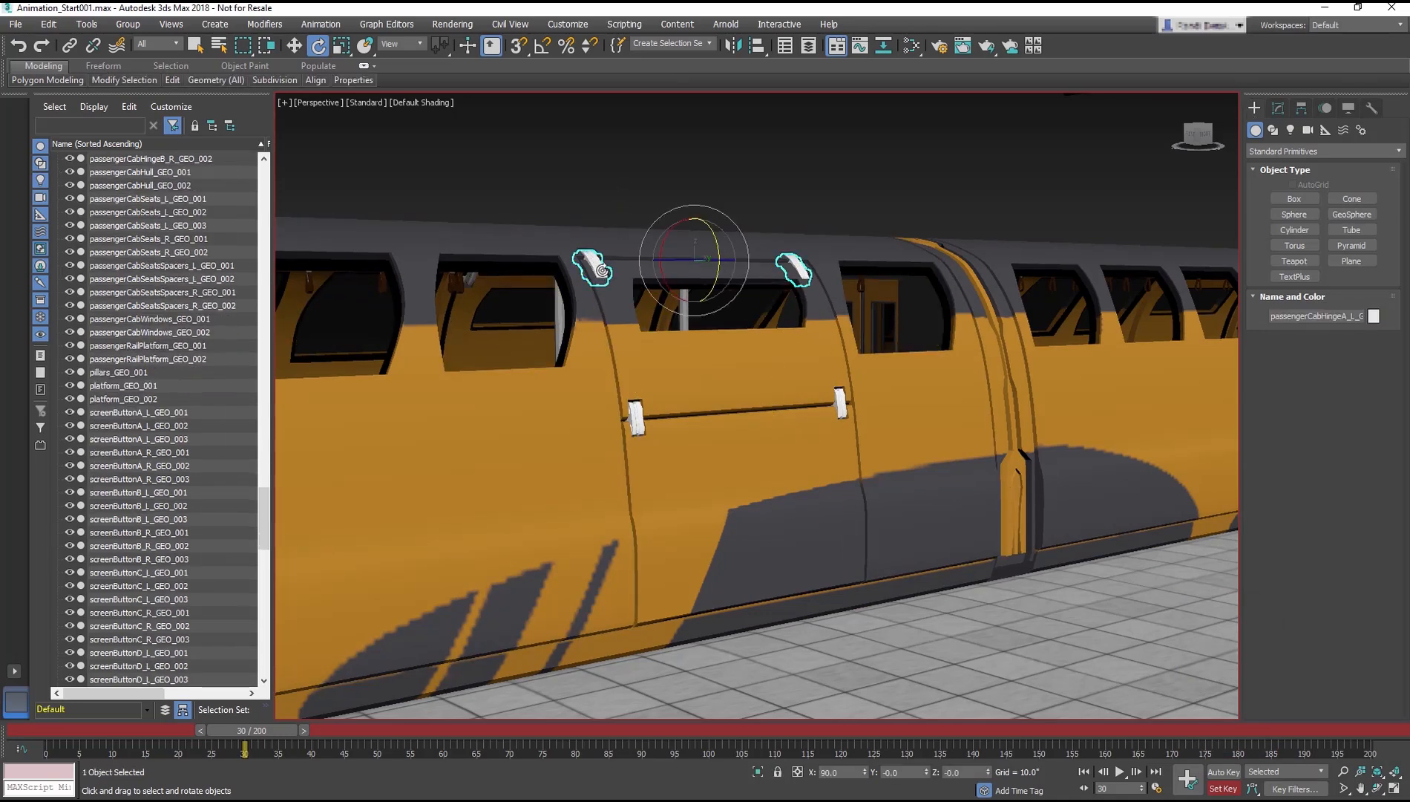
{"action": "left_click", "coordinate": [1186, 772]}
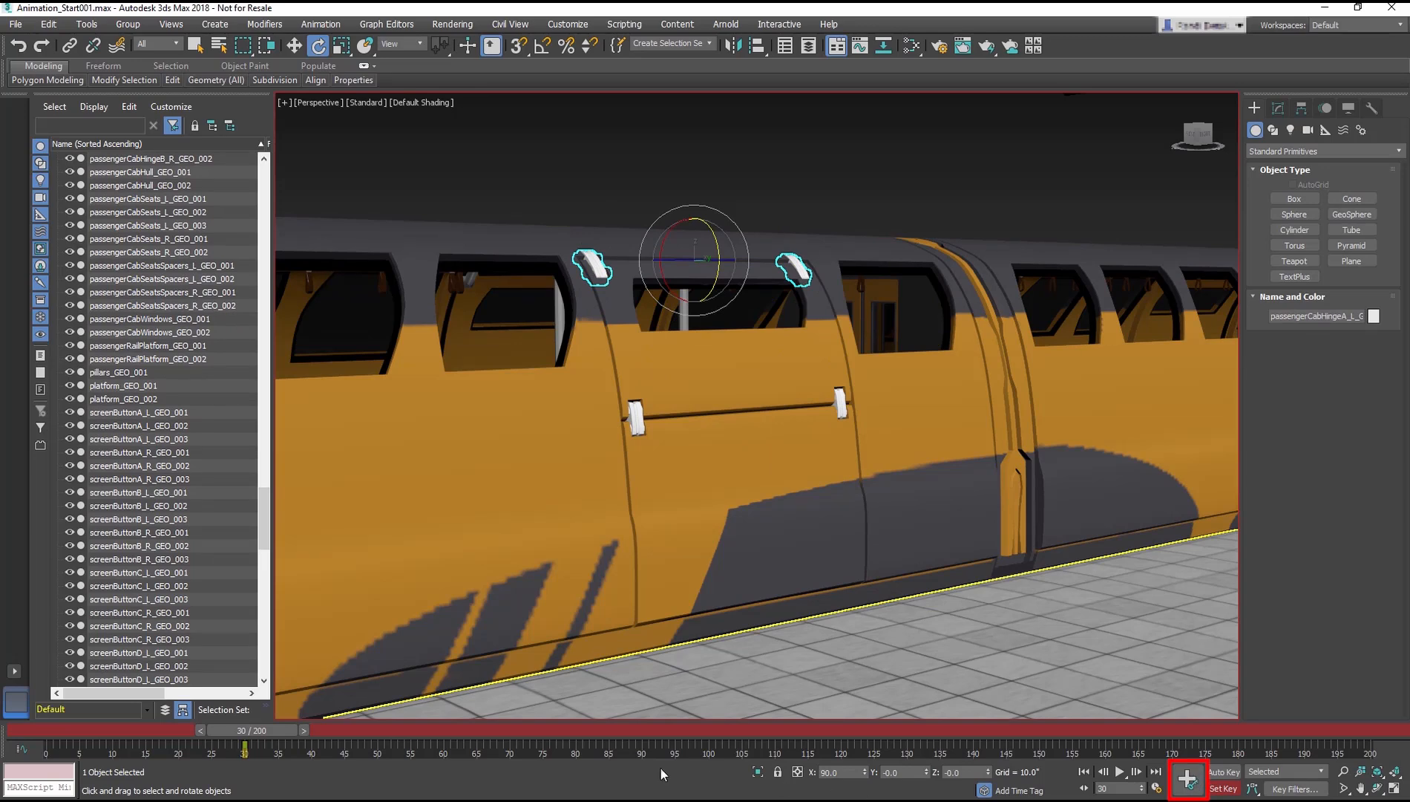
{"action": "left_click_drag", "start_coordinate": [256, 730], "coordinate": [414, 730]}
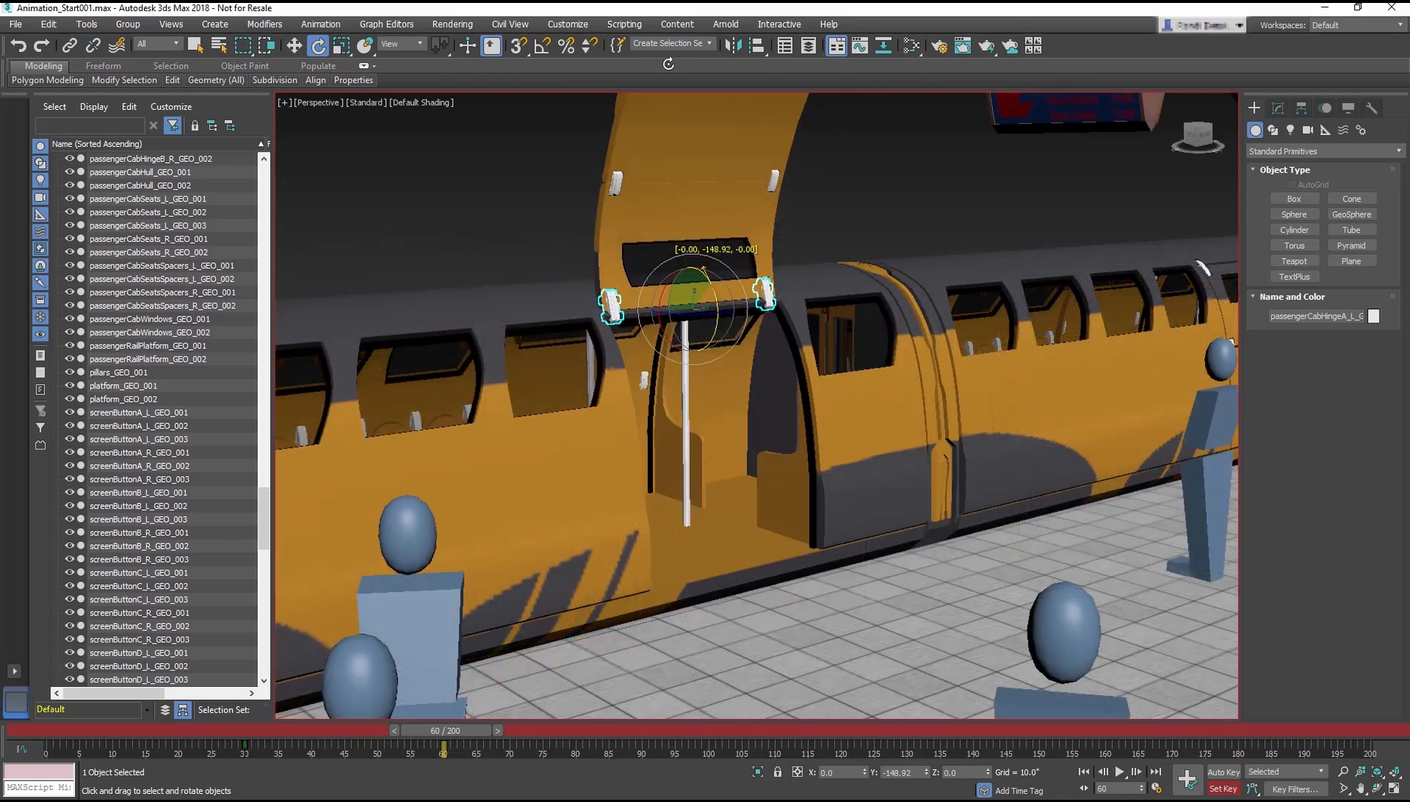
Key the hinge open at frame 60, copy the open key to 118, and key it closed at 150
{"action": "left_click_drag", "start_coordinate": [693, 306], "coordinate": [693, 288]}
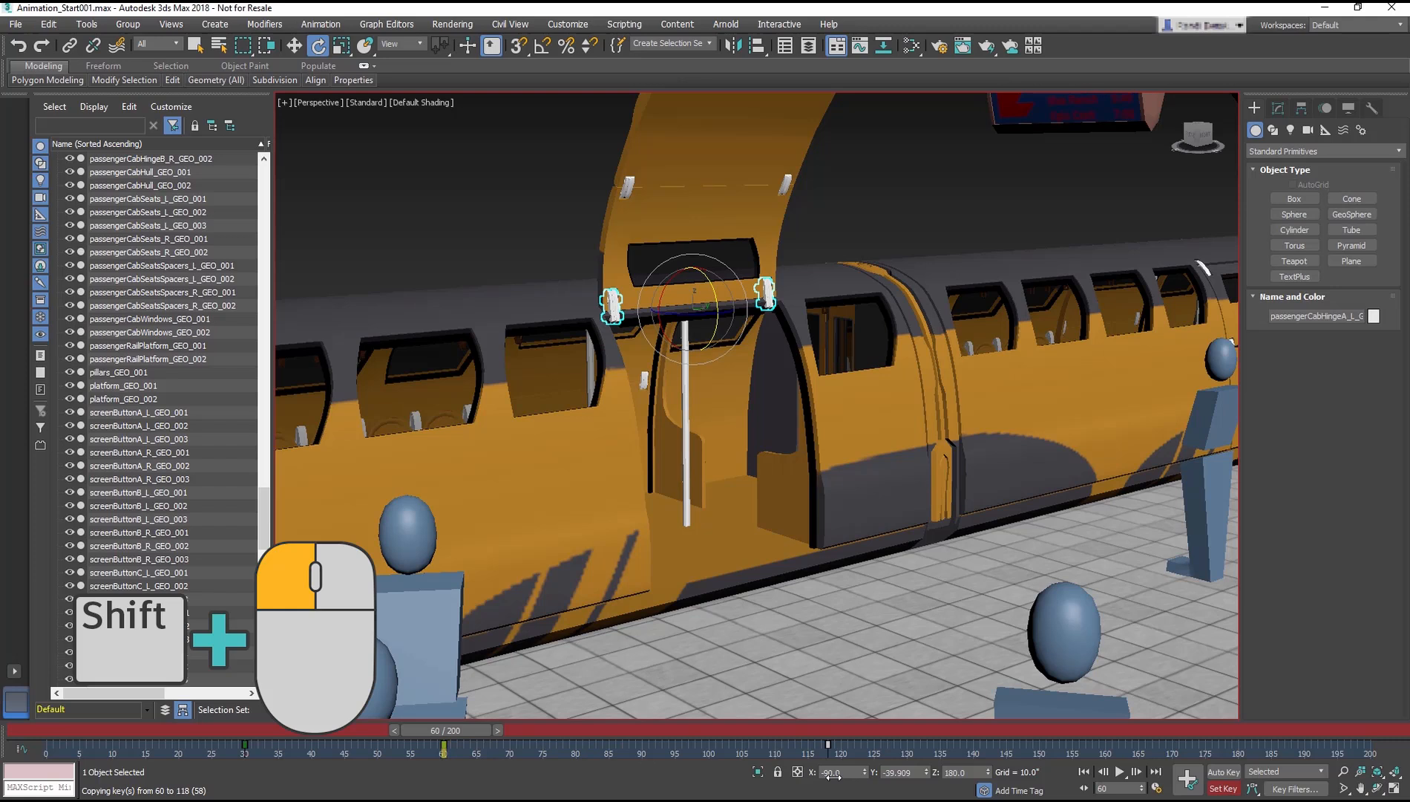
{"action": "left_click_drag", "start_coordinate": [467, 729], "coordinate": [442, 729]}
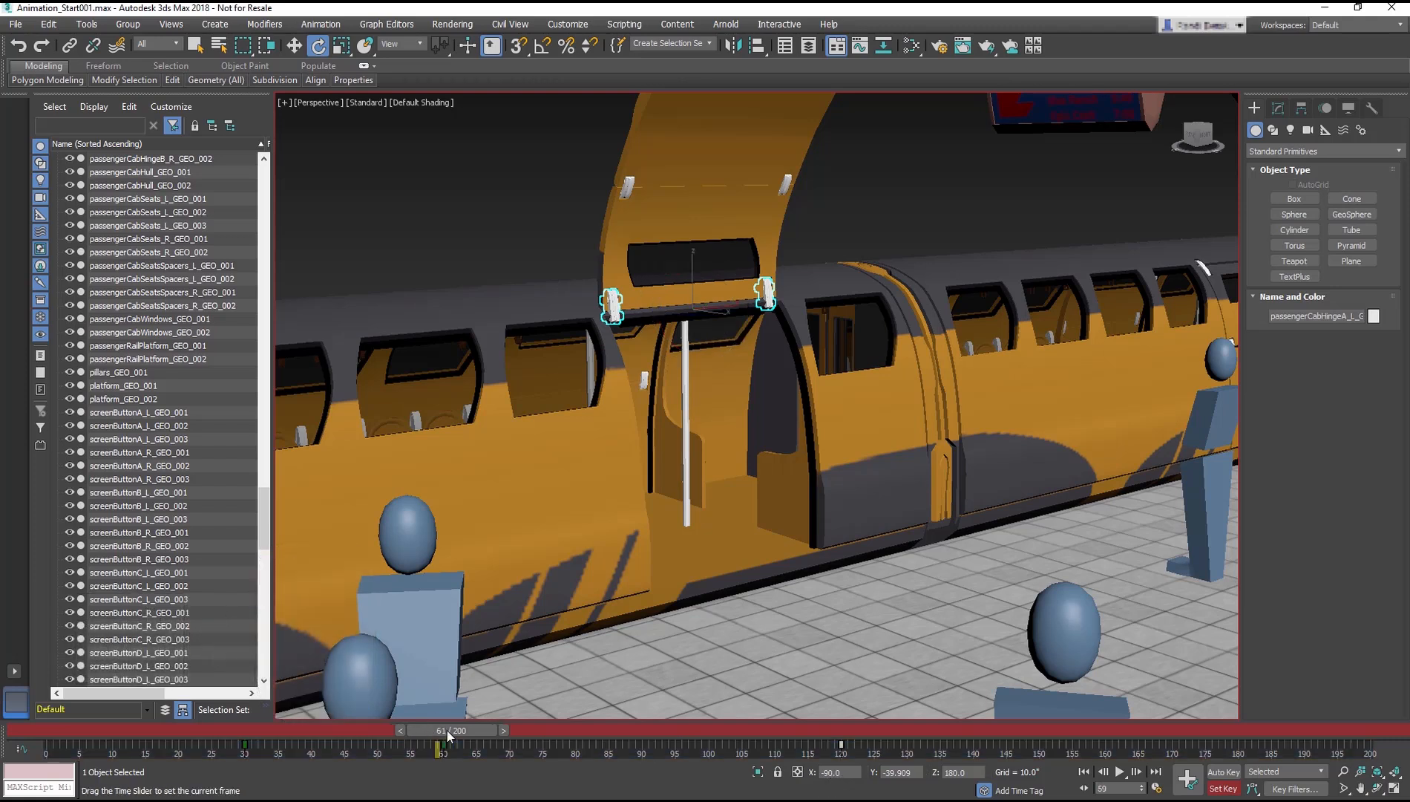
{"action": "left_click_drag", "start_coordinate": [450, 729], "coordinate": [1017, 729]}
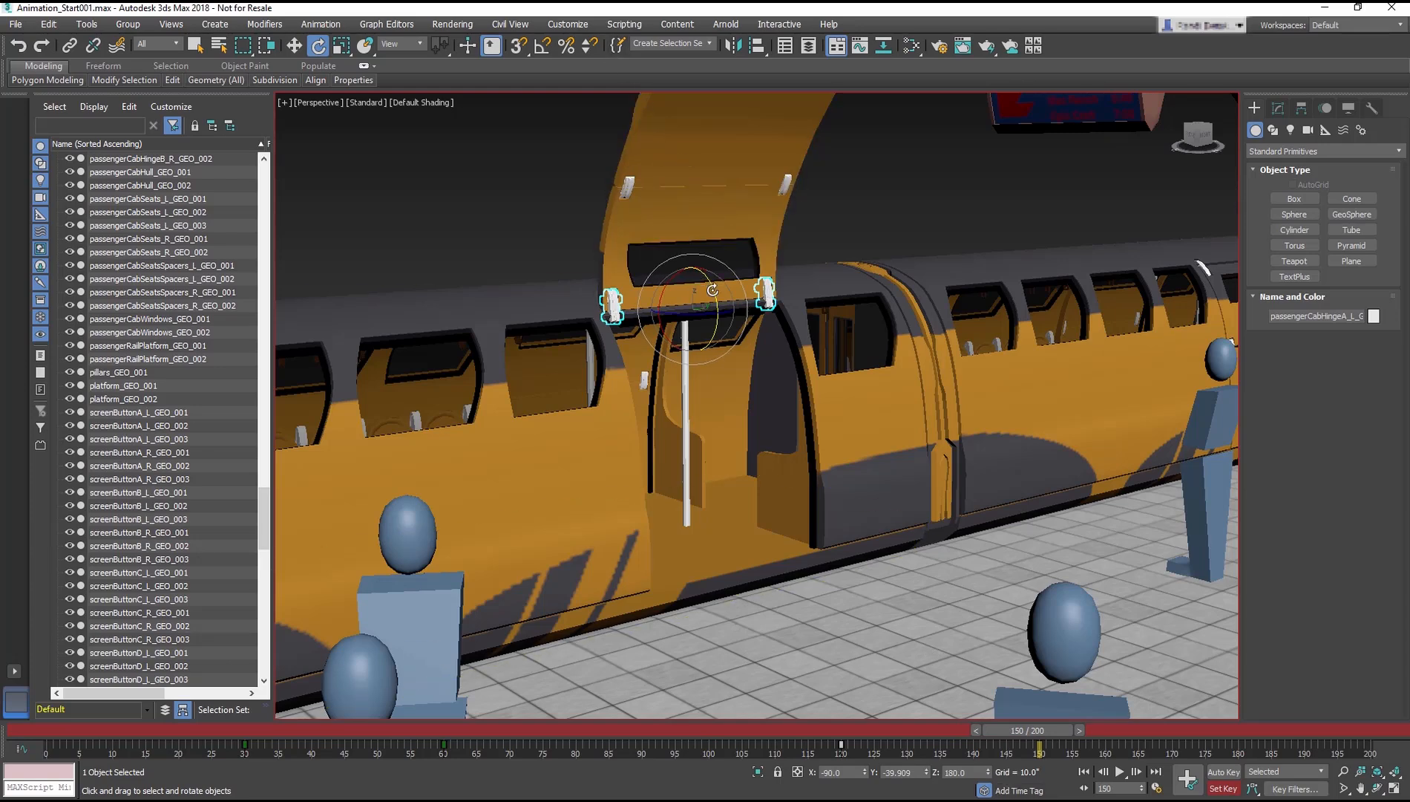
{"action": "left_click_drag", "start_coordinate": [710, 297], "coordinate": [719, 310]}
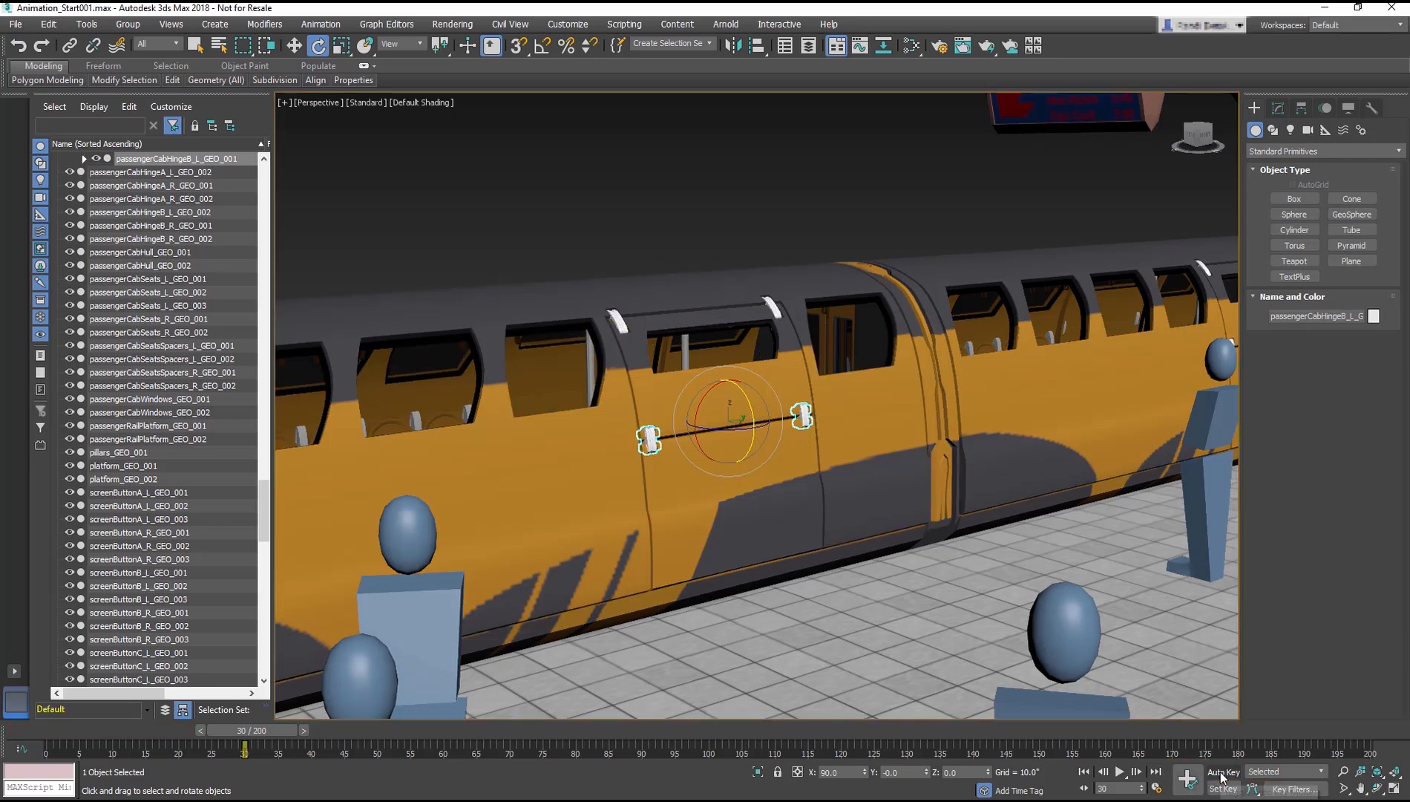
Key passengerCabHingeB_L closed at frame 30 and move to frame 60 for the open pose
{"action": "left_click", "coordinate": [1222, 772]}
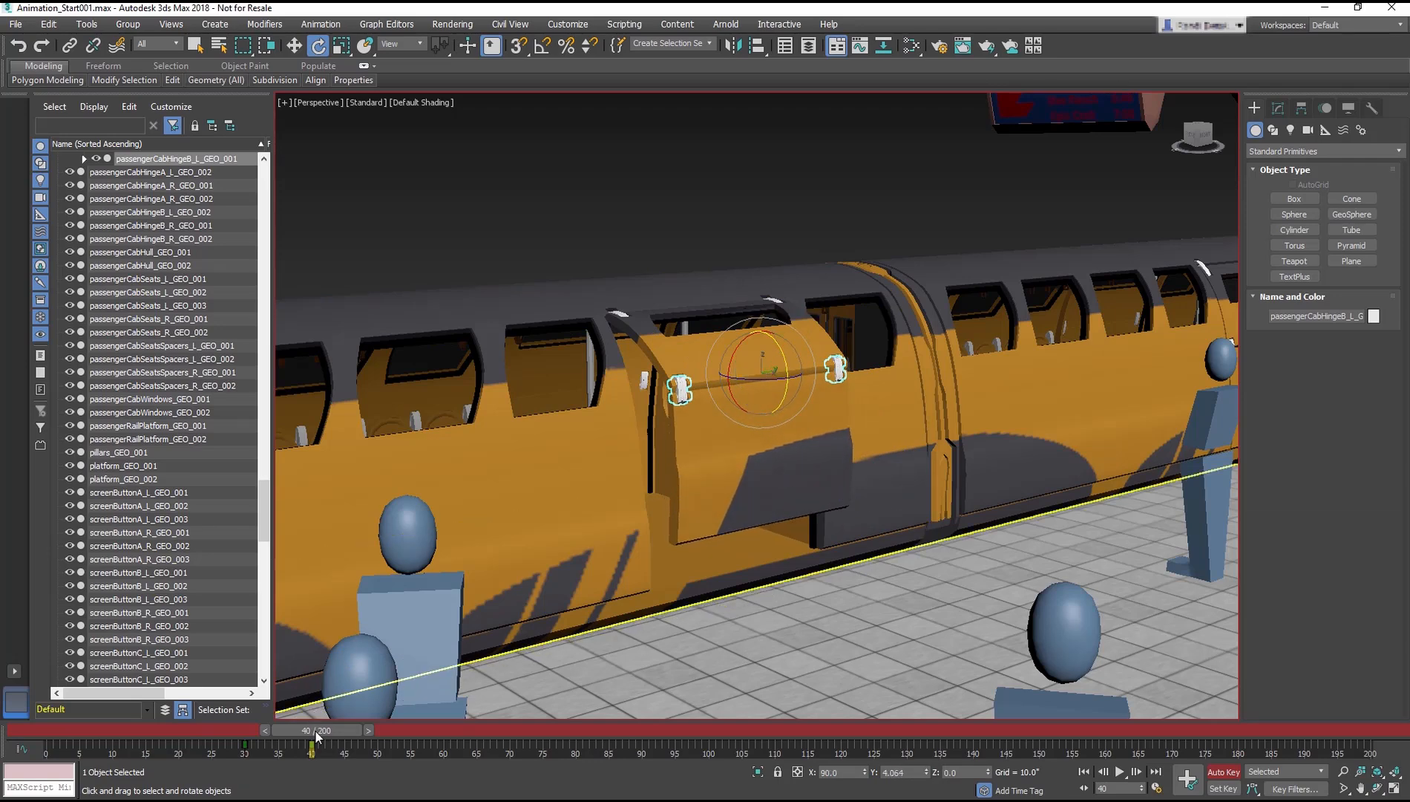
{"action": "left_click_drag", "start_coordinate": [314, 730], "coordinate": [425, 730]}
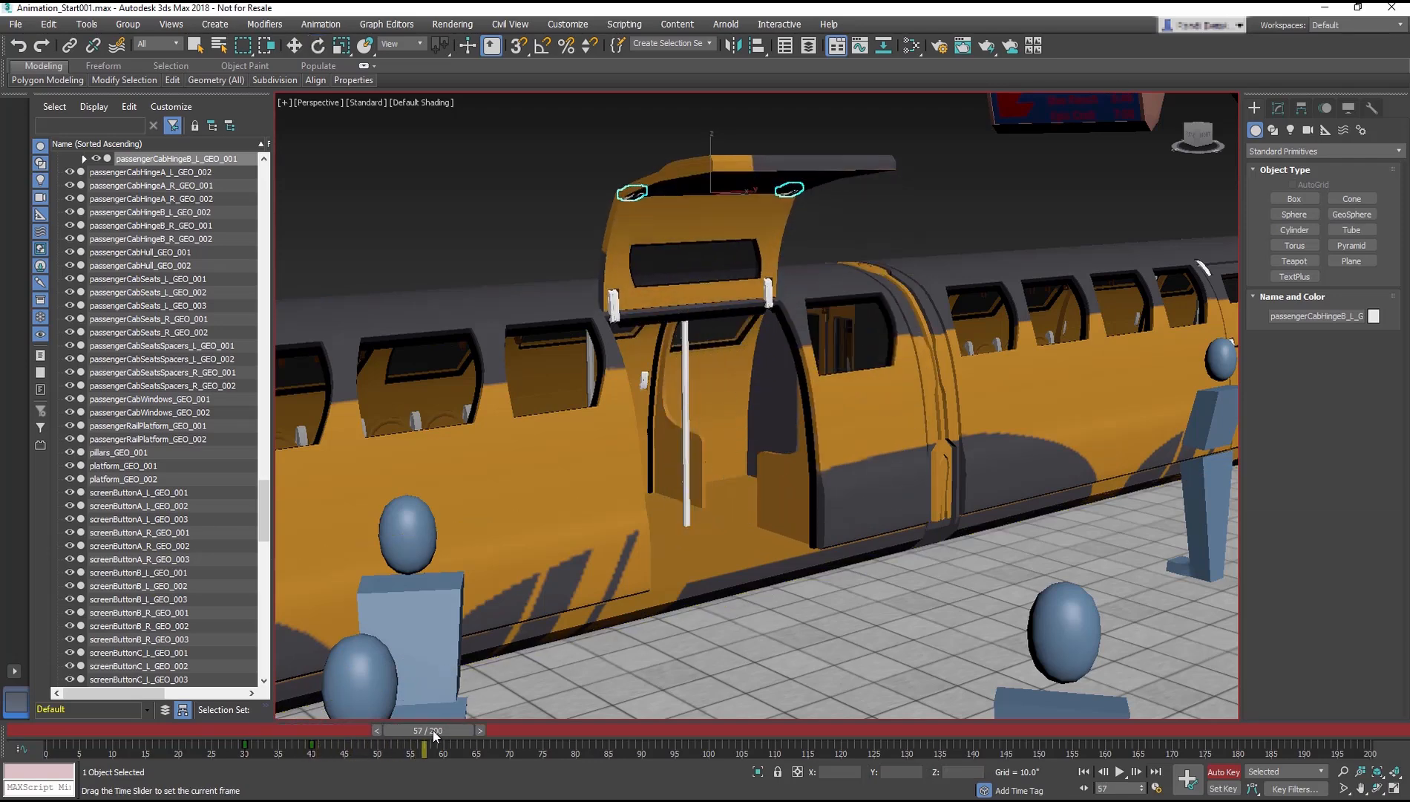
{"action": "left_click_drag", "start_coordinate": [425, 730], "coordinate": [369, 730]}
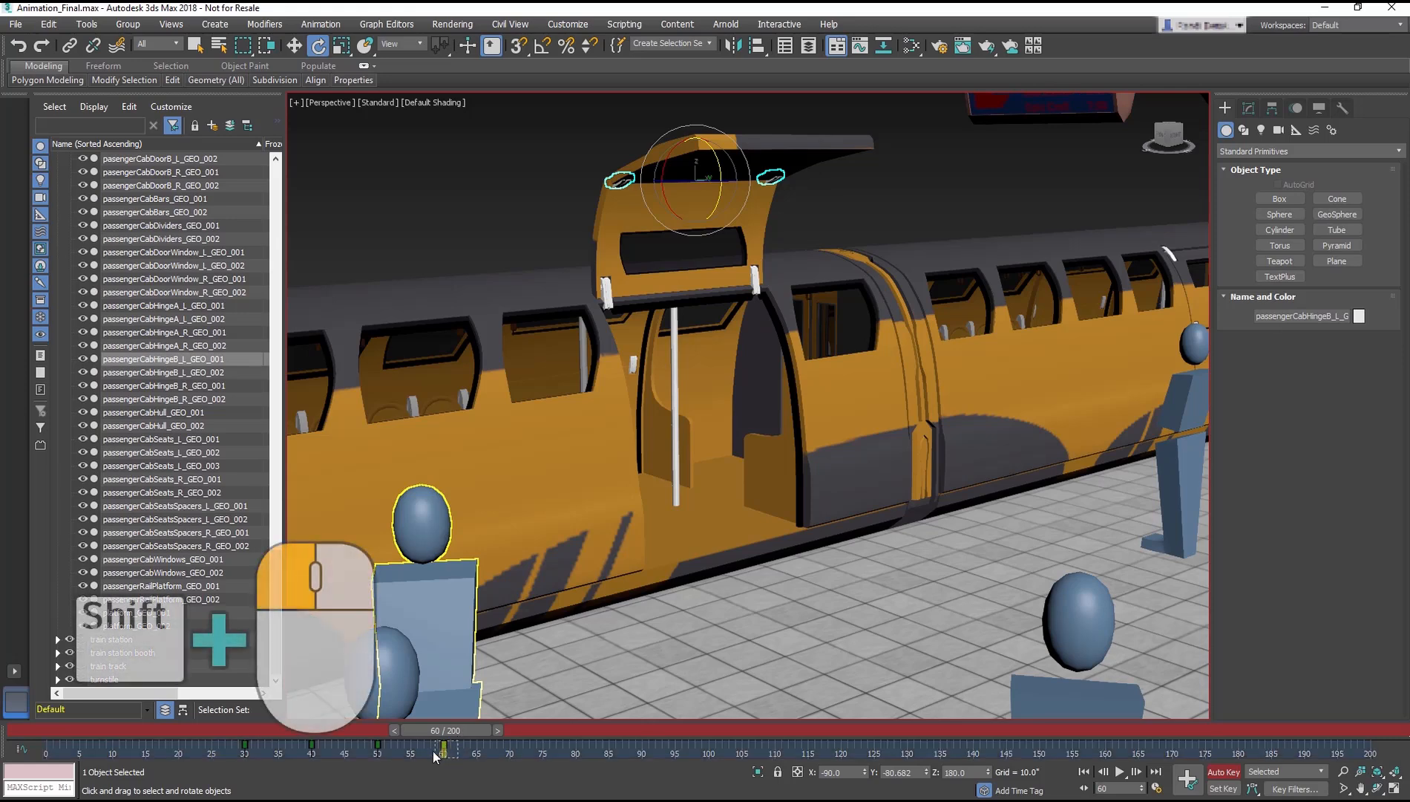
Copy the open key later so the door holds open, then begin rotating it closed toward frame 140
{"action": "left_click_drag", "start_coordinate": [445, 747], "coordinate": [675, 746]}
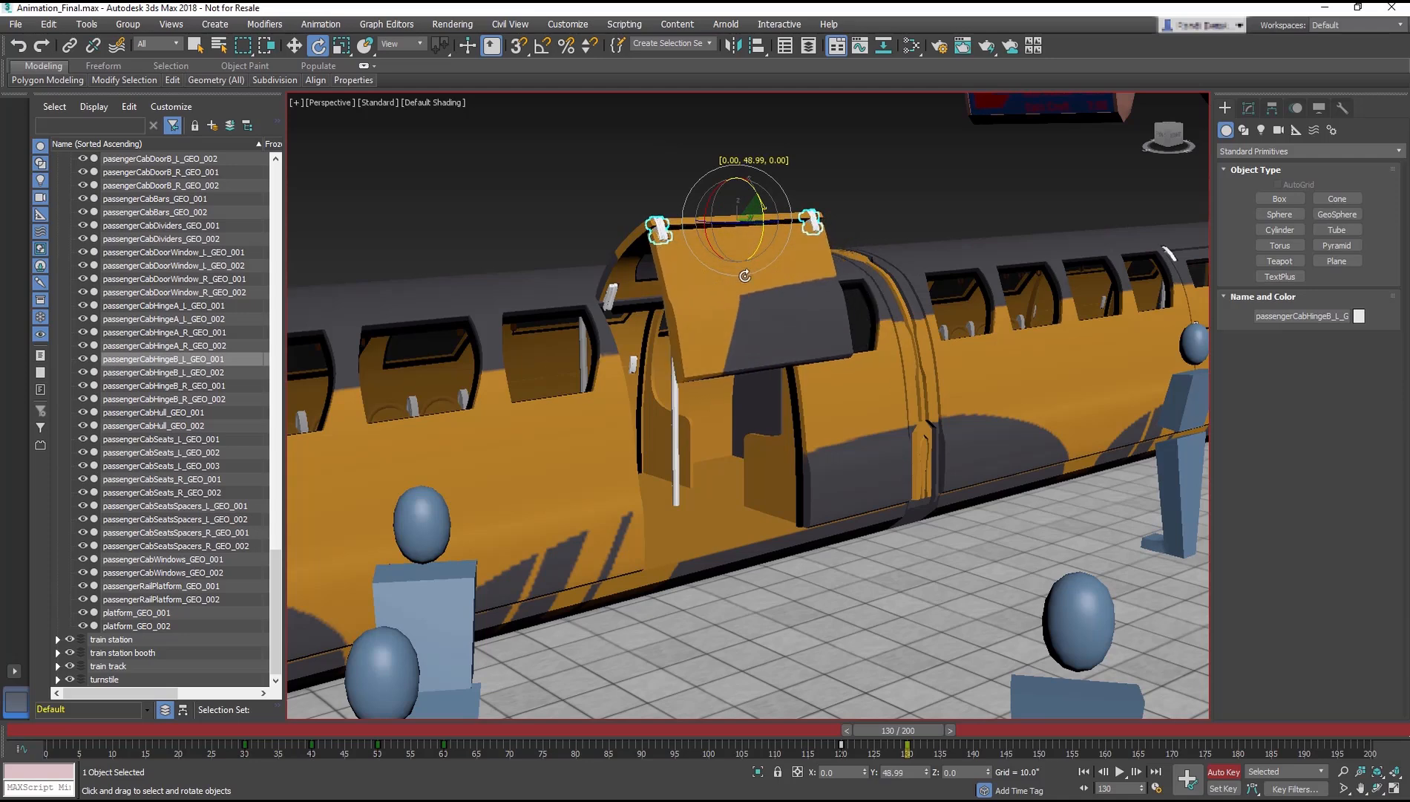
{"action": "left_click_drag", "start_coordinate": [743, 225], "coordinate": [749, 327]}
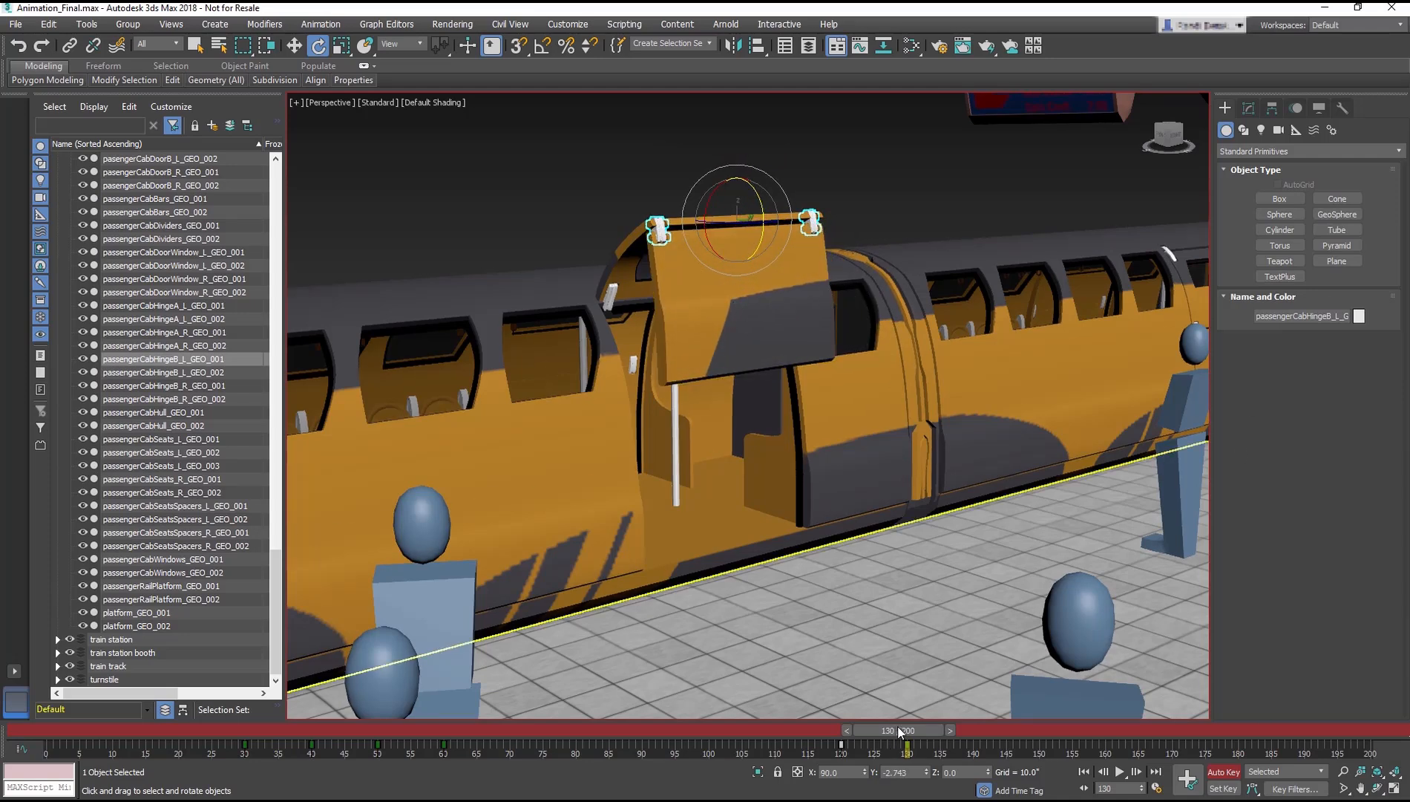
{"action": "left_click_drag", "start_coordinate": [908, 730], "coordinate": [968, 730]}
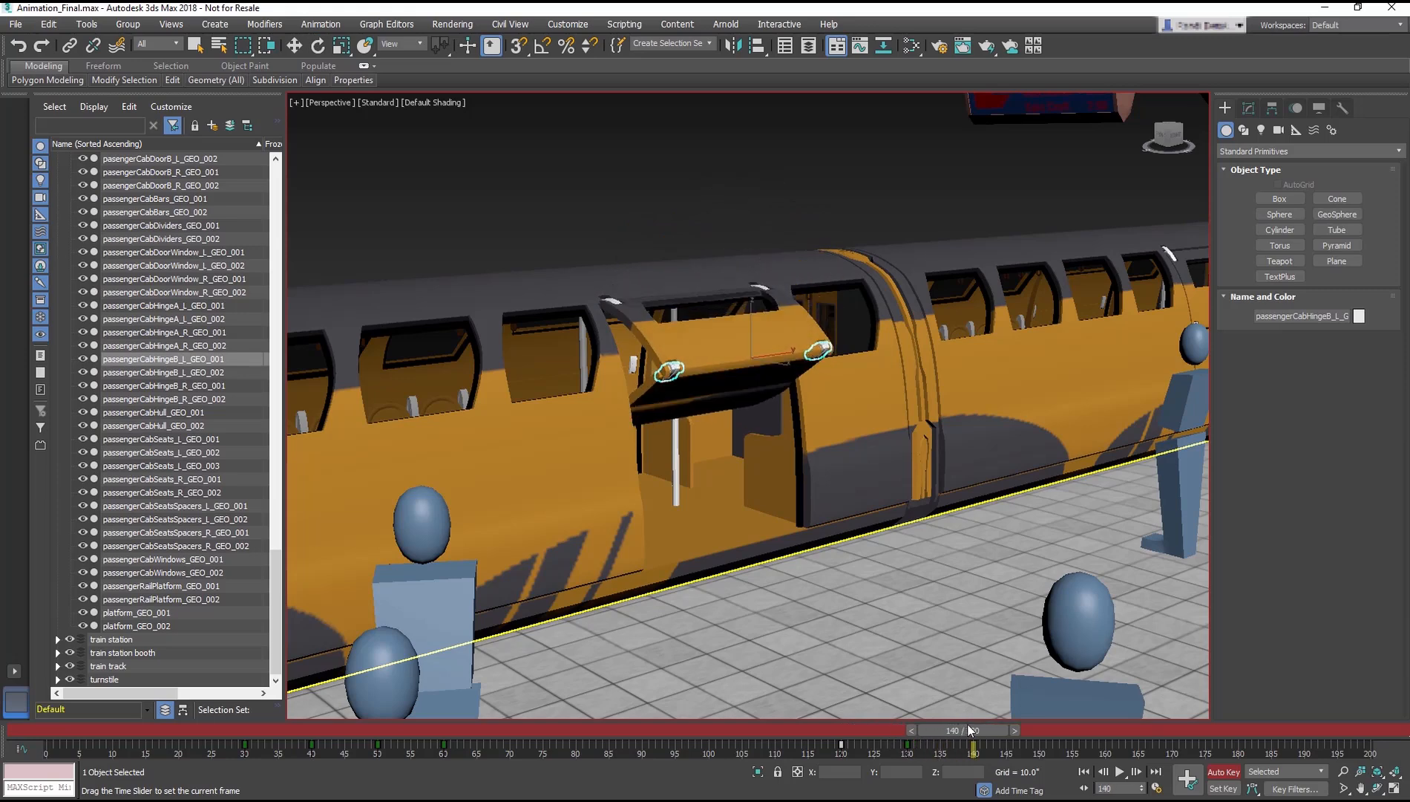
Rotate the hinge fully shut by frame 150 and play back the door animation
{"action": "left_click", "coordinate": [515, 46]}
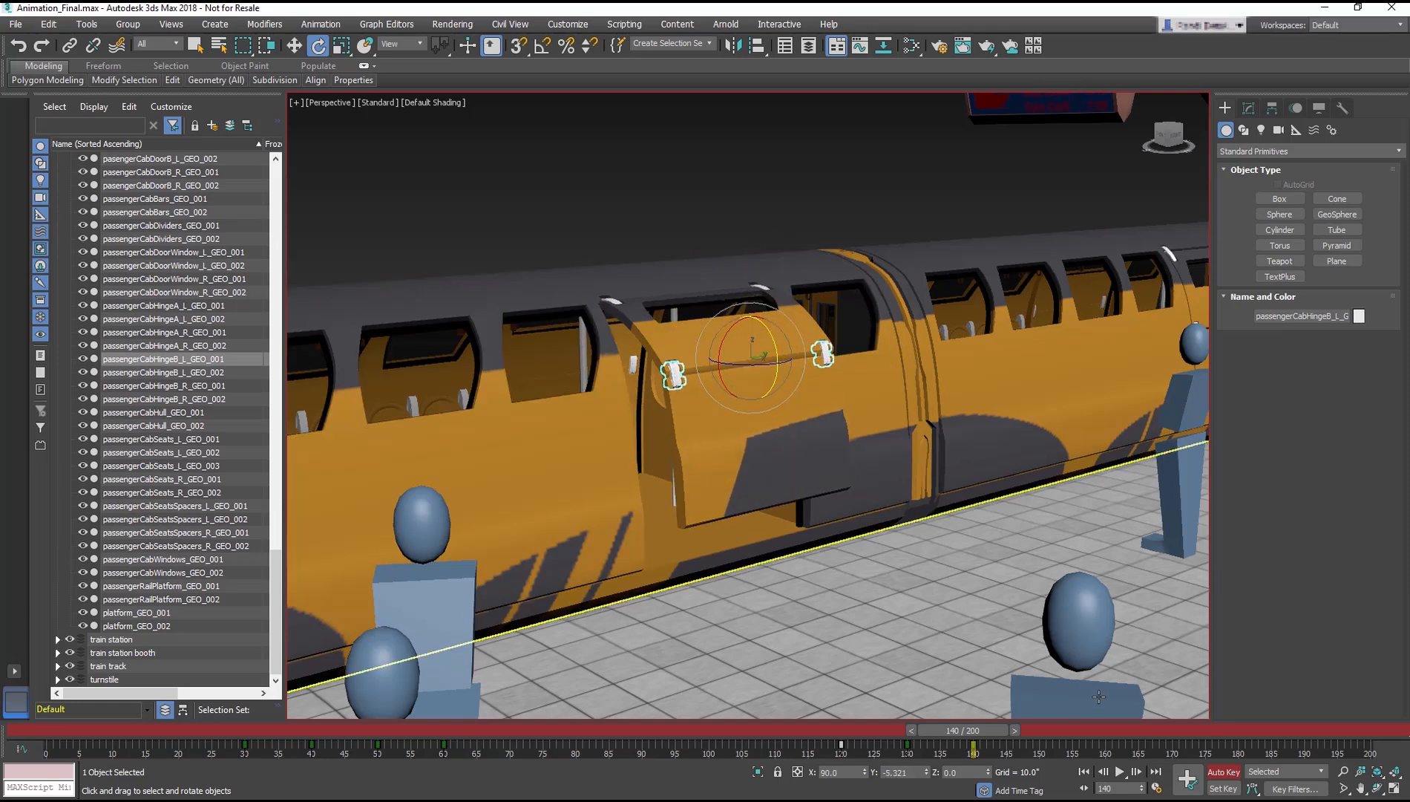
{"action": "left_click_drag", "start_coordinate": [990, 729], "coordinate": [1043, 730]}
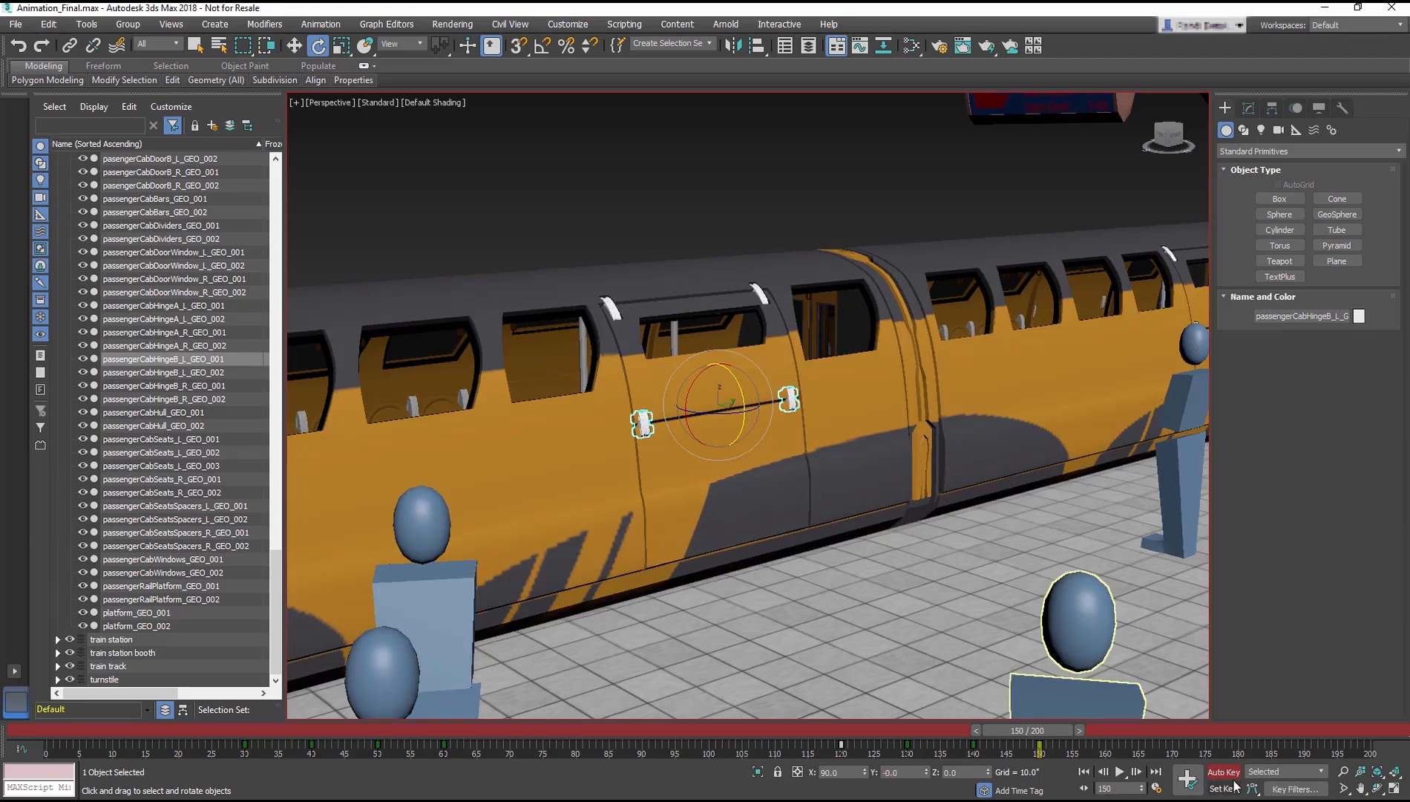
{"action": "left_click", "coordinate": [1120, 771]}
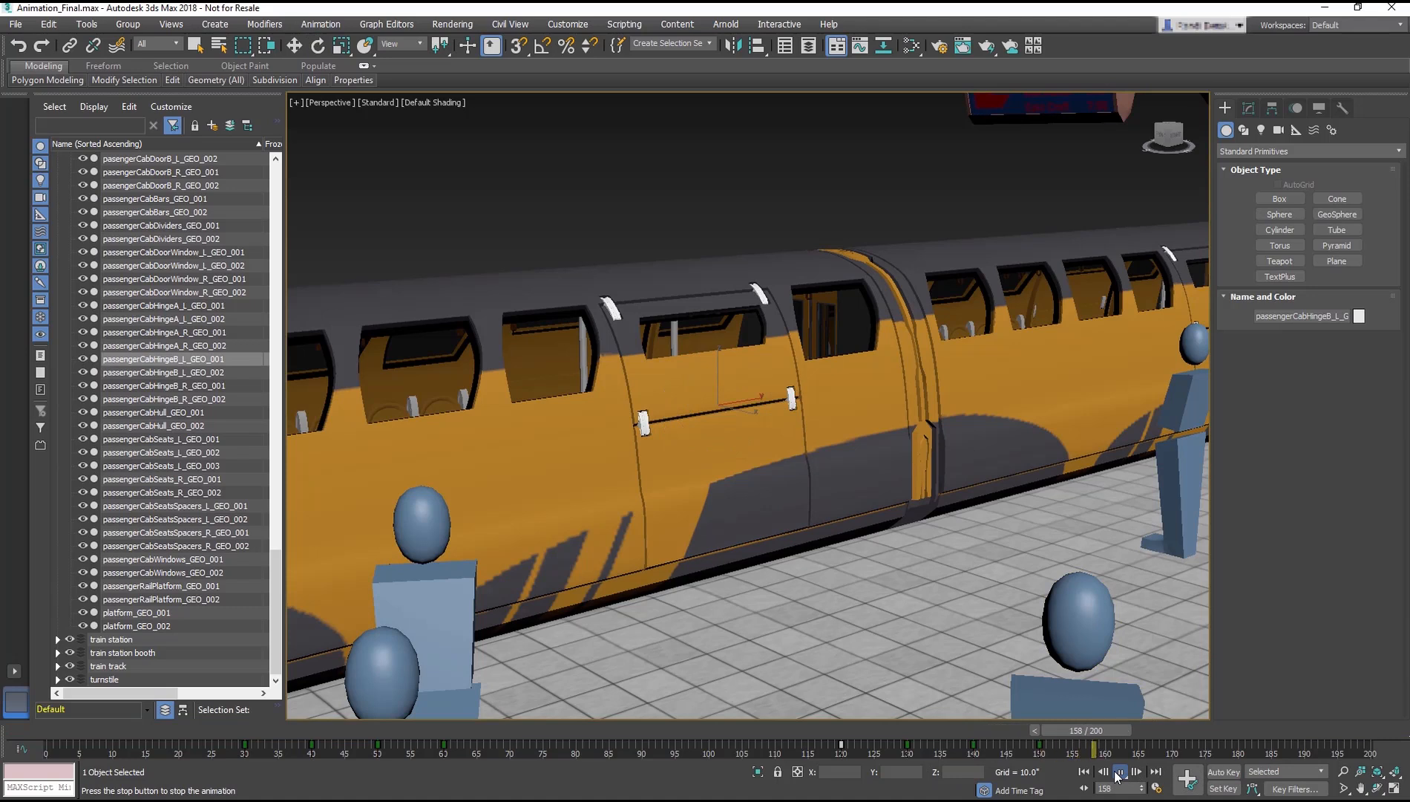